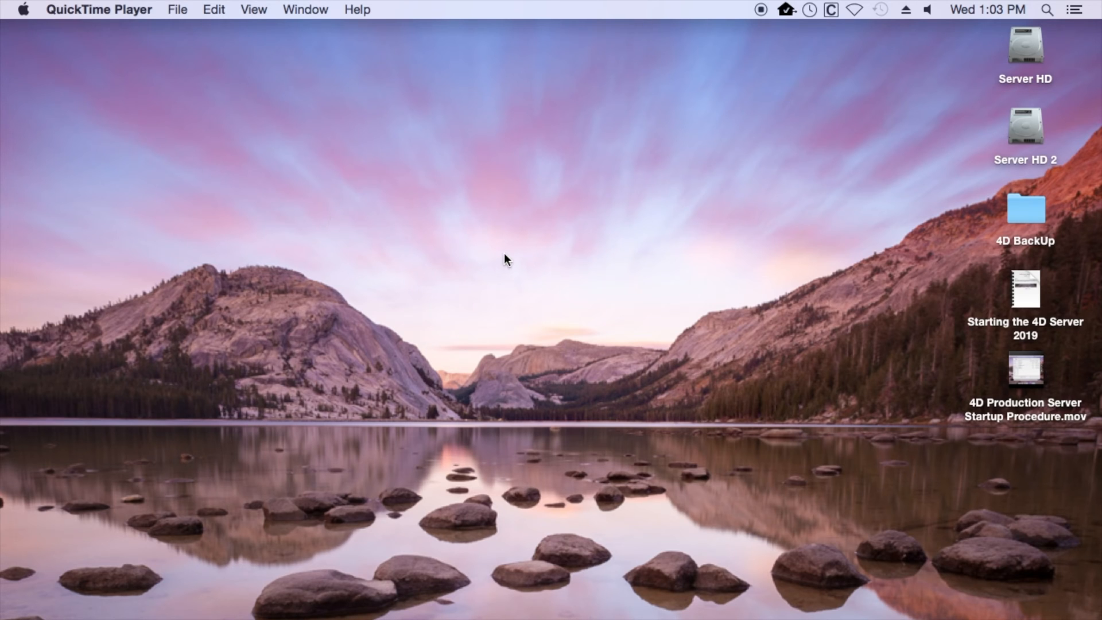
Make Finder the frontmost application by selecting an empty area of the desktop.
{"action": "left_click", "coordinate": [506, 259]}
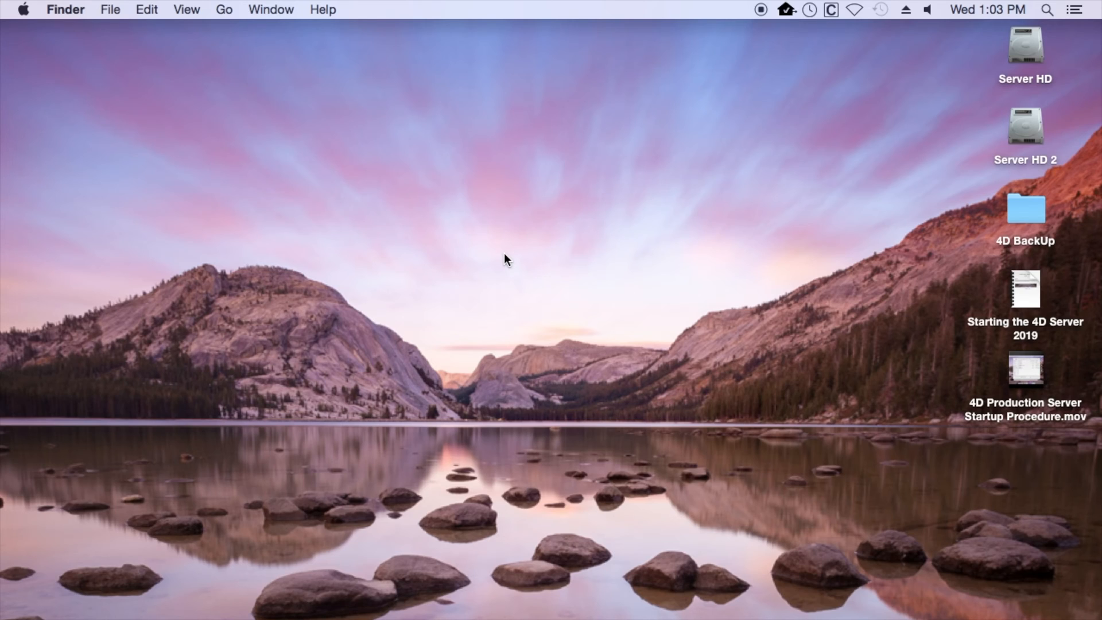
{"action": "mouse_move", "coordinate": [904, 186]}
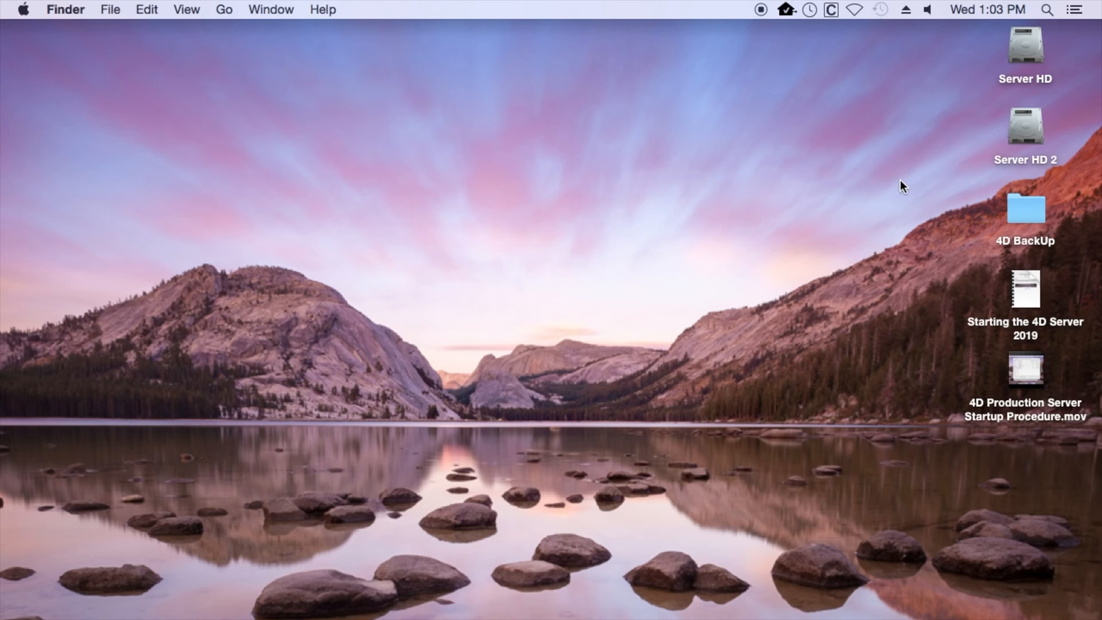
{"action": "mouse_move", "coordinate": [957, 132]}
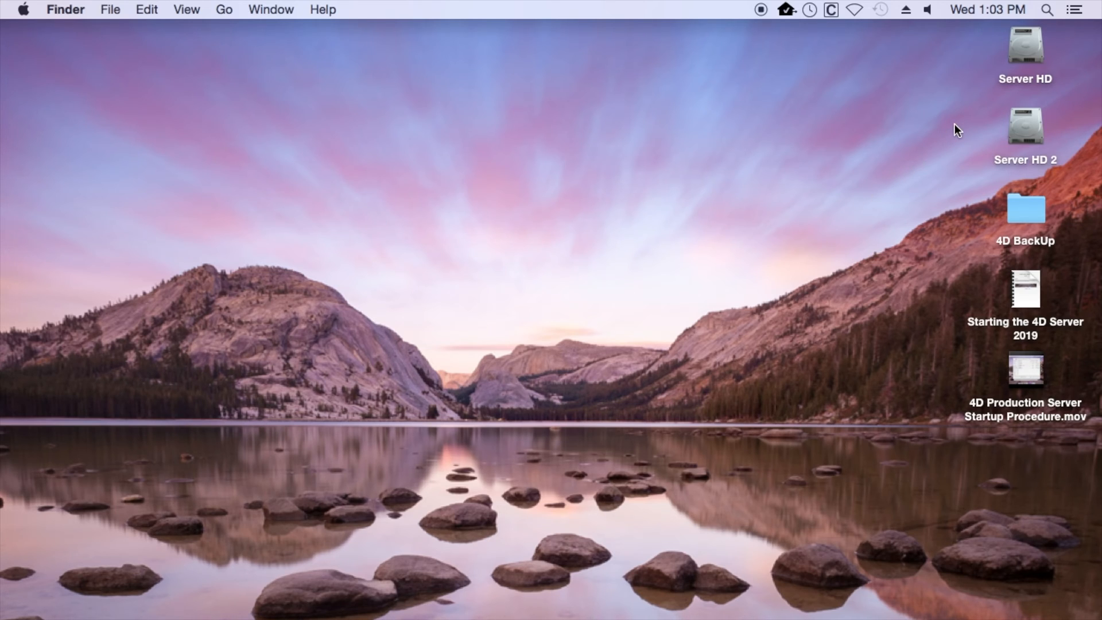
{"action": "mouse_move", "coordinate": [987, 45]}
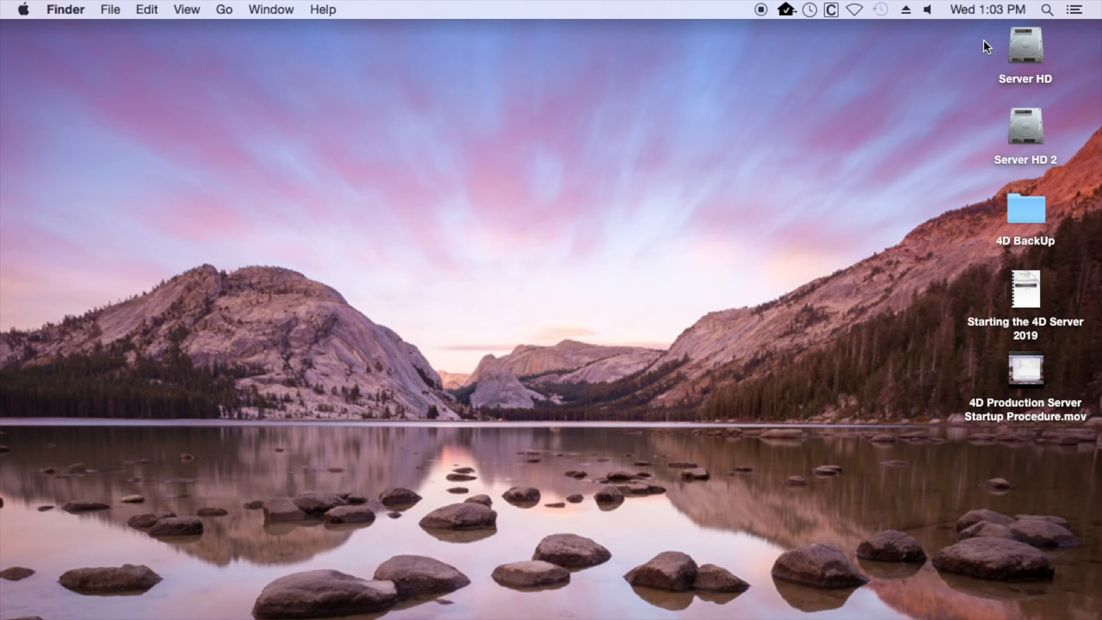
{"action": "mouse_move", "coordinate": [987, 133]}
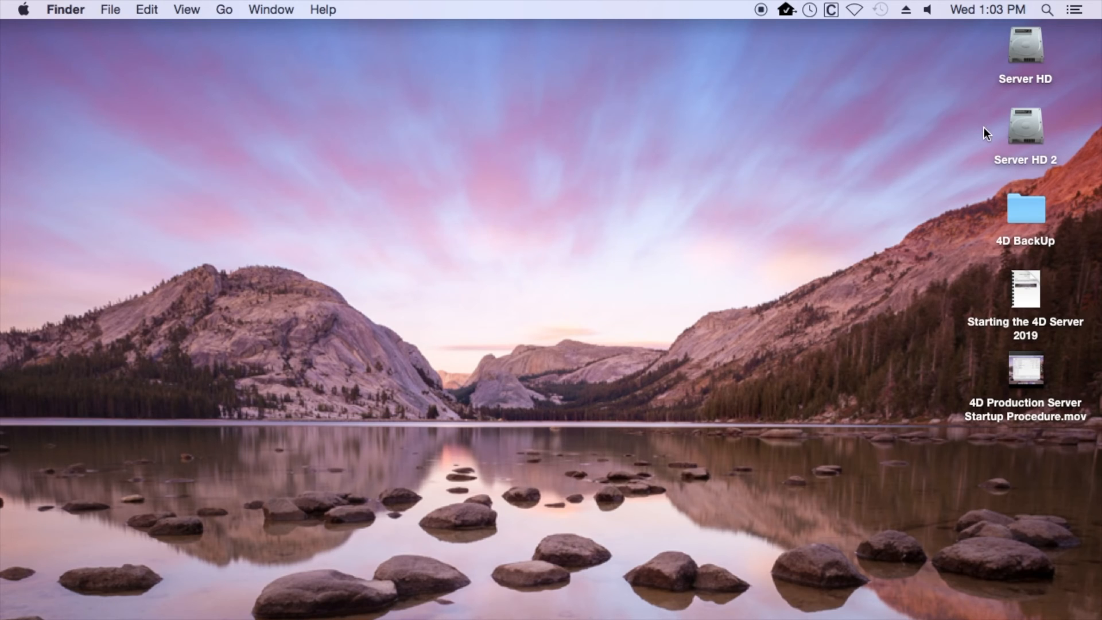
{"action": "mouse_move", "coordinate": [897, 105]}
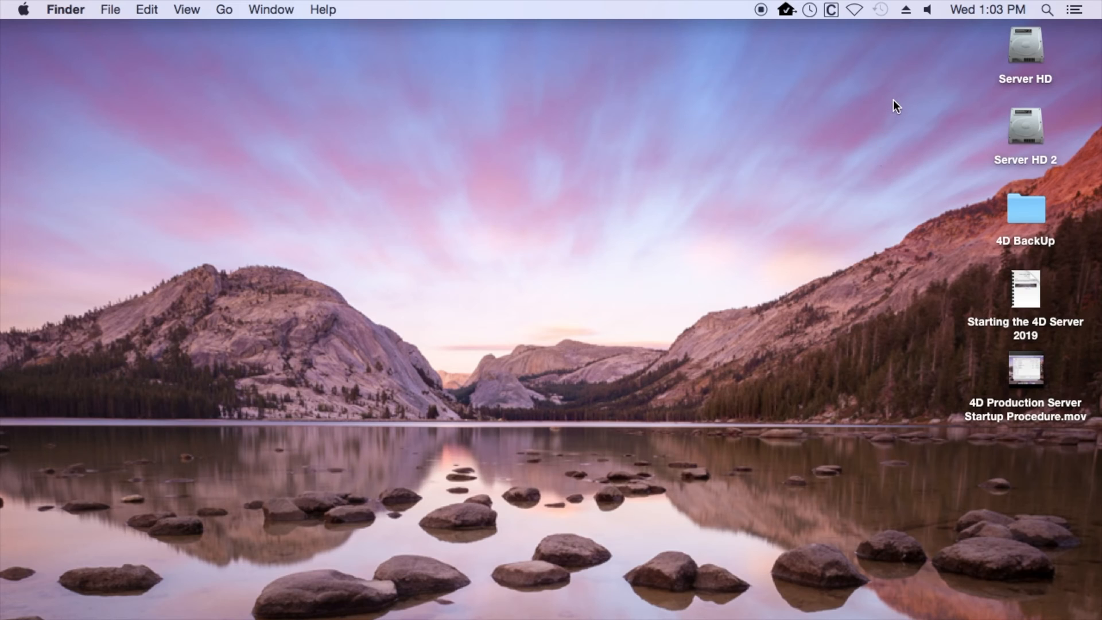
{"action": "mouse_move", "coordinate": [833, 462]}
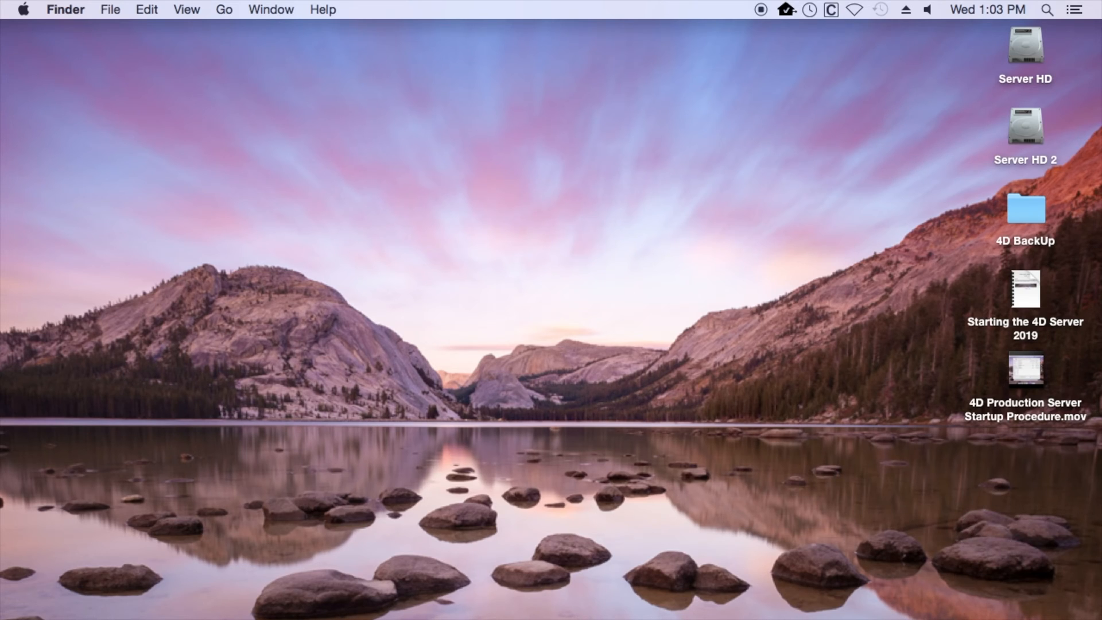
{"action": "mouse_move", "coordinate": [1035, 595]}
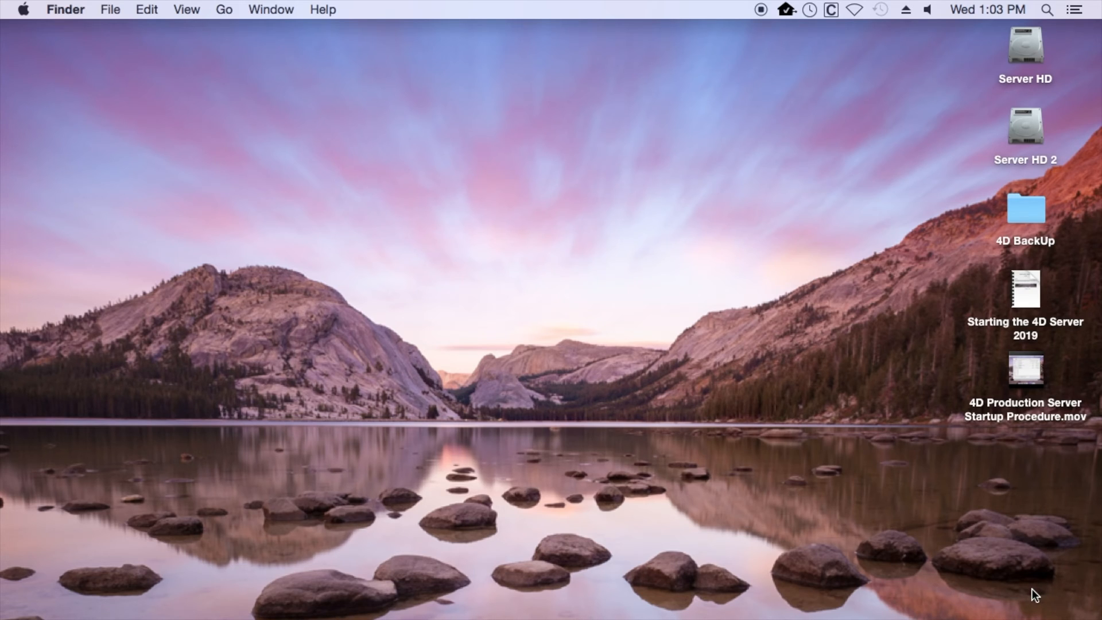
{"action": "mouse_move", "coordinate": [706, 434]}
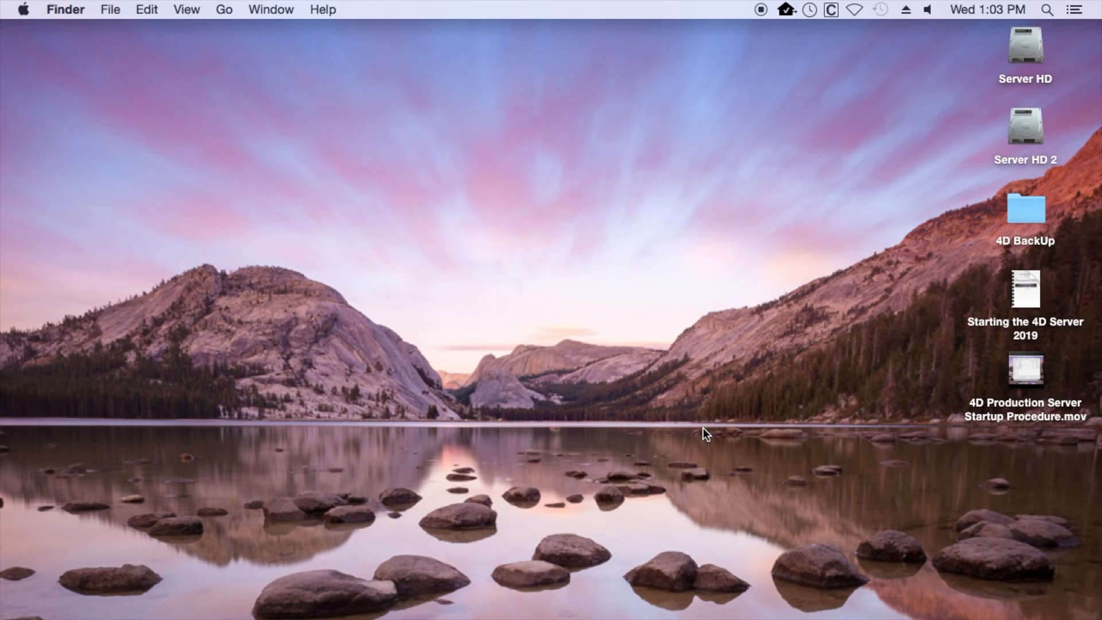
Launch Disk Utility via Spotlight and inspect the 121.33 GB SSD and the 1 TB Apple HDD.
{"action": "left_click", "coordinate": [1047, 11]}
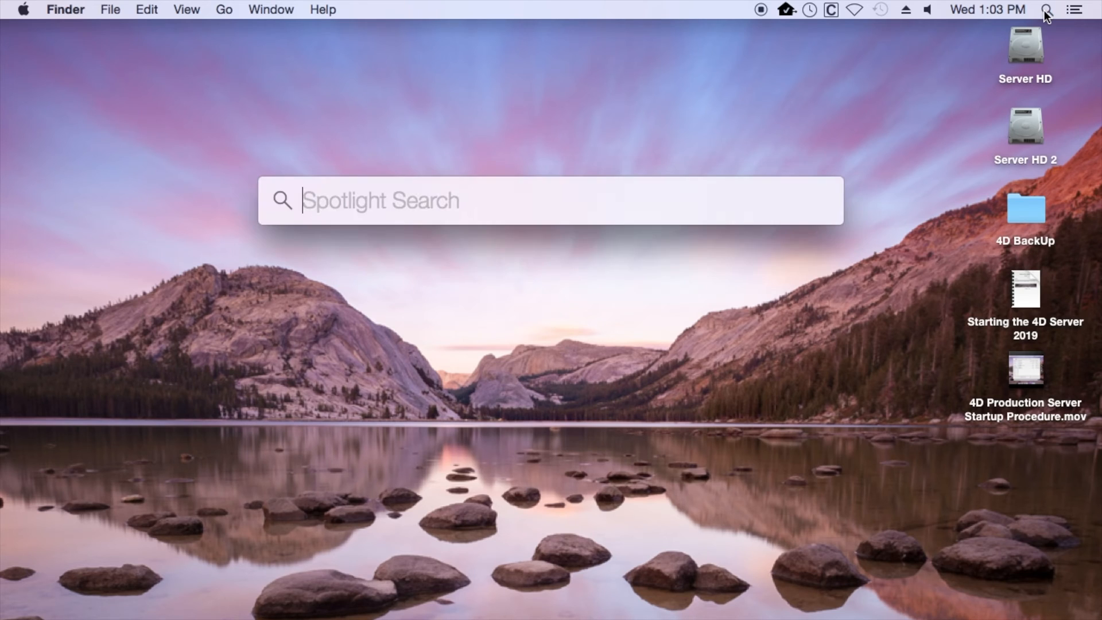
{"action": "type", "text": "disk"}
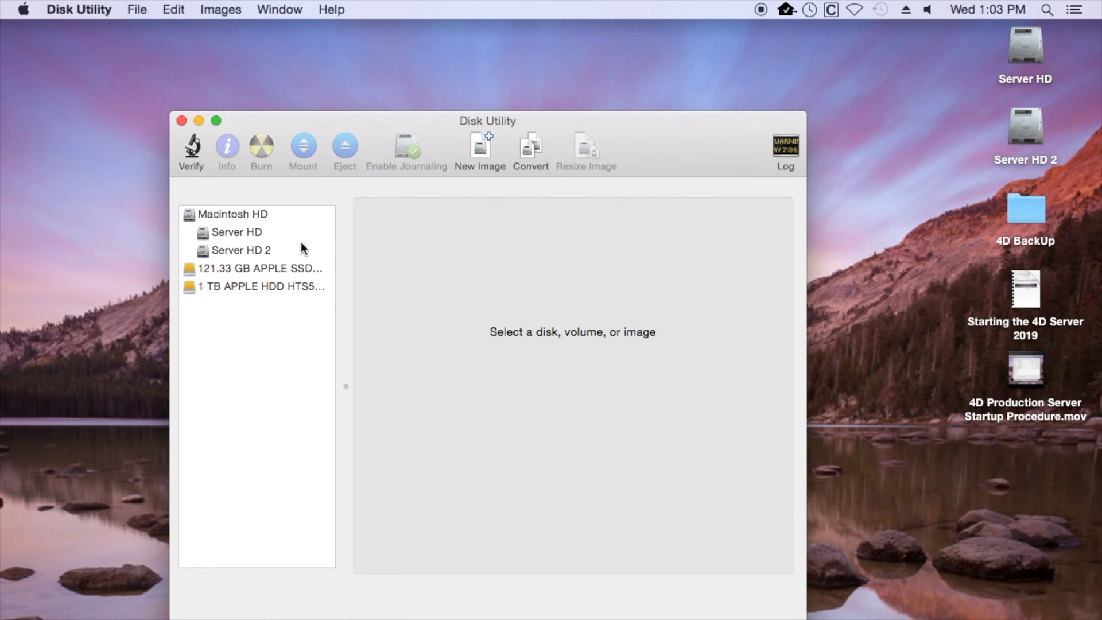
{"action": "mouse_move", "coordinate": [228, 237]}
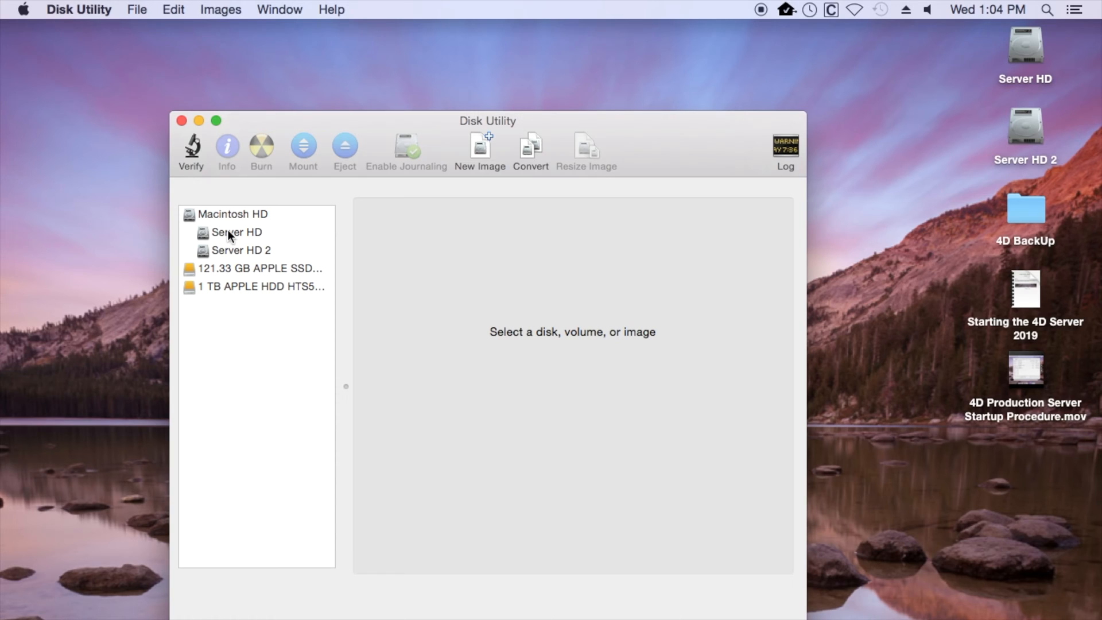
{"action": "mouse_move", "coordinate": [237, 273]}
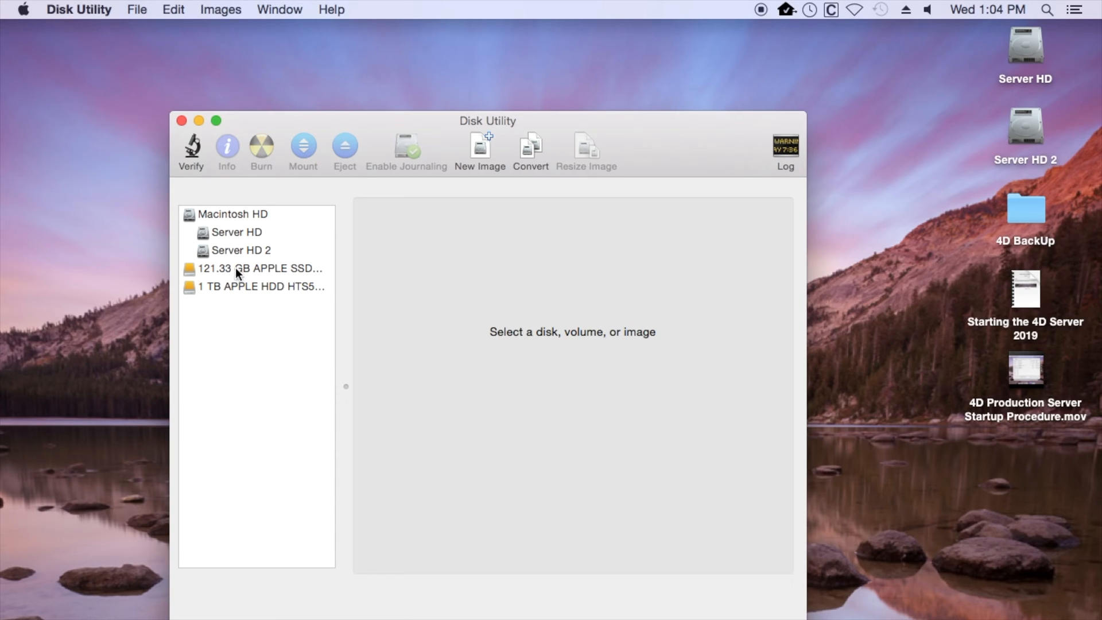
{"action": "mouse_move", "coordinate": [243, 278]}
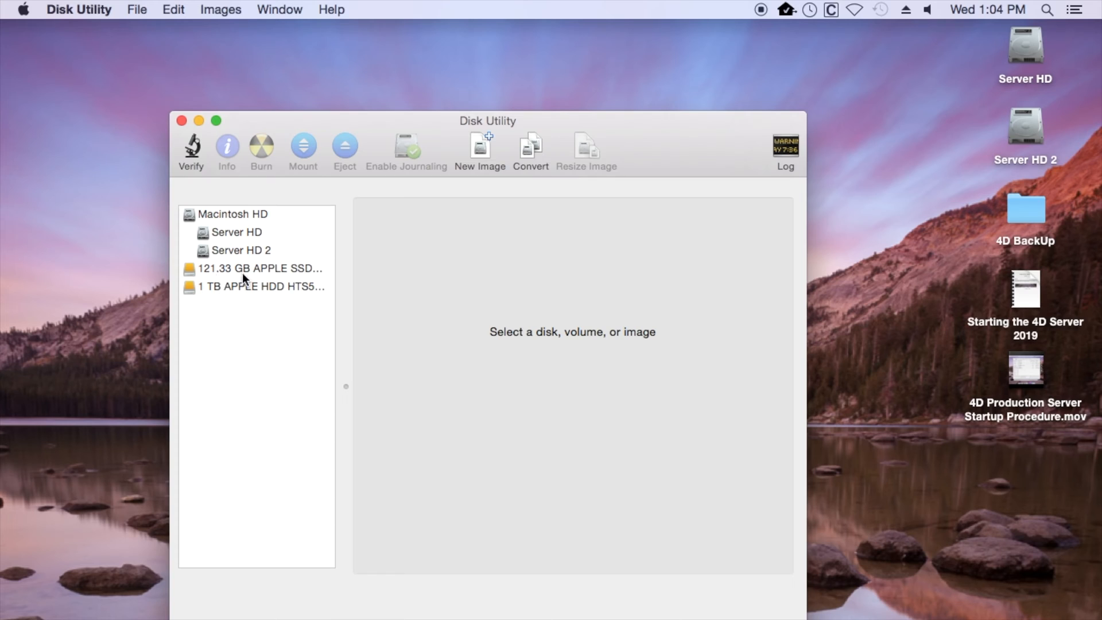
{"action": "left_click", "coordinate": [258, 268]}
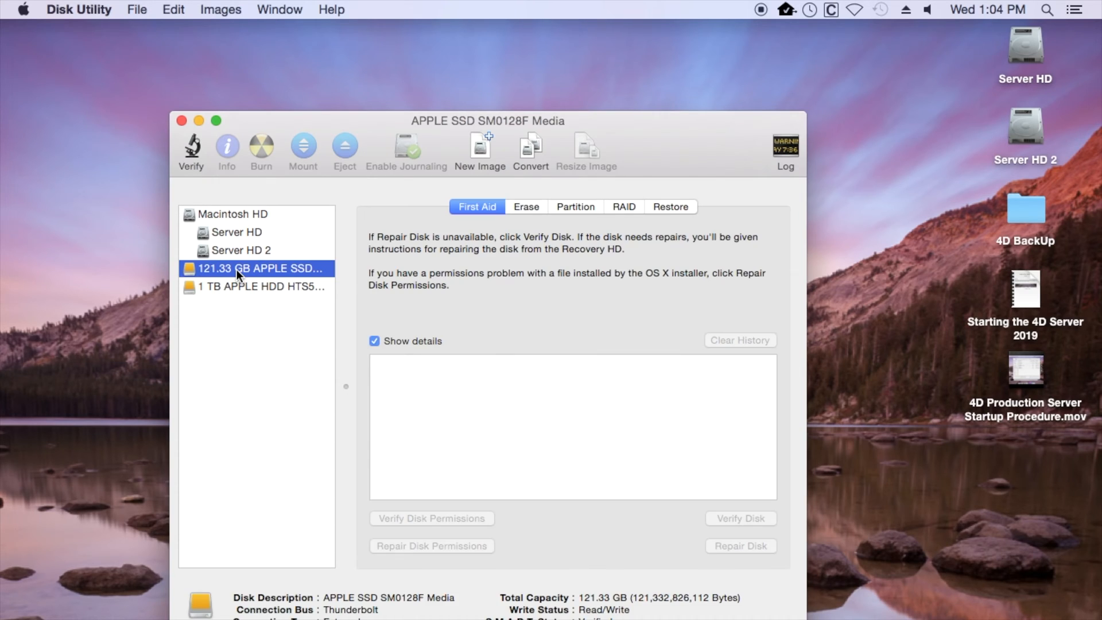
{"action": "left_click", "coordinate": [256, 287]}
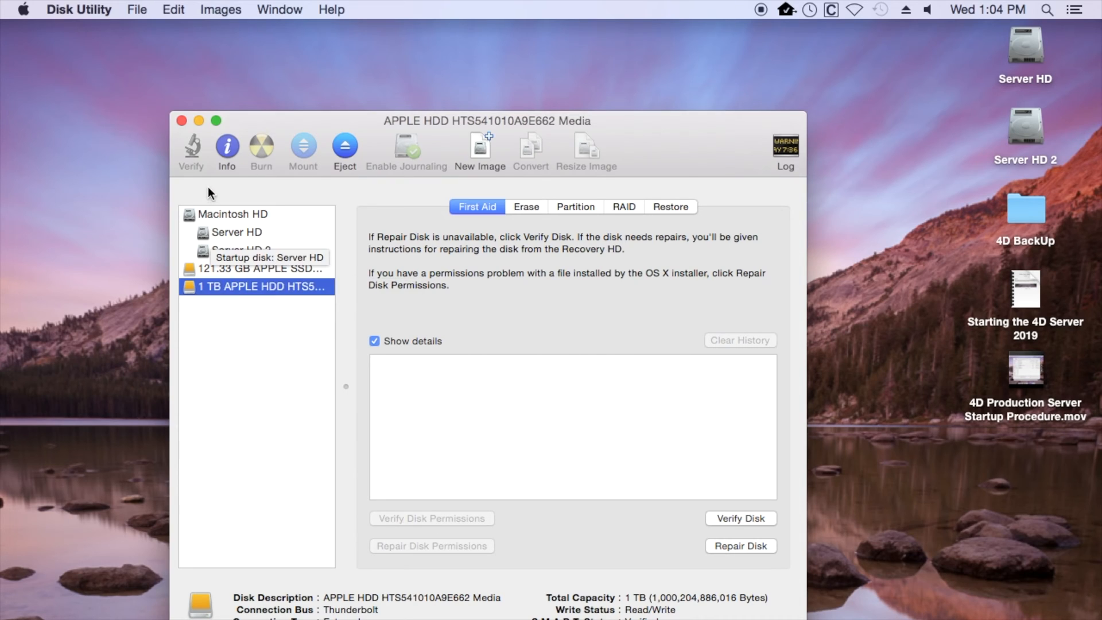
{"action": "mouse_move", "coordinate": [181, 122]}
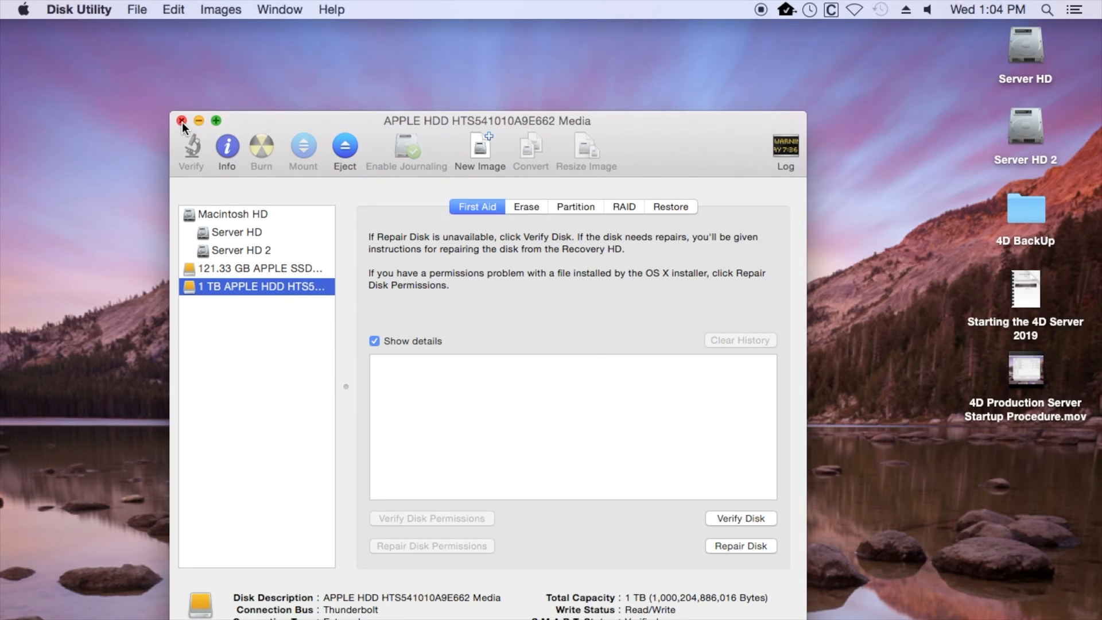
{"action": "mouse_move", "coordinate": [123, 103]}
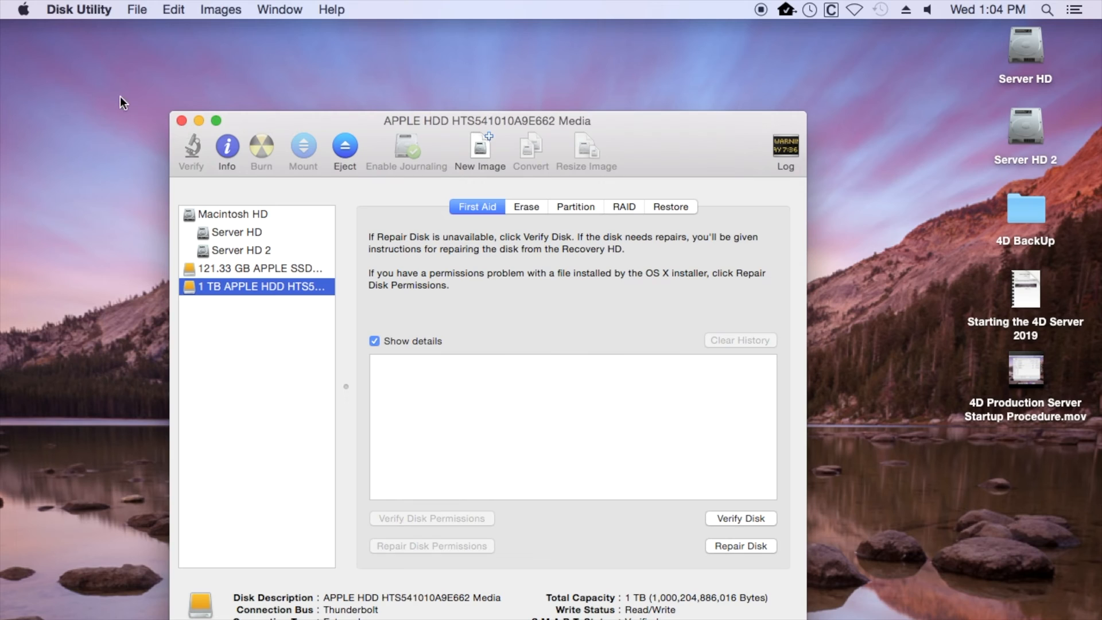
{"action": "mouse_move", "coordinate": [32, 36]}
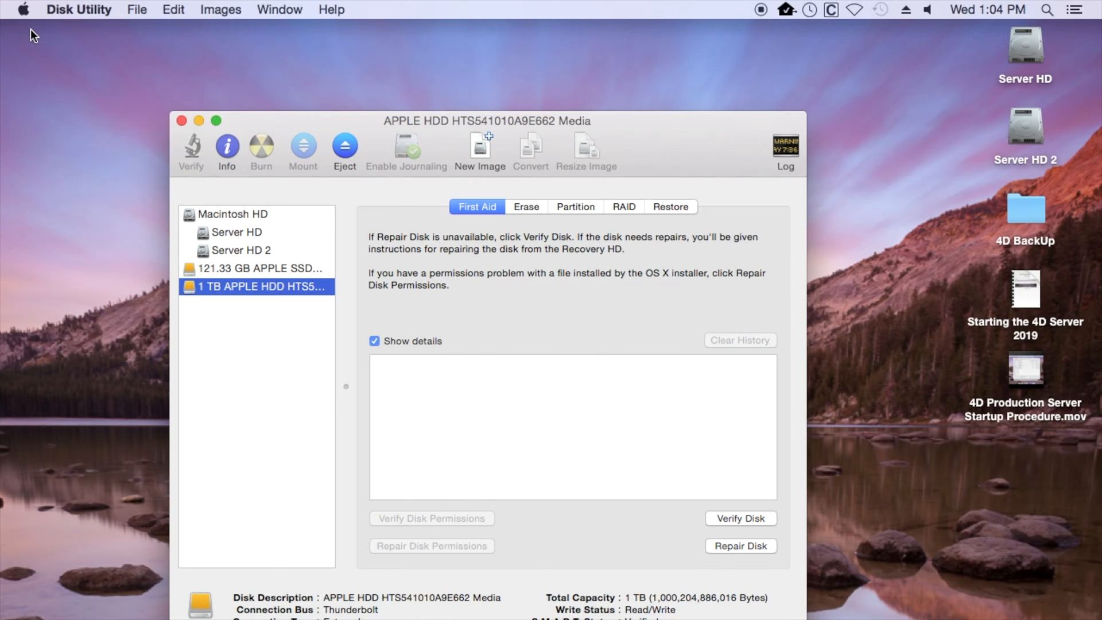
{"action": "left_click", "coordinate": [22, 9]}
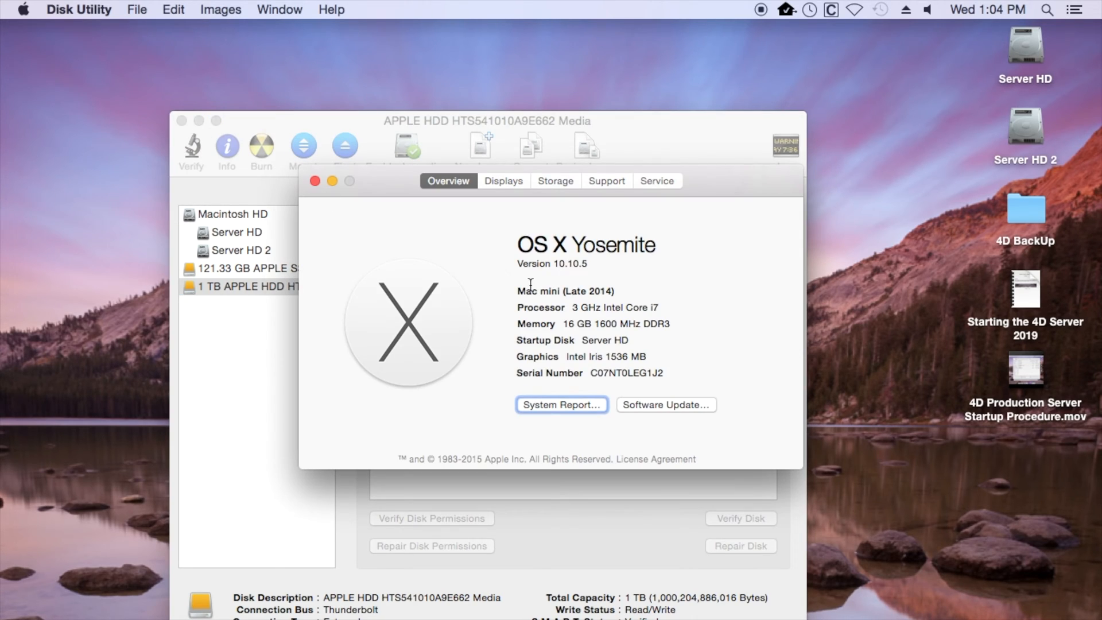
{"action": "mouse_move", "coordinate": [351, 194]}
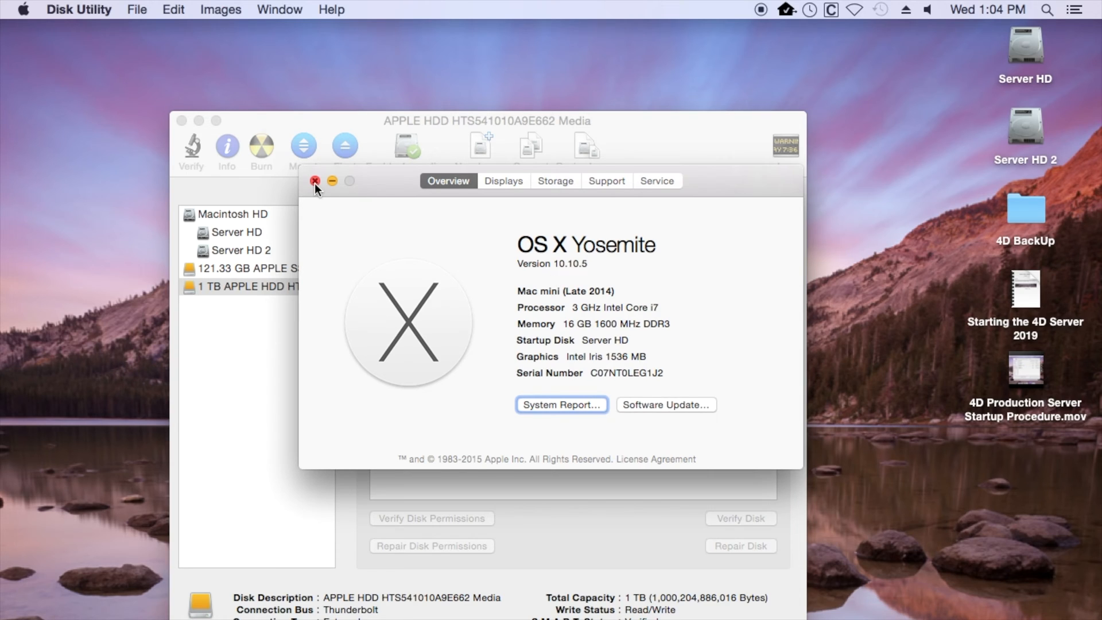
{"action": "left_click", "coordinate": [316, 182]}
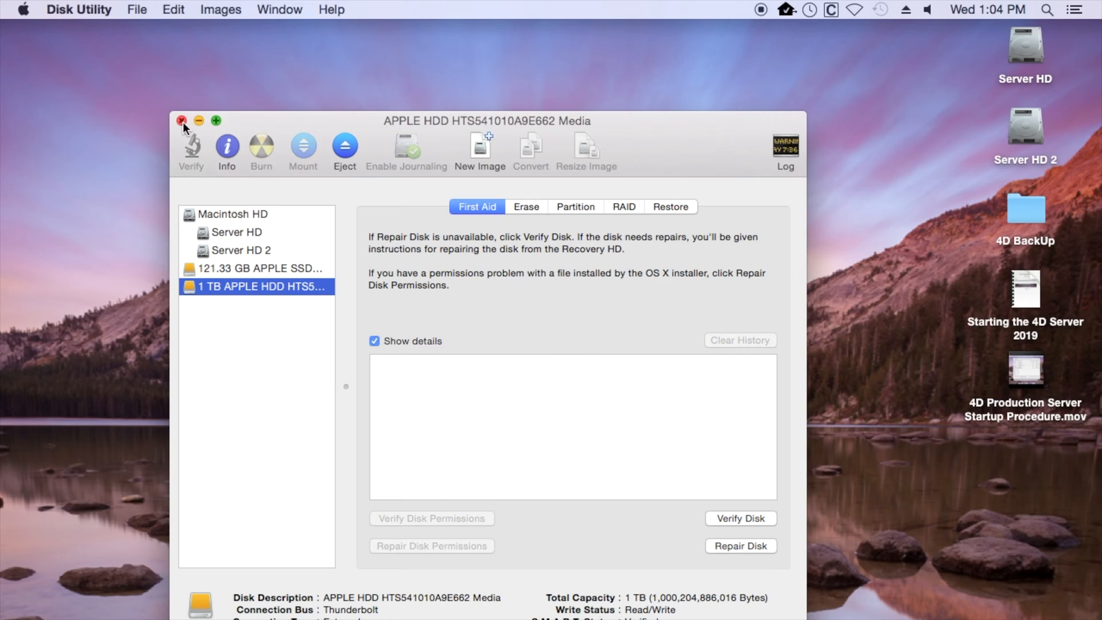
Quit Disk Utility and launch Terminal via Spotlight to get a bash prompt.
{"action": "left_click", "coordinate": [183, 121]}
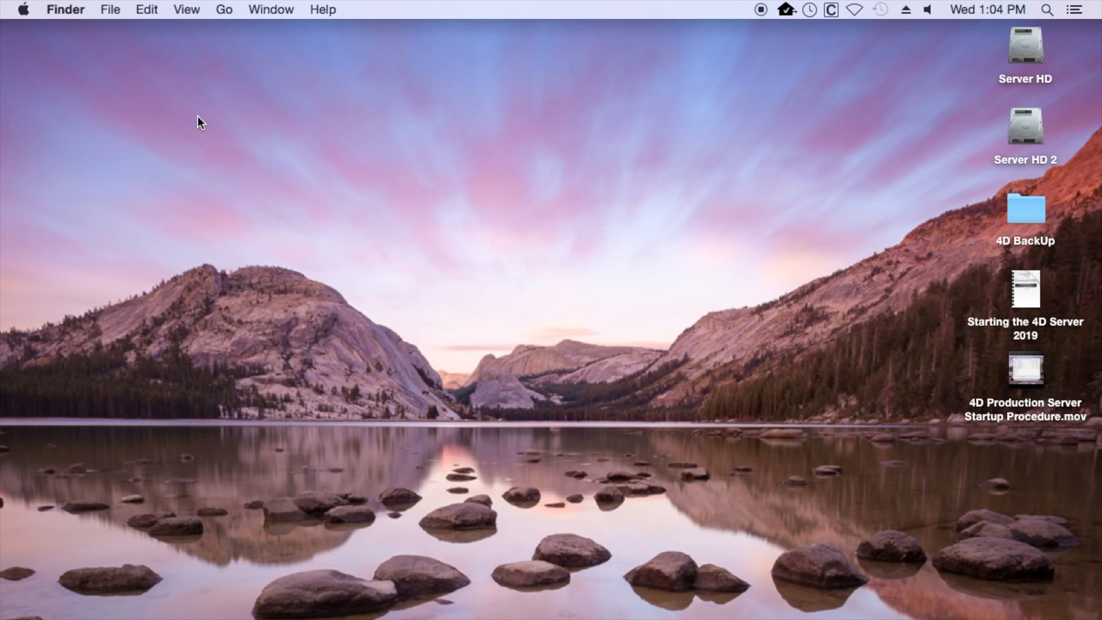
{"action": "mouse_move", "coordinate": [354, 481]}
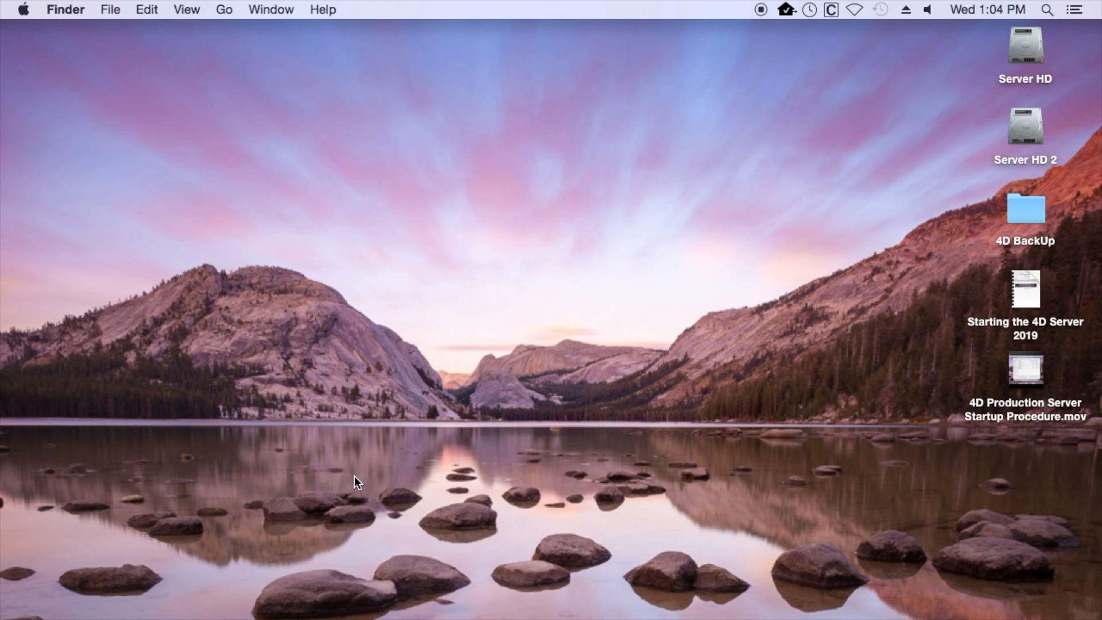
{"action": "mouse_move", "coordinate": [828, 84]}
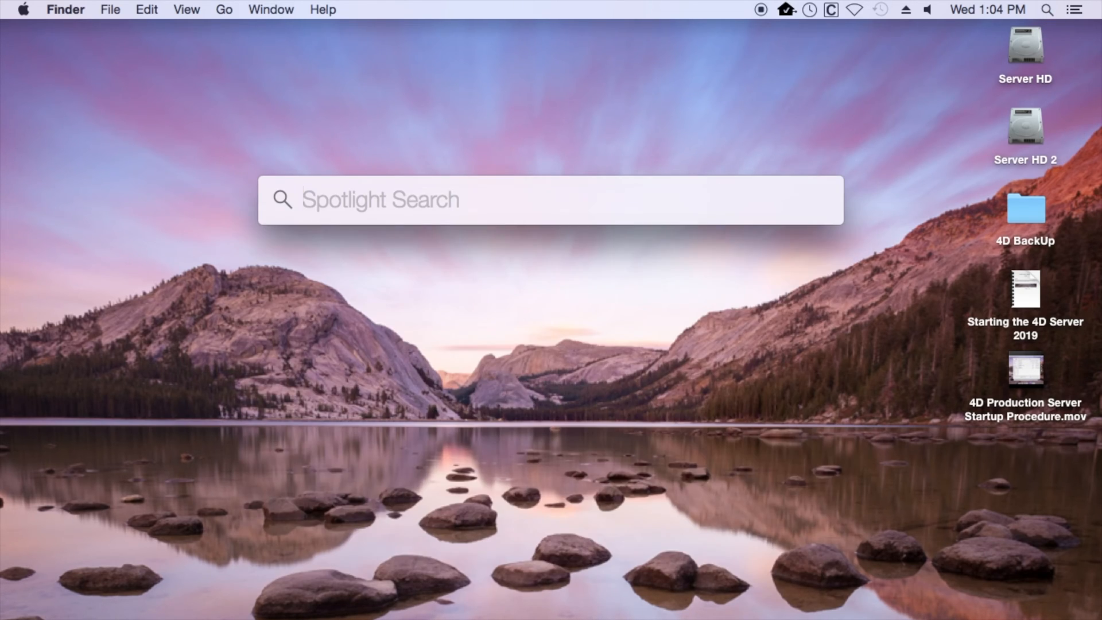
{"action": "type", "text": "terminal"}
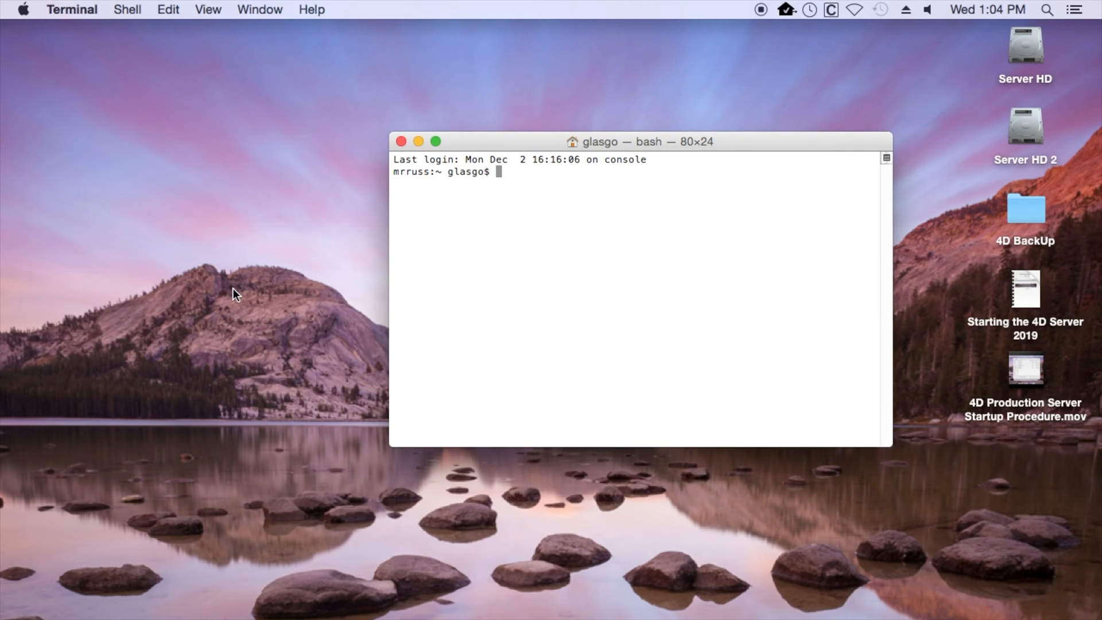
Browse a new Finder window to Applications > Utilities and highlight Disk Utility.
{"action": "left_click", "coordinate": [236, 293]}
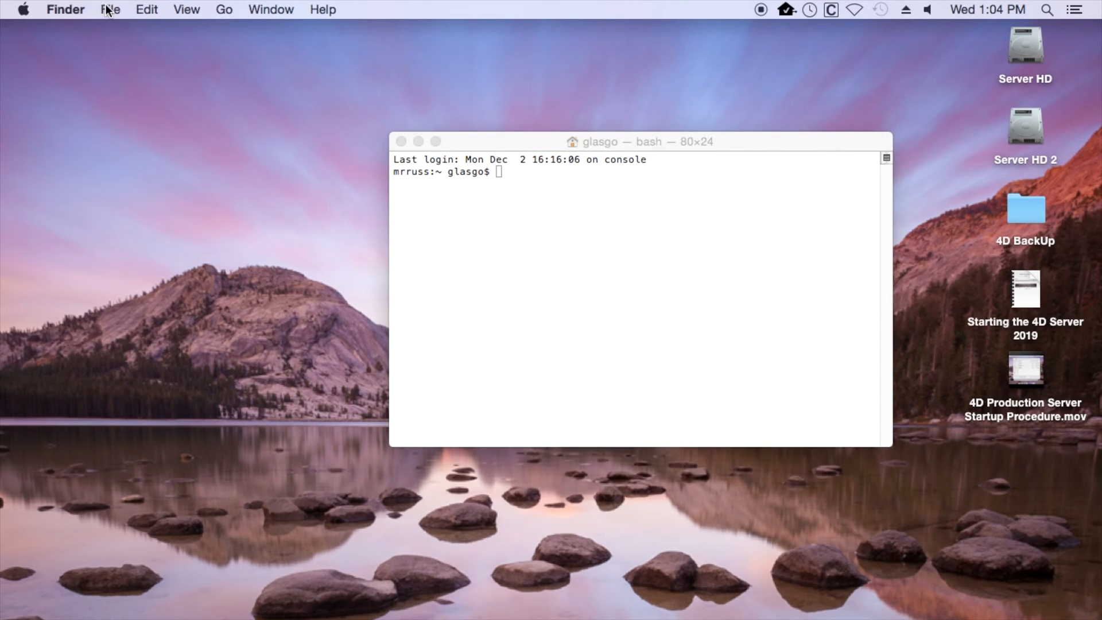
{"action": "left_click", "coordinate": [110, 9]}
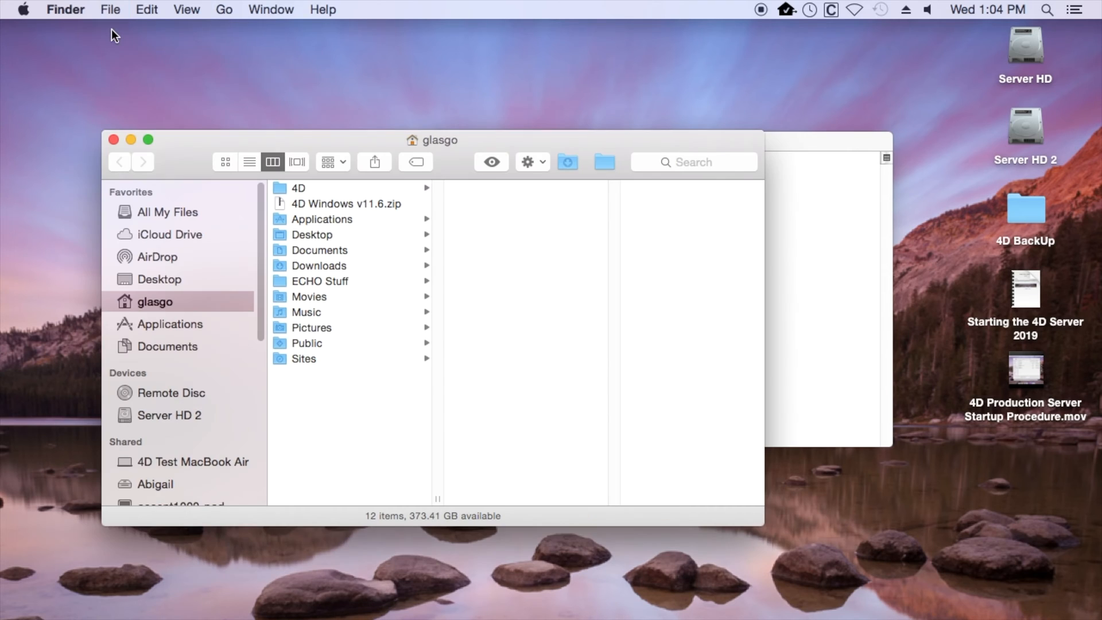
{"action": "left_click", "coordinate": [170, 324]}
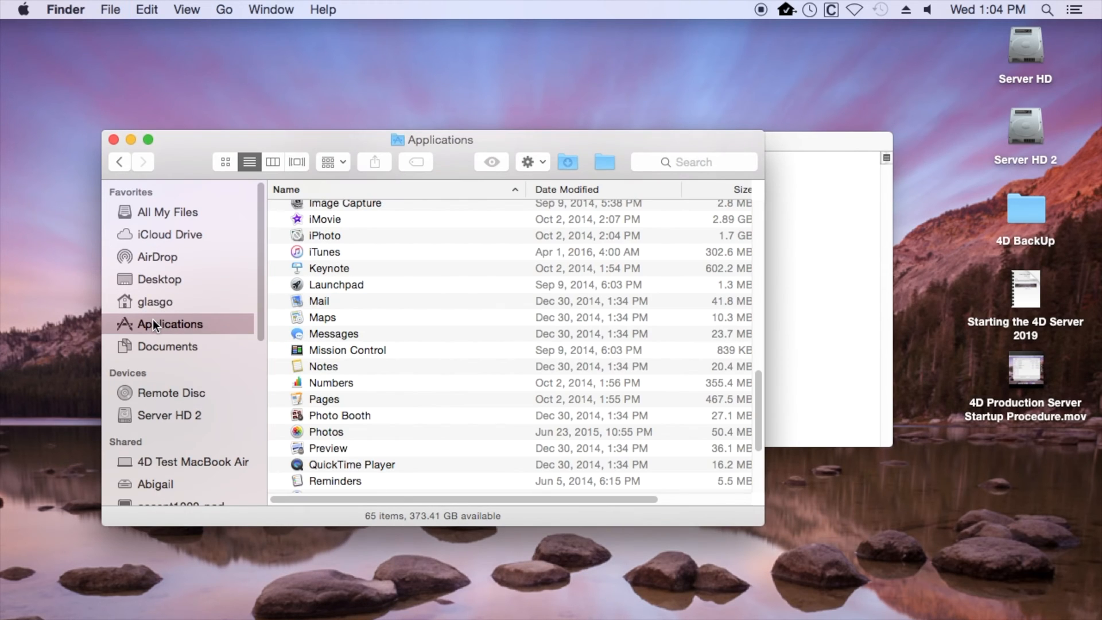
{"action": "scroll", "scroll_direction": "down", "scroll_amount": 3}
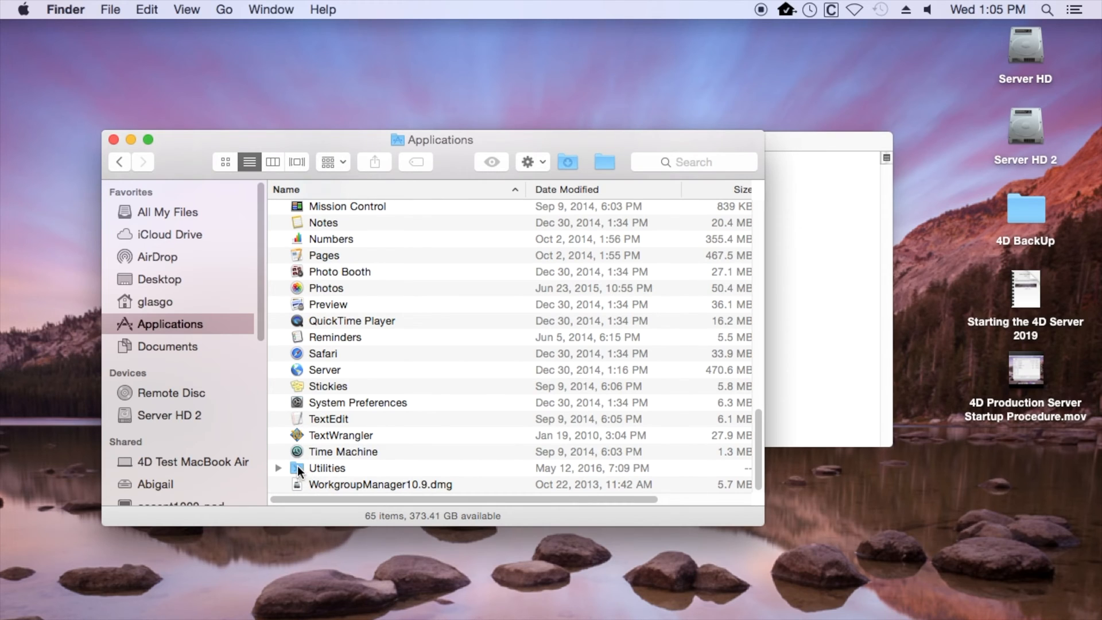
{"action": "double_click", "coordinate": [326, 468]}
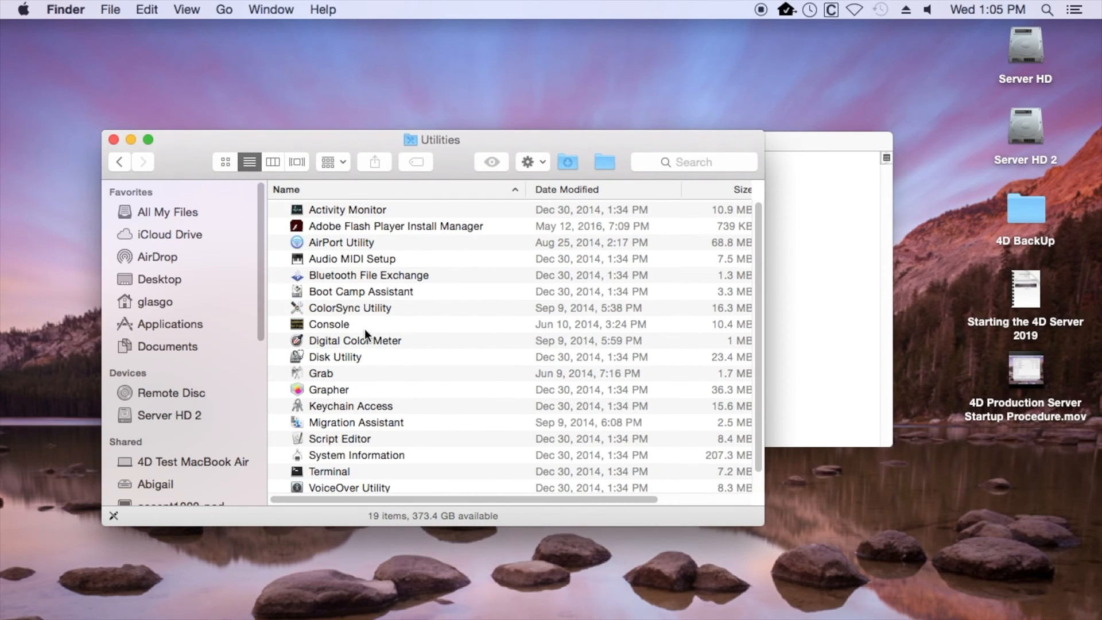
{"action": "left_click", "coordinate": [334, 356]}
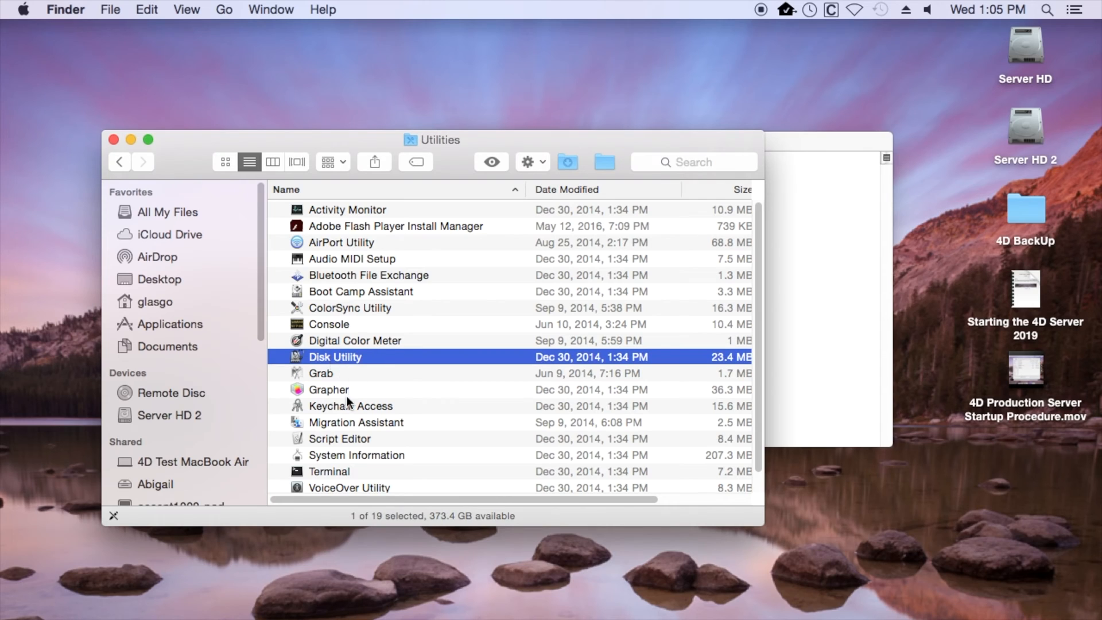
Pick Terminal in Utilities and close the Finder window, returning to the shell.
{"action": "left_click", "coordinate": [330, 470]}
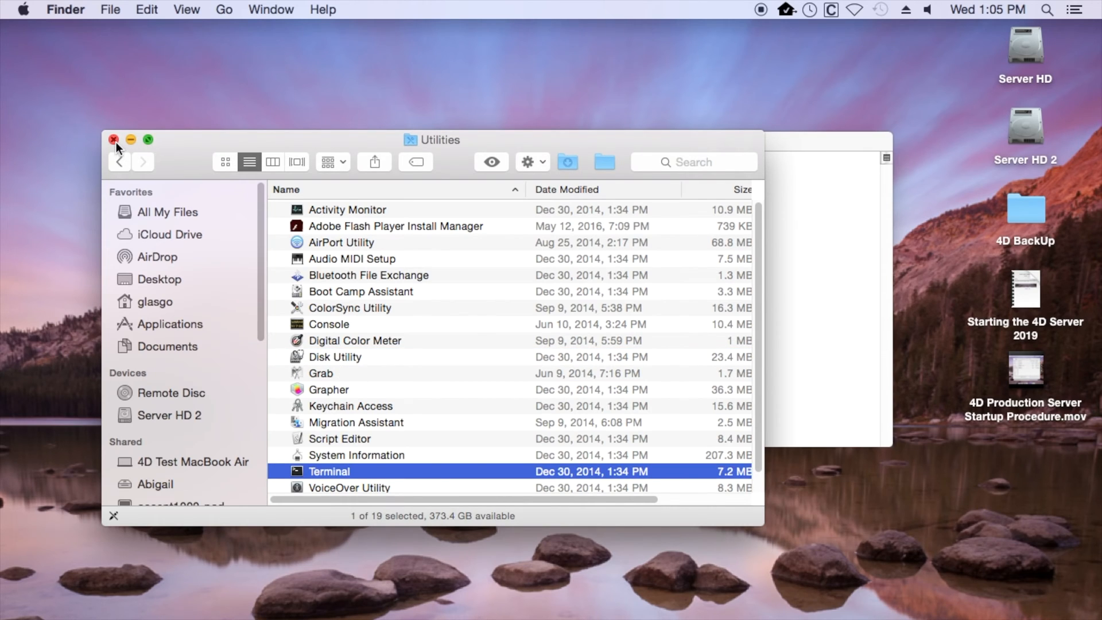
{"action": "double_click", "coordinate": [330, 474]}
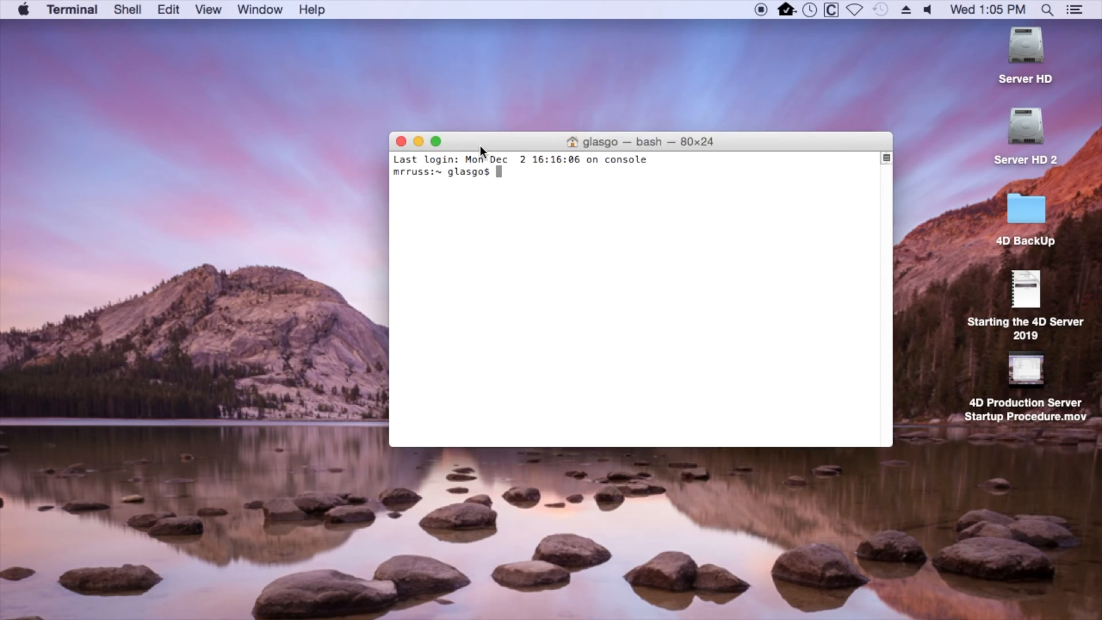
{"action": "mouse_move", "coordinate": [456, 7]}
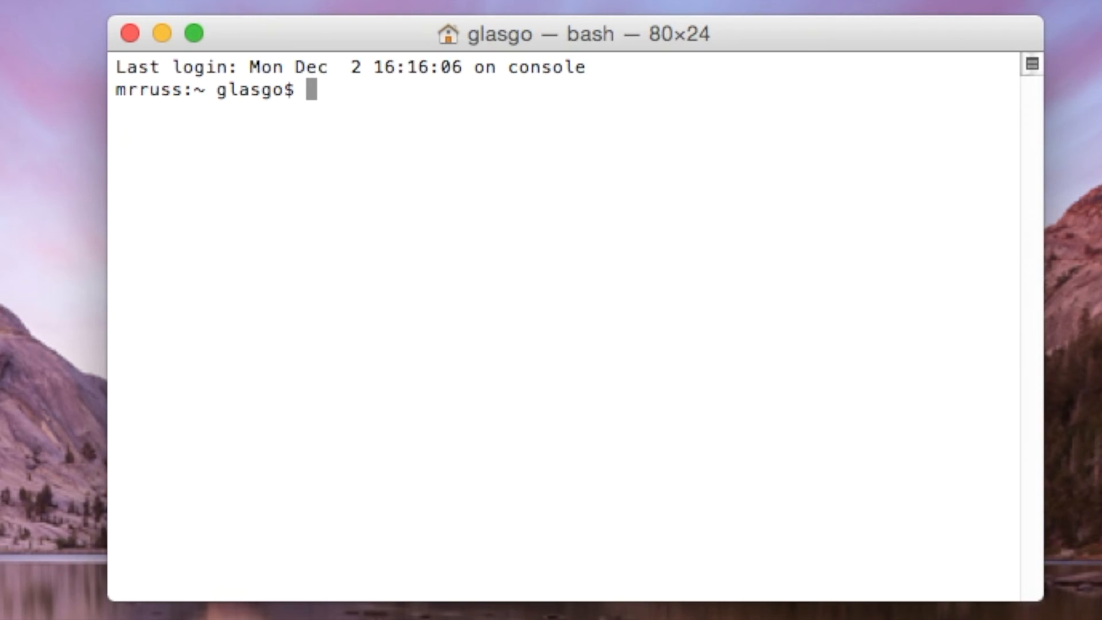
{"action": "mouse_move", "coordinate": [418, 353]}
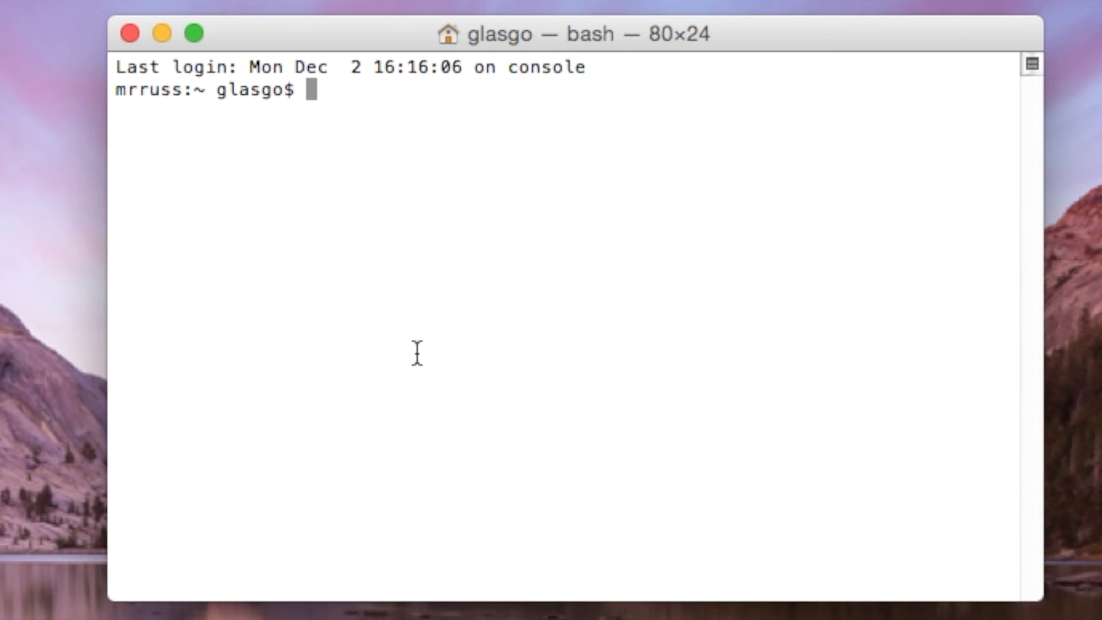
{"action": "type", "text": "disk"}
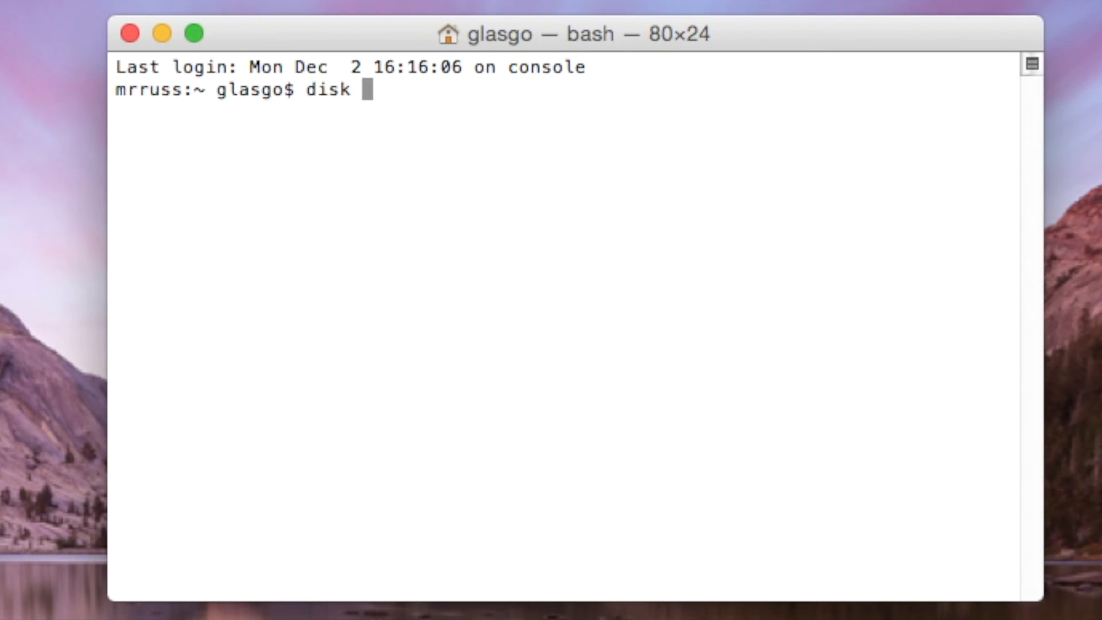
{"action": "type", "text": "uti"}
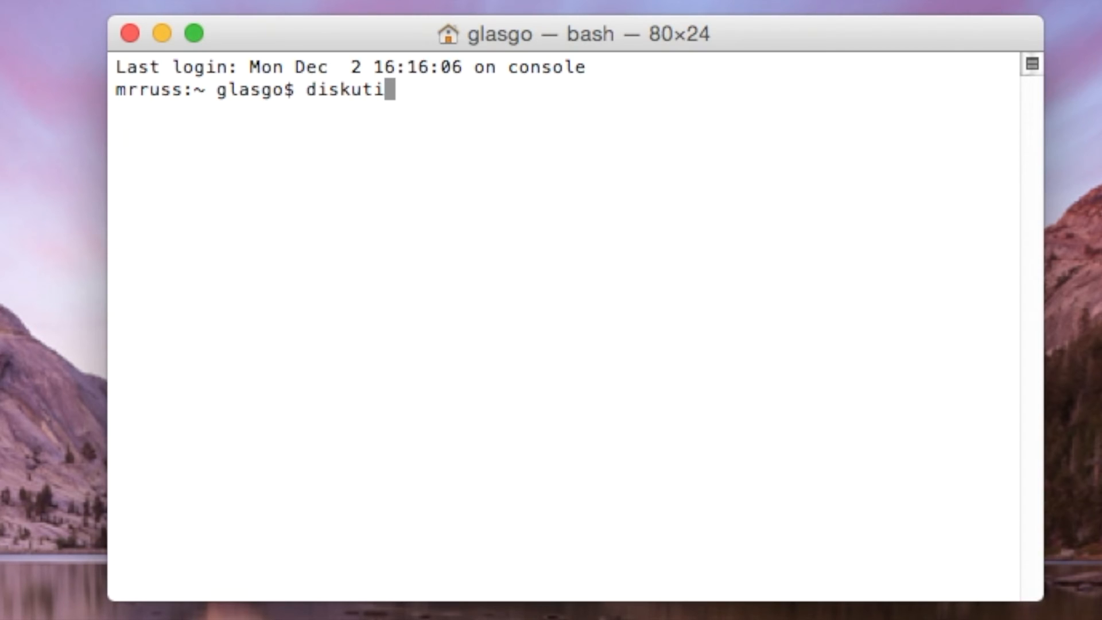
{"action": "type", "text": "l rese"}
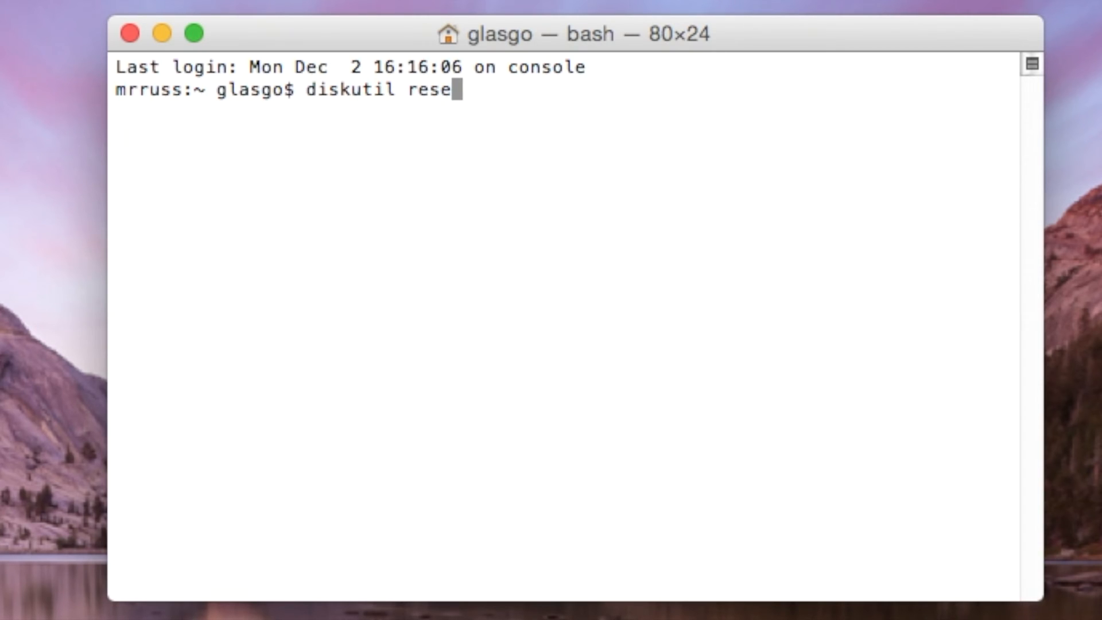
{"action": "type", "text": "tFusion"}
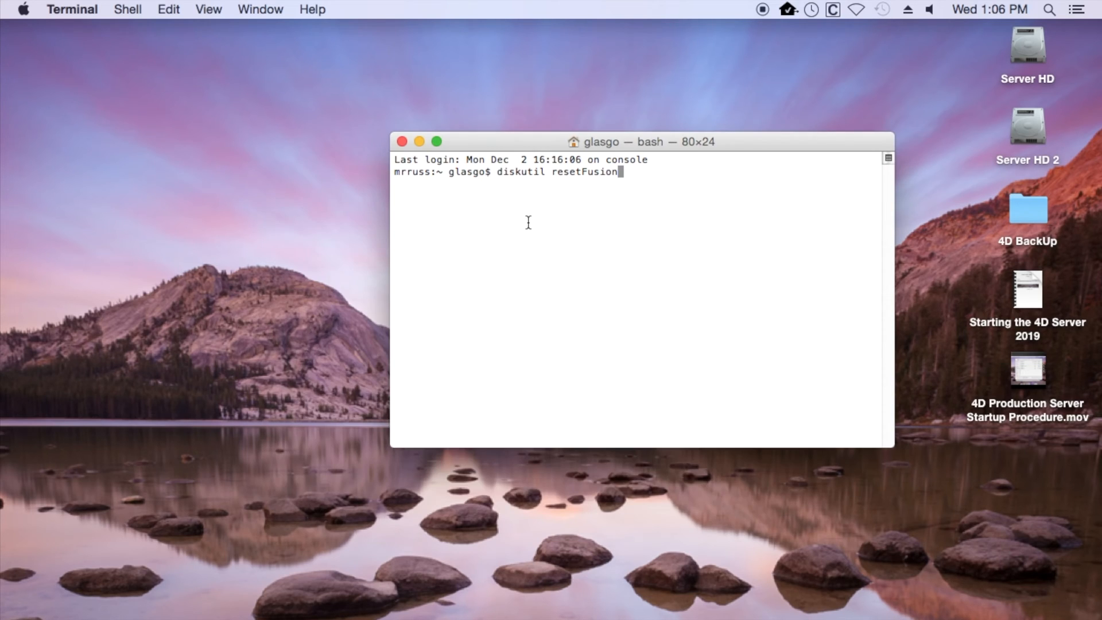
{"action": "key", "text": "backspace"}
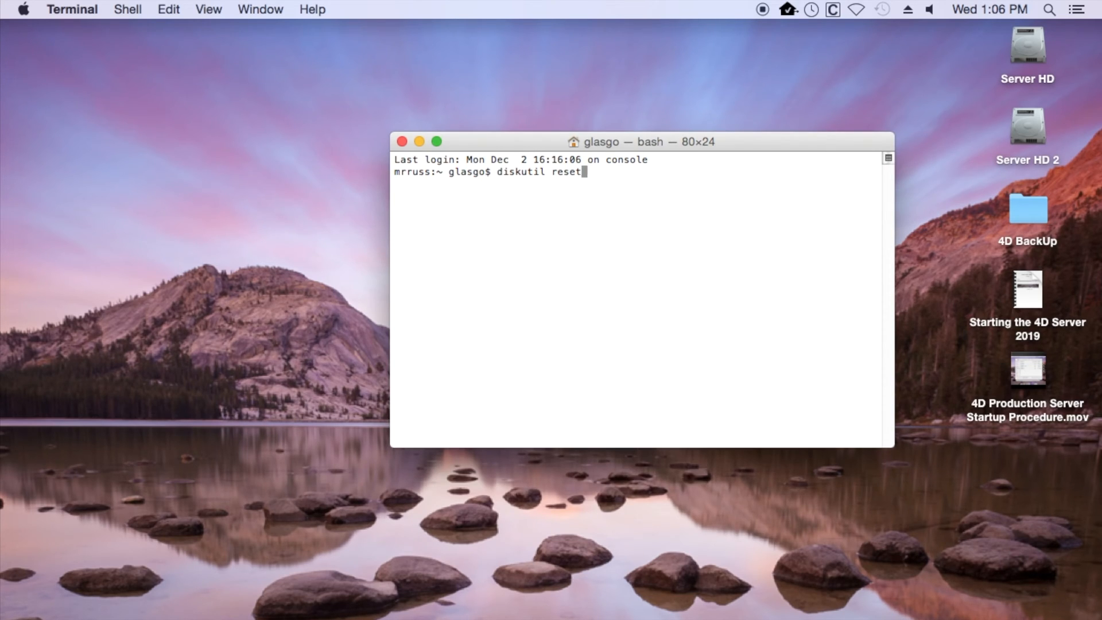
{"action": "key", "text": "ctrl+u"}
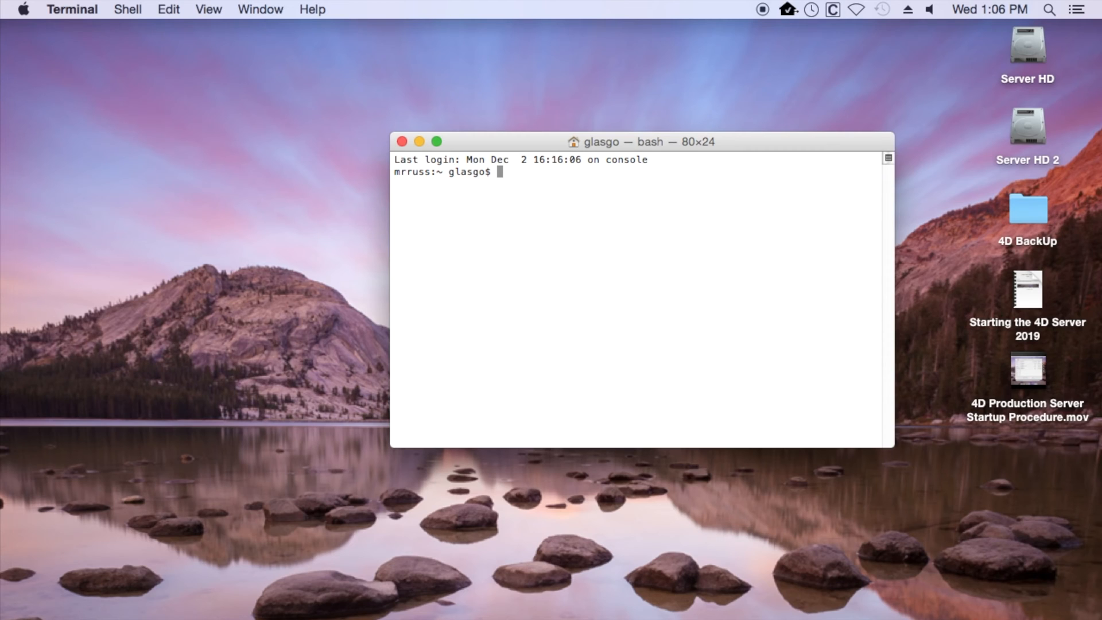
{"action": "mouse_move", "coordinate": [5, 202]}
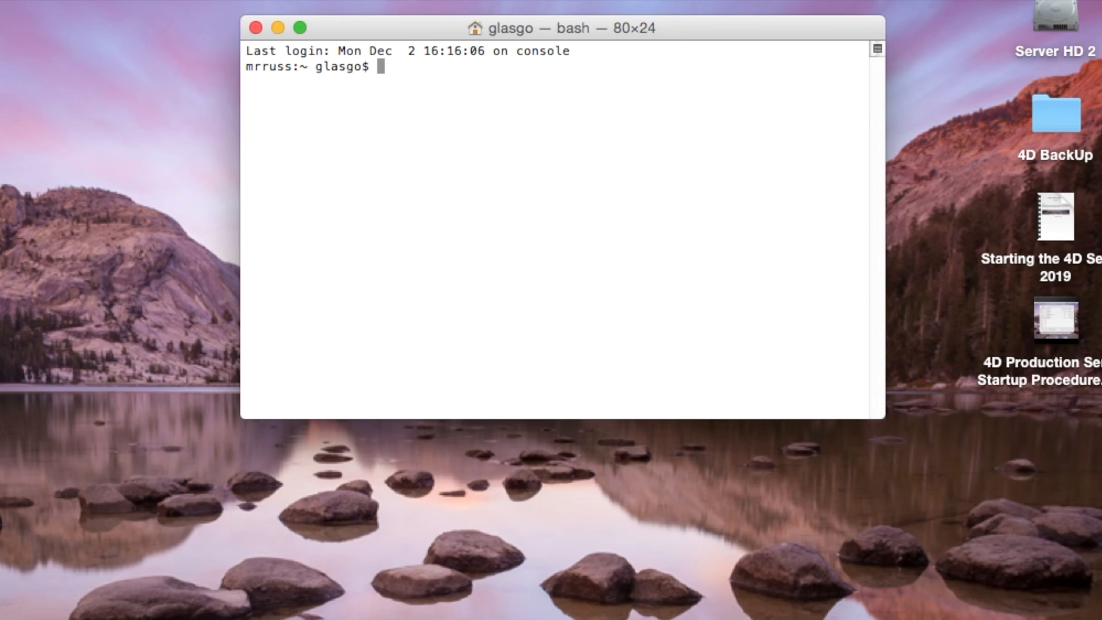
{"action": "mouse_move", "coordinate": [497, 144]}
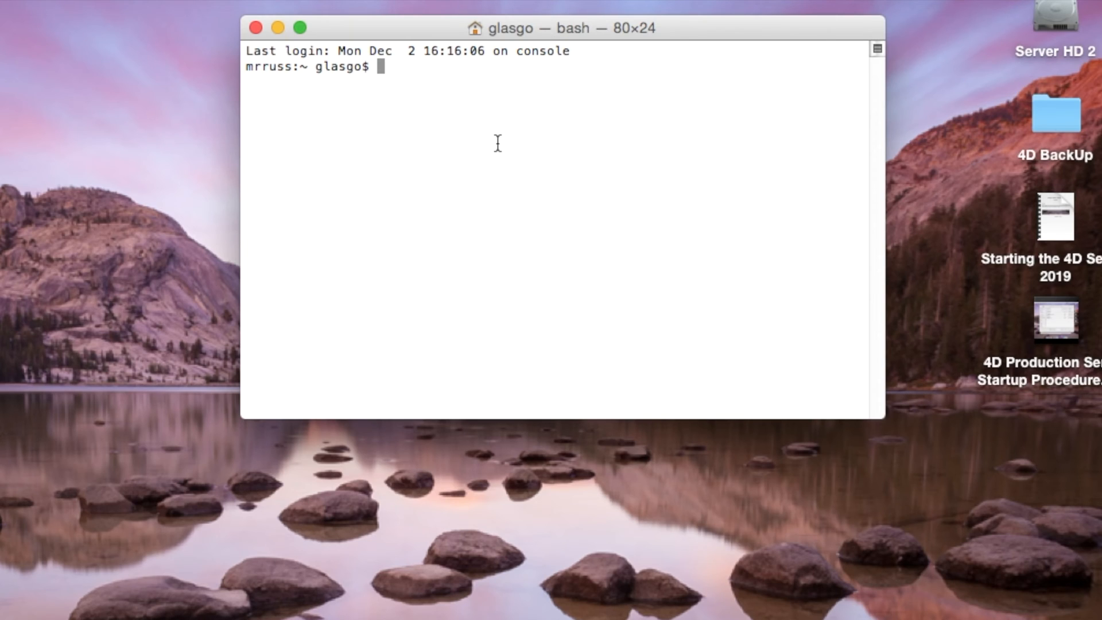
Run 'diskutil list' to show all disks including the Server HD Fusion Drive volume.
{"action": "type", "text": "disku"}
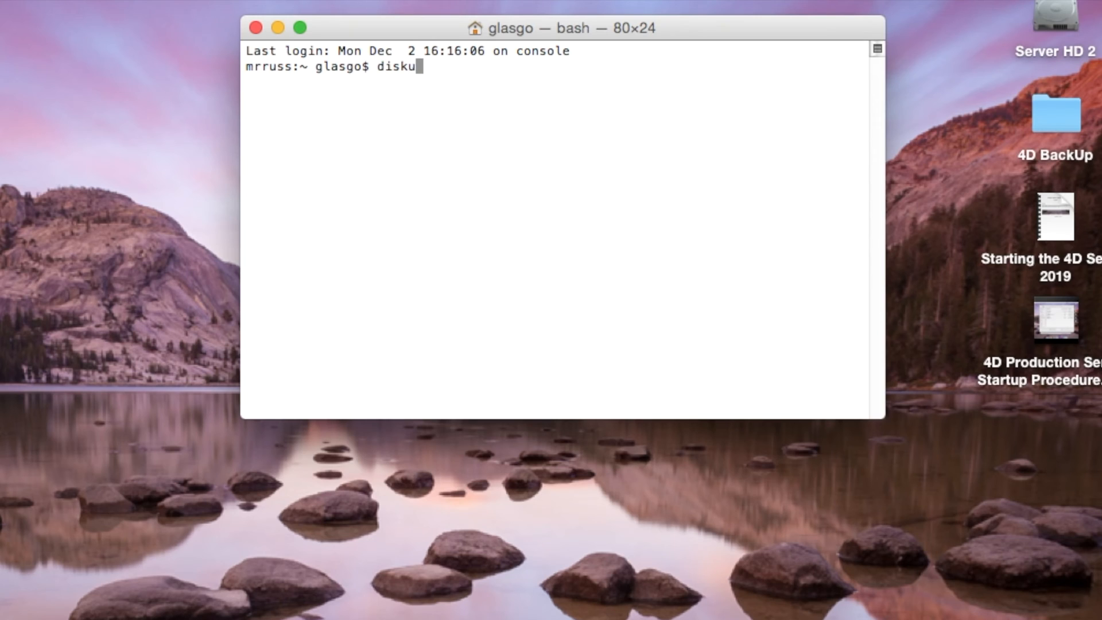
{"action": "type", "text": "til li"}
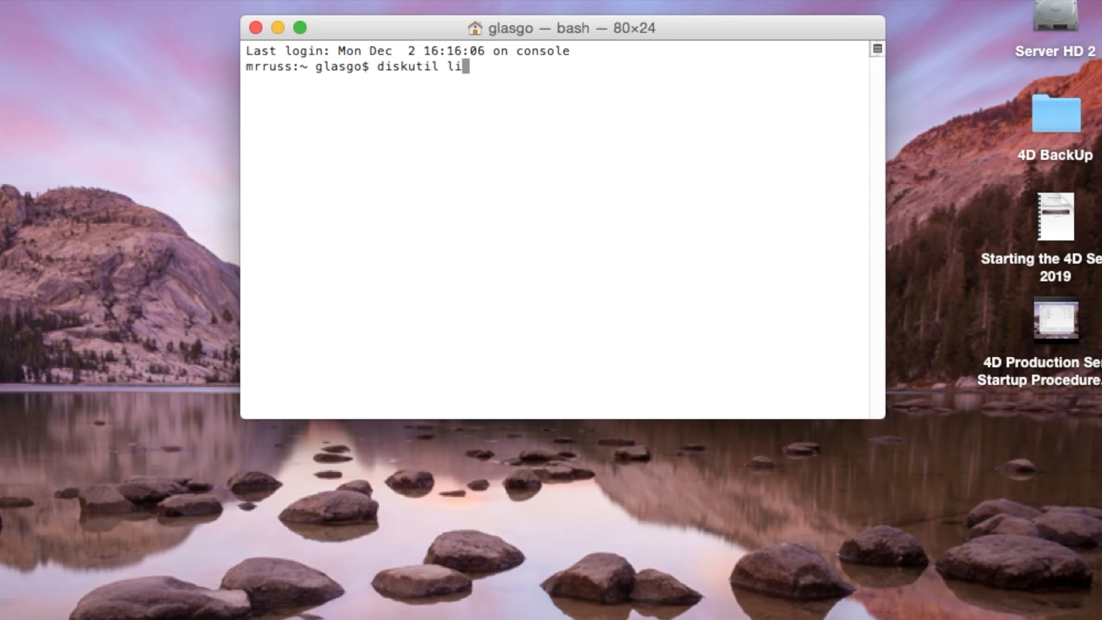
{"action": "key", "text": "Return"}
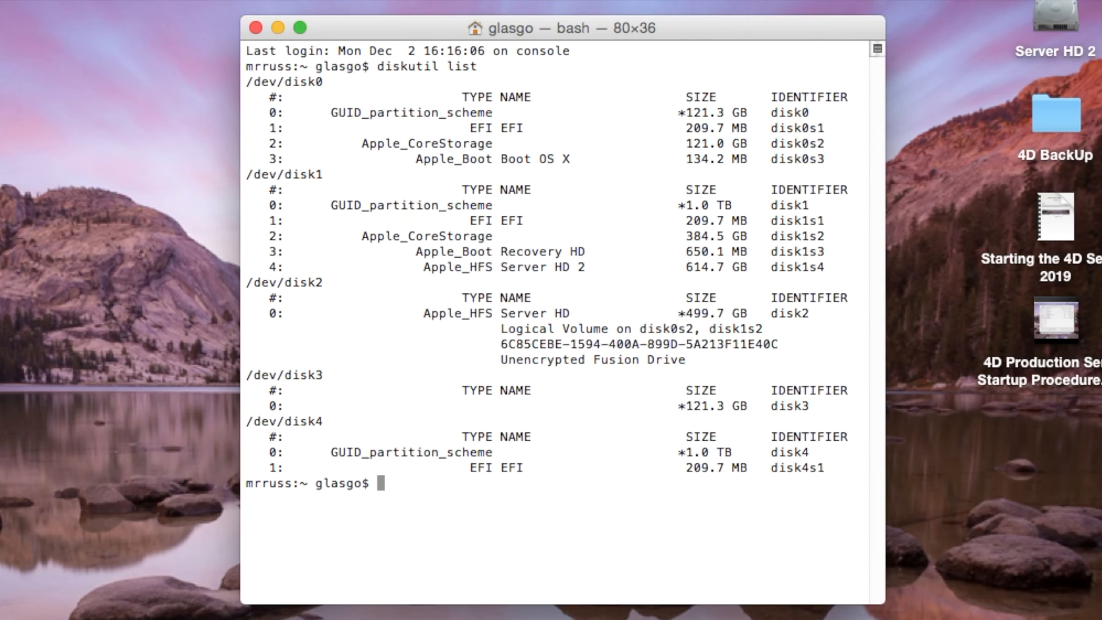
Enter 'diskutil cs create Server_Backup disk3 disk4' at the prompt without running it.
{"action": "double_click", "coordinate": [704, 112]}
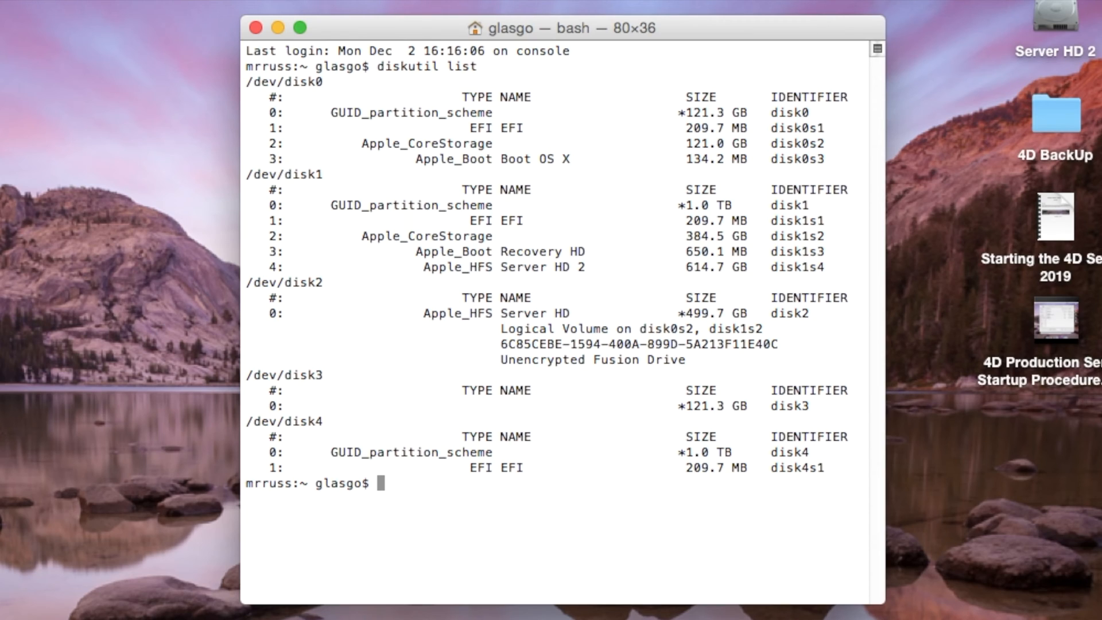
{"action": "type", "text": "diskutil"}
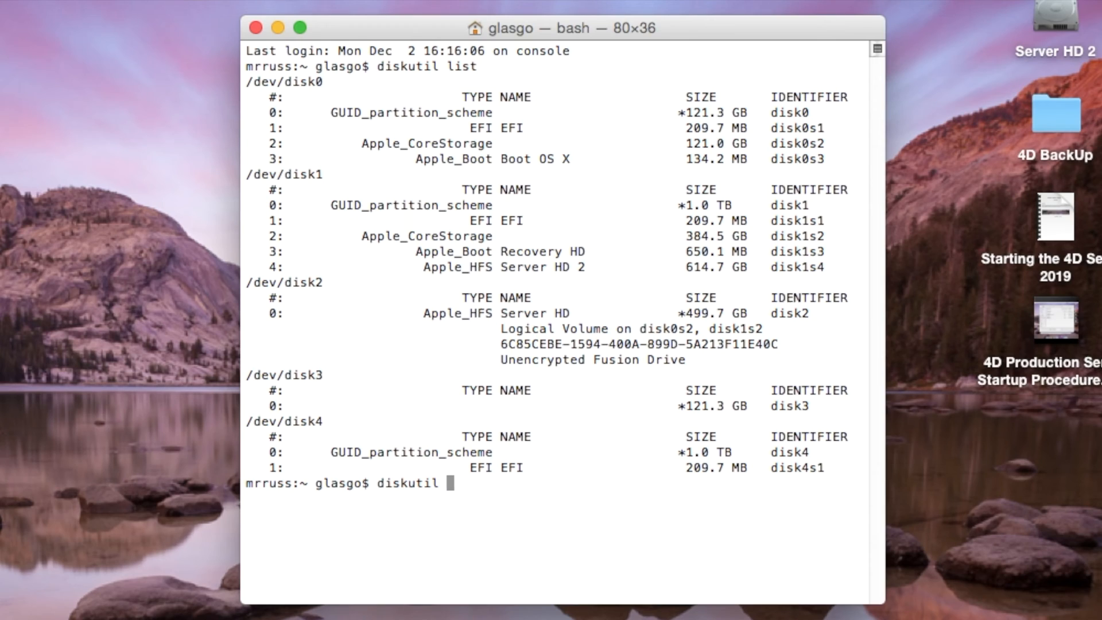
{"action": "type", "text": "cs"}
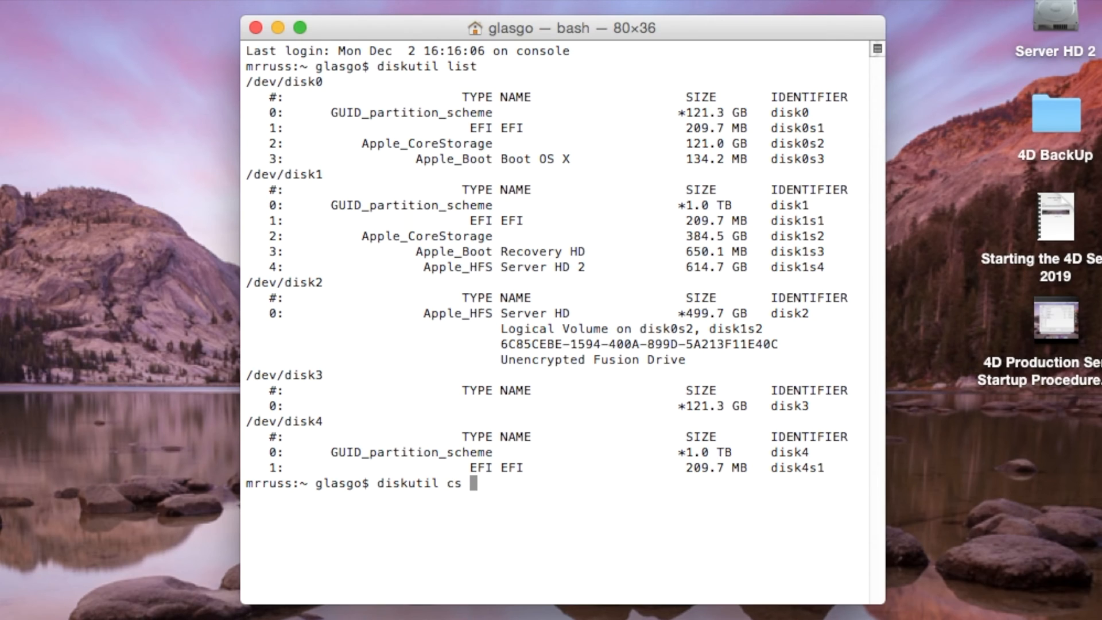
{"action": "type", "text": "create"}
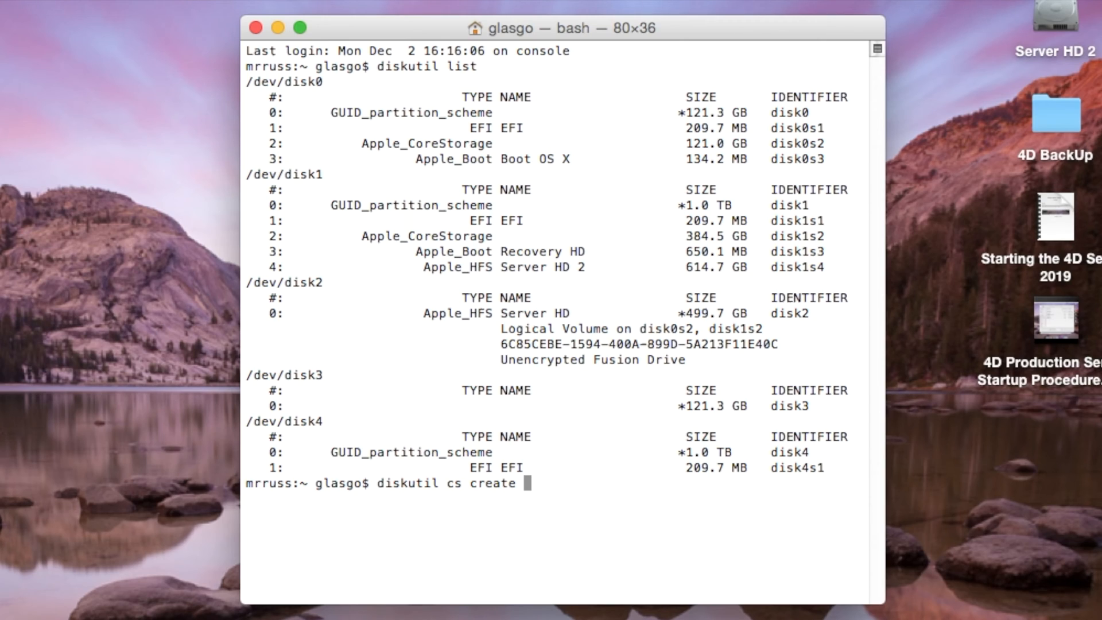
{"action": "type", "text": "Server"}
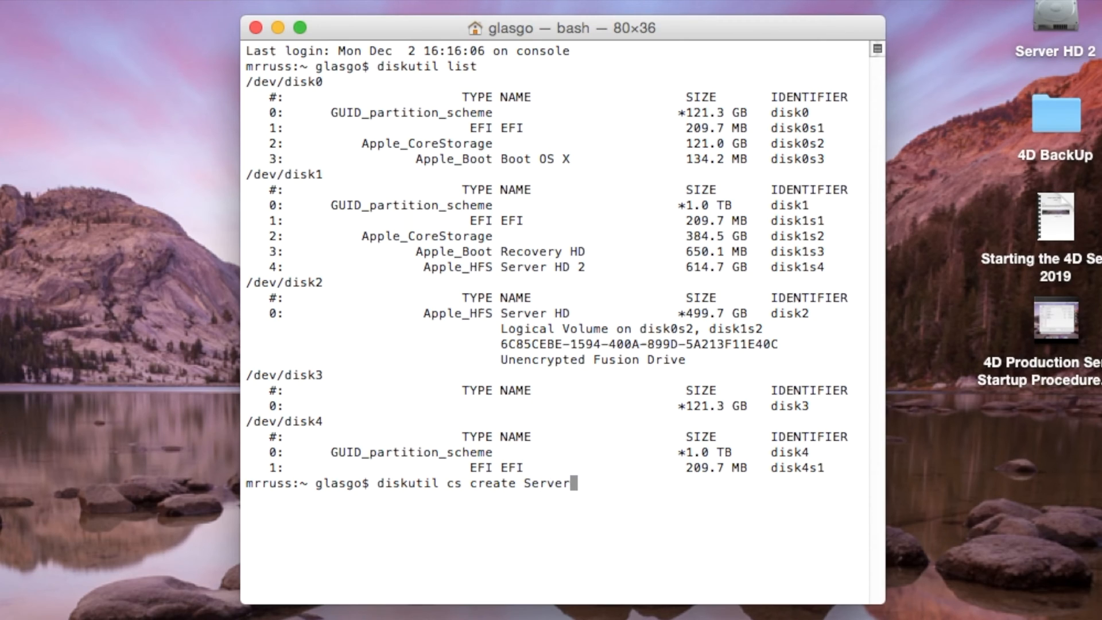
{"action": "type", "text": "_Ba"}
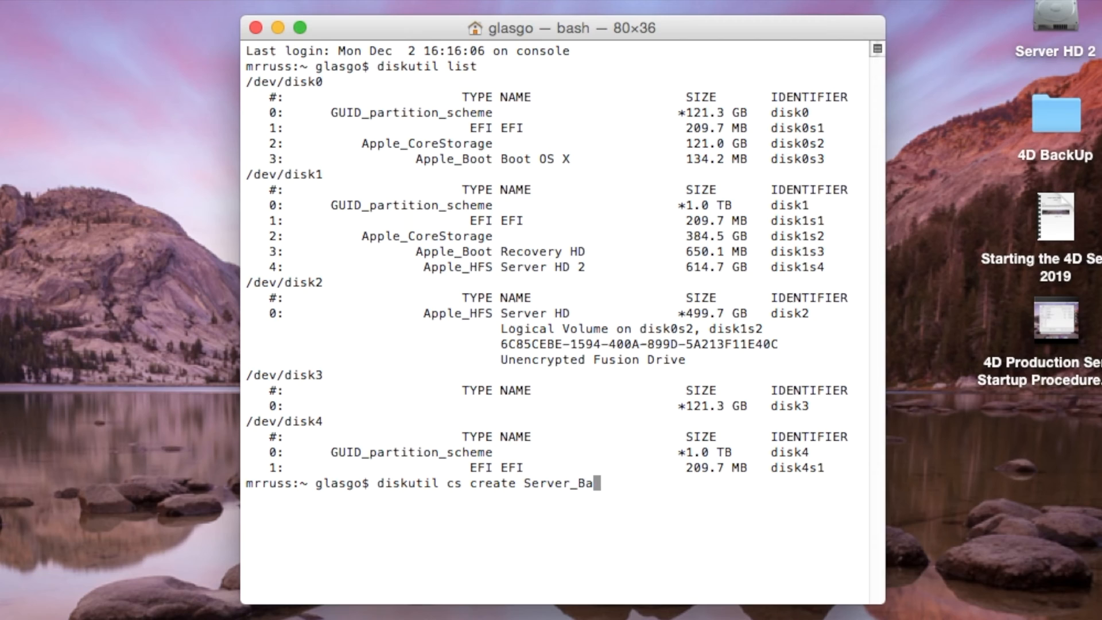
{"action": "type", "text": "ckup"}
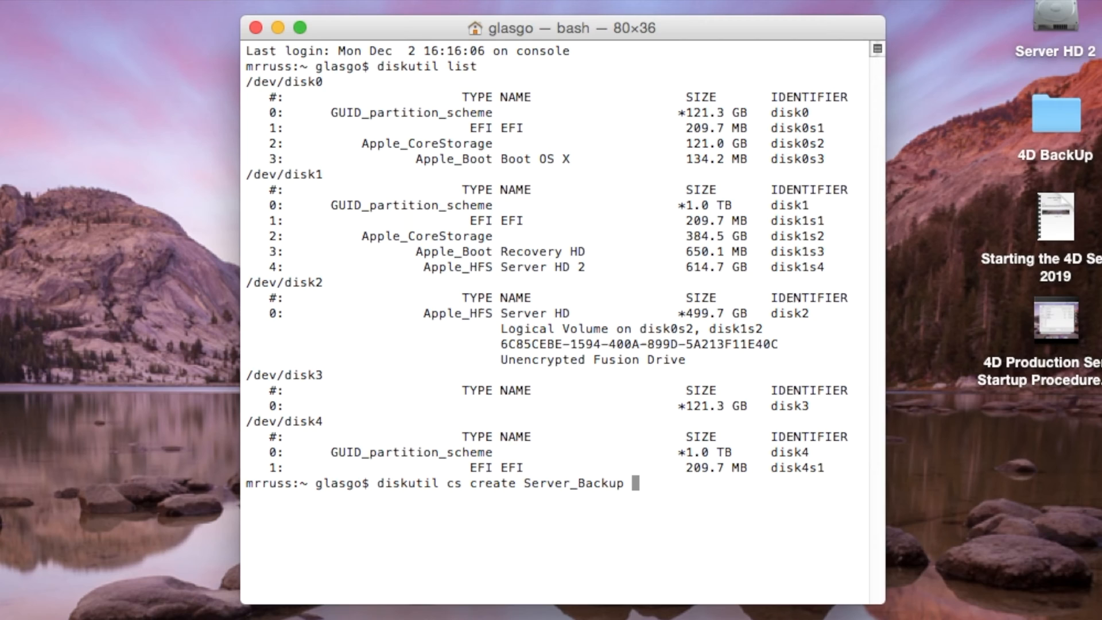
{"action": "type", "text": "d"}
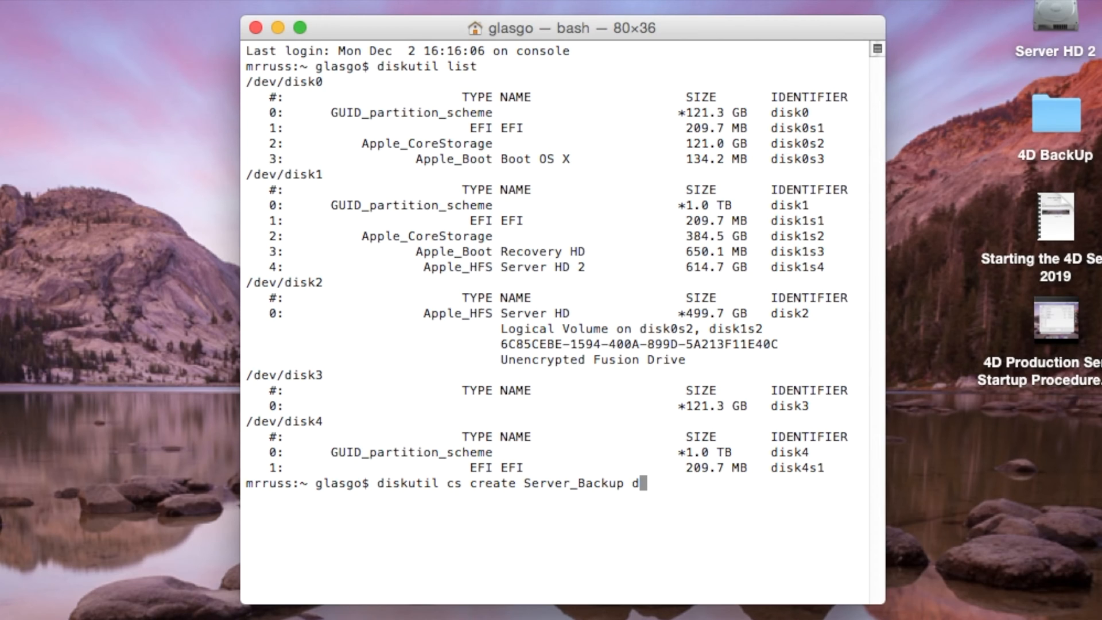
{"action": "type", "text": "isk3"}
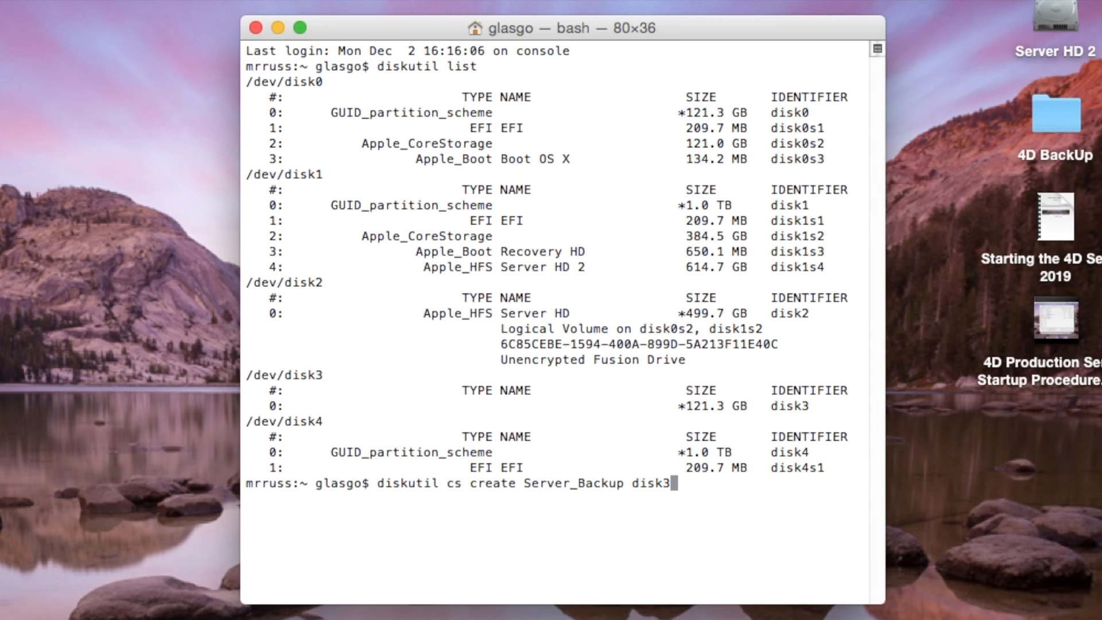
{"action": "type", "text": "disk"}
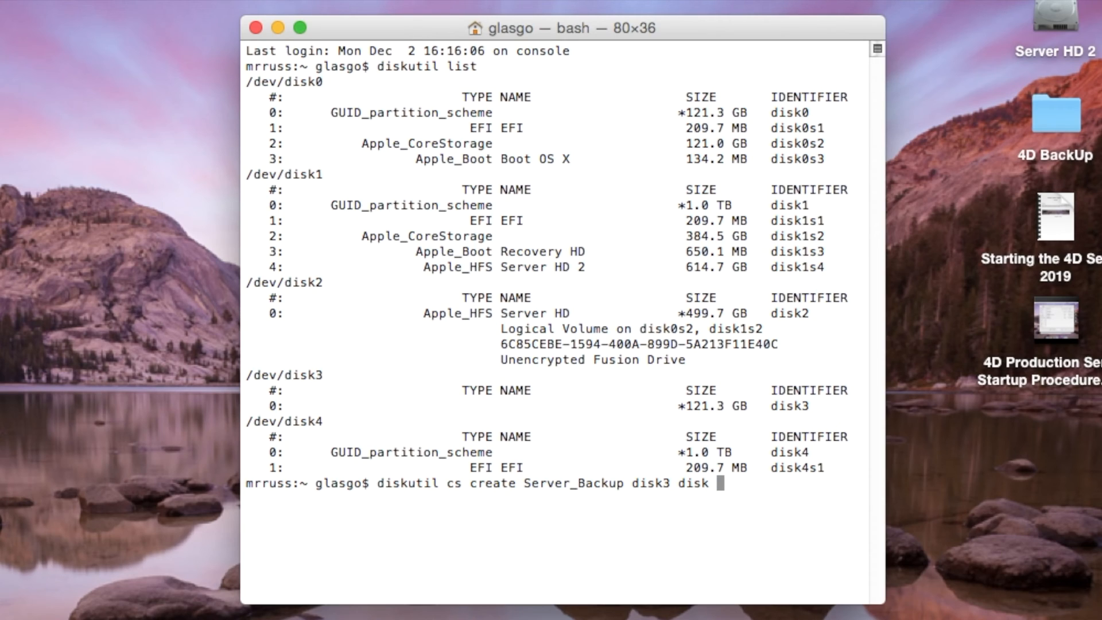
{"action": "type", "text": "4"}
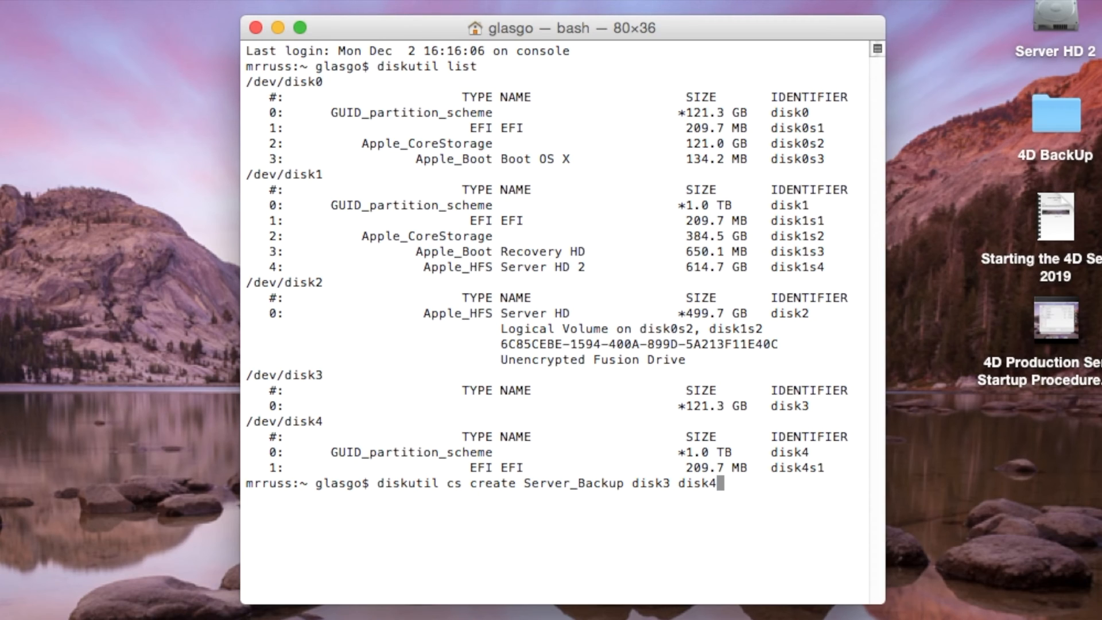
Run the command to create the Server_Backup logical volume group from disk3 and disk4.
{"action": "key", "text": "Return"}
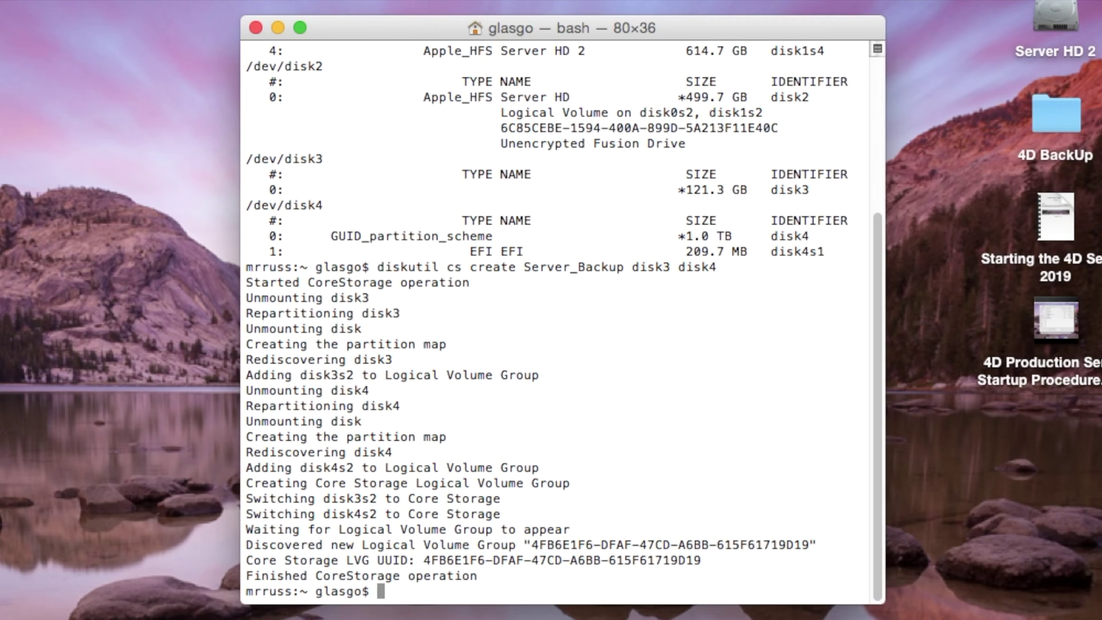
Run 'diskutil cs list' to show Server_Backup online at 1.1 TB on disk3s2 and disk4s2.
{"action": "type", "text": "diskutil"}
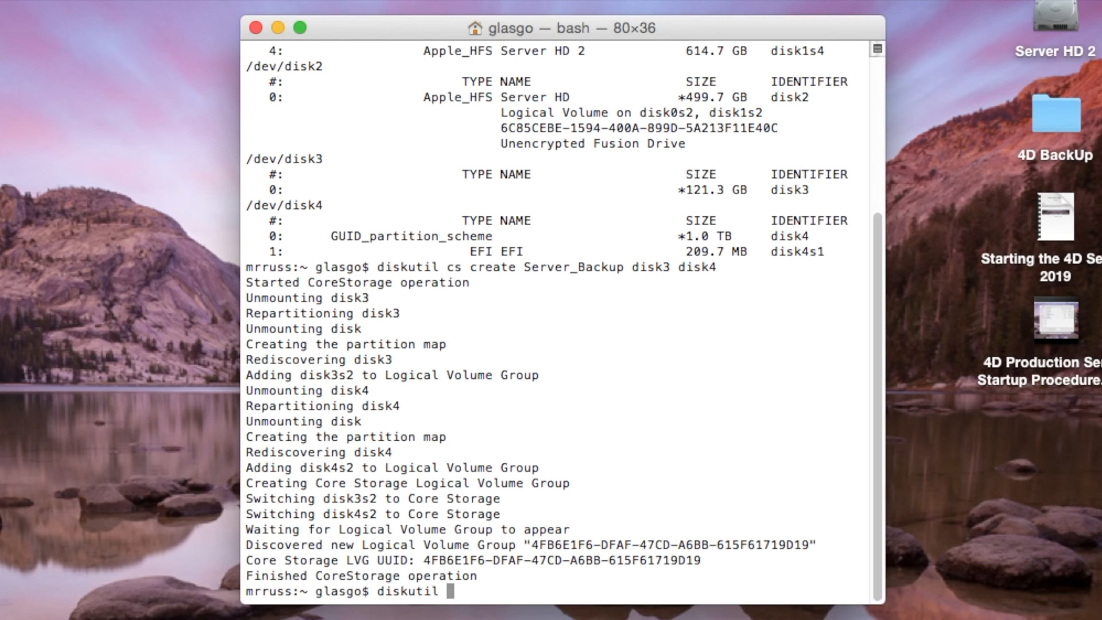
{"action": "type", "text": "cs list"}
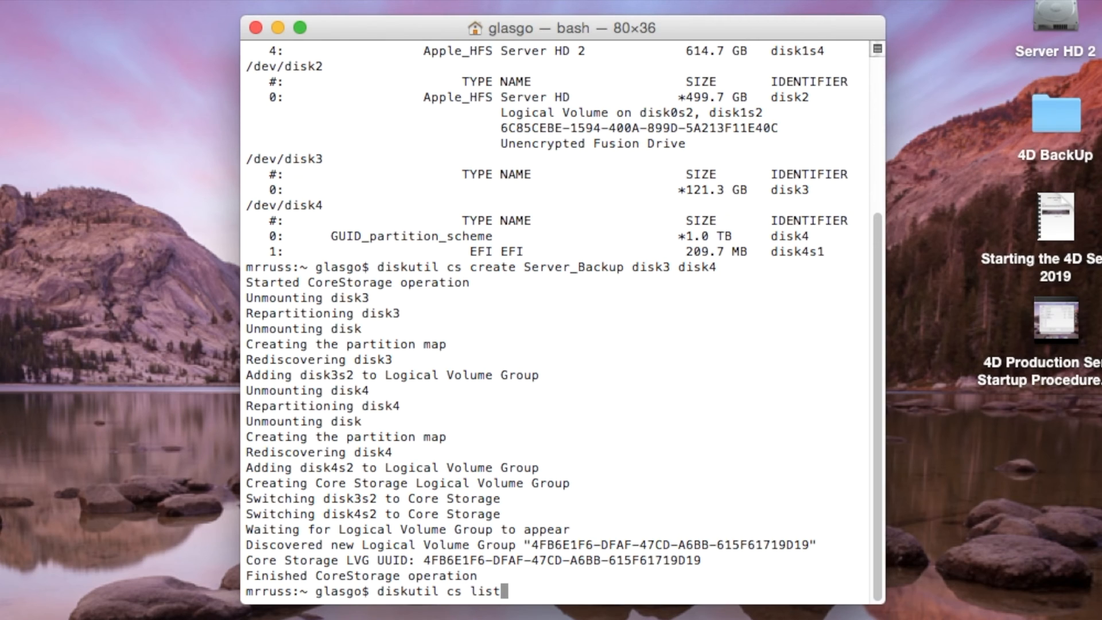
{"action": "key", "text": "Return"}
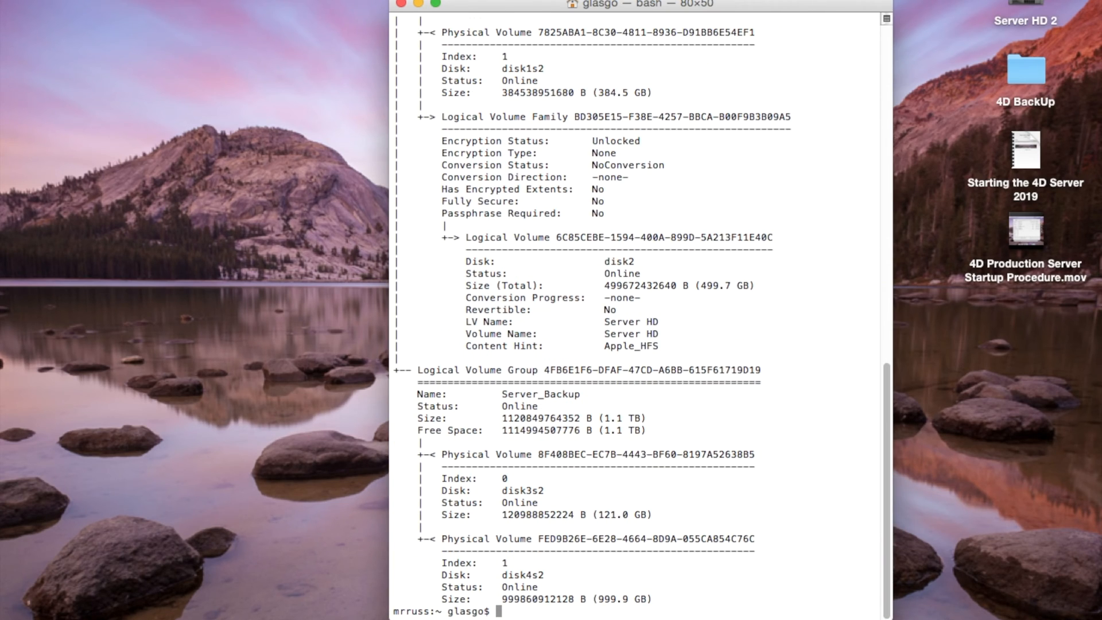
{"action": "scroll", "scroll_direction": "up", "scroll_amount": 3}
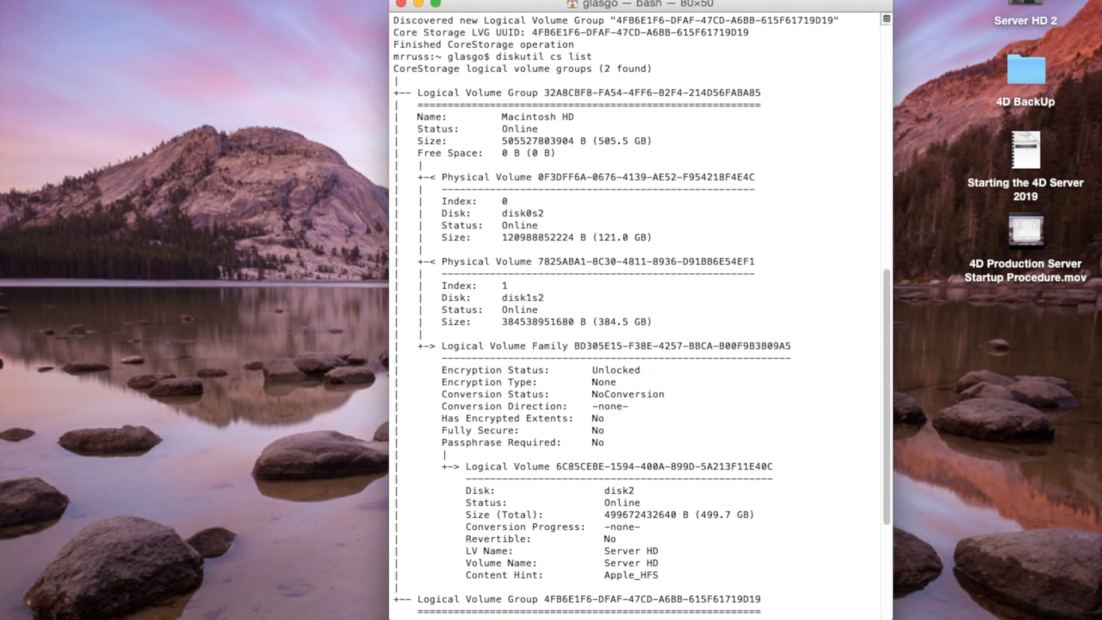
{"action": "scroll", "scroll_direction": "down", "scroll_amount": 3}
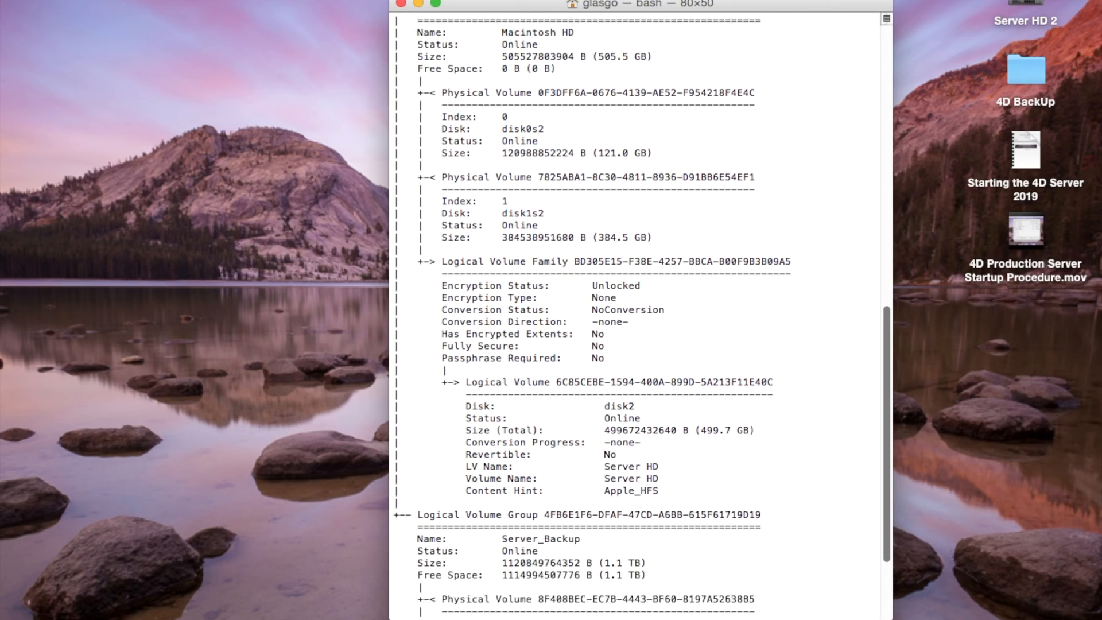
{"action": "scroll", "scroll_direction": "down", "scroll_amount": 3}
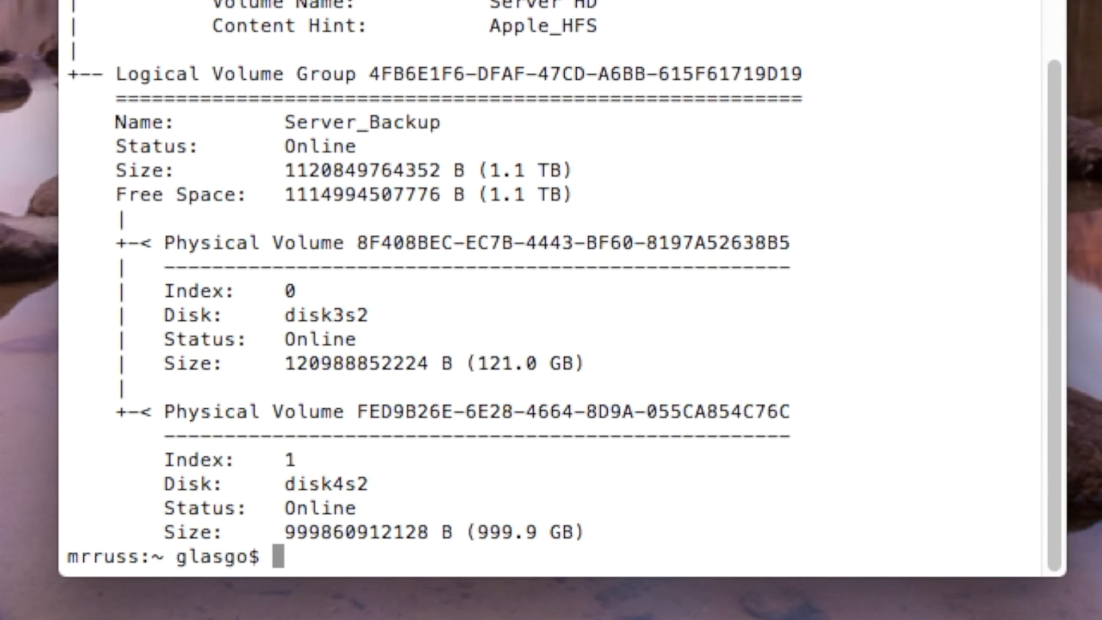
Enter 'diskutil cs createVolume' with group UUID 4FB6E1F6-DFAF-47CD-A6BB-615F61719D19.
{"action": "double_click", "coordinate": [211, 74]}
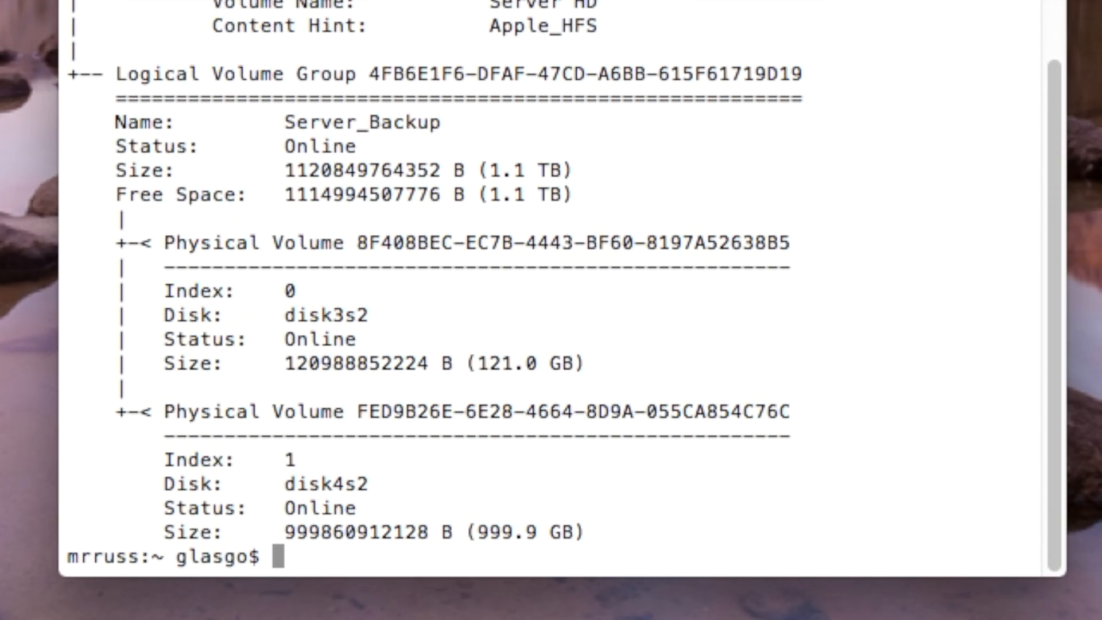
{"action": "type", "text": "disk"}
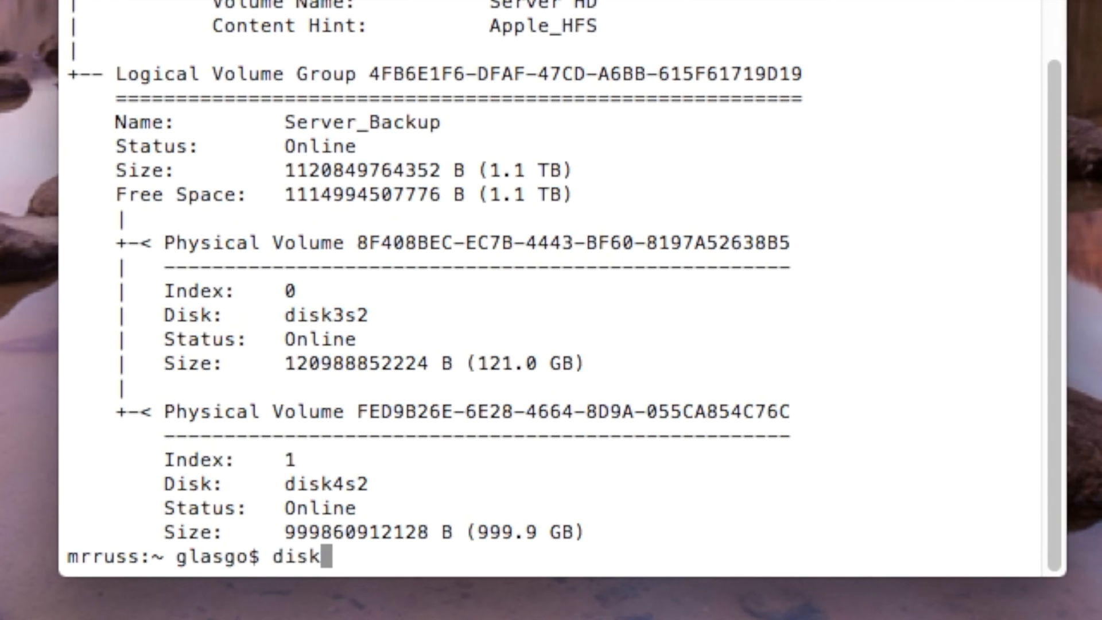
{"action": "type", "text": "util cs"}
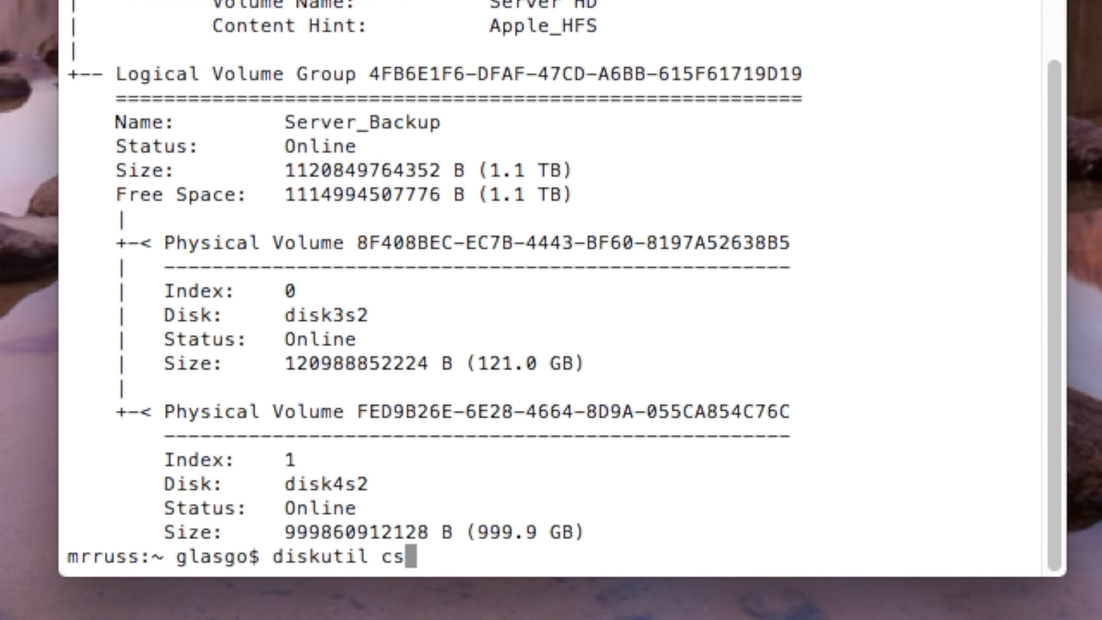
{"action": "type", "text": "create"}
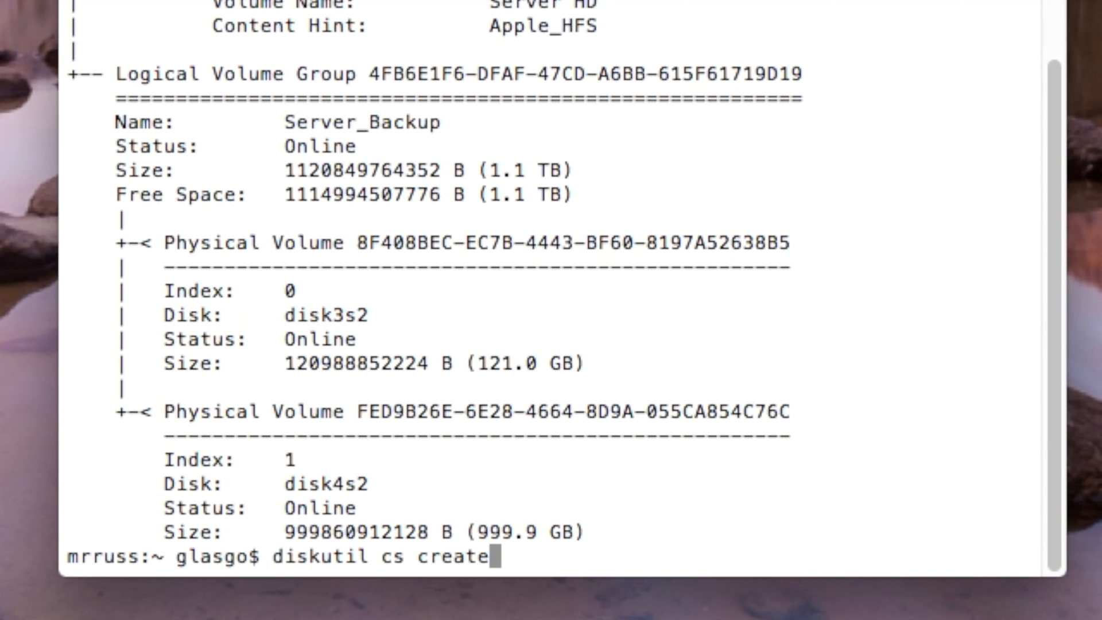
{"action": "type", "text": "Volum"}
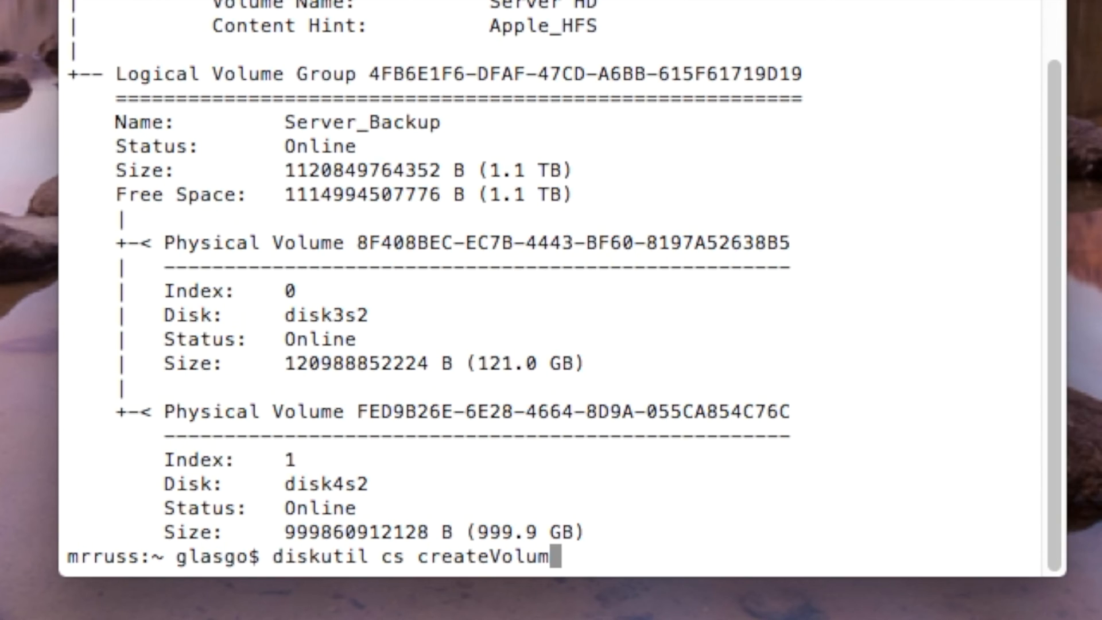
{"action": "type", "text": "e"}
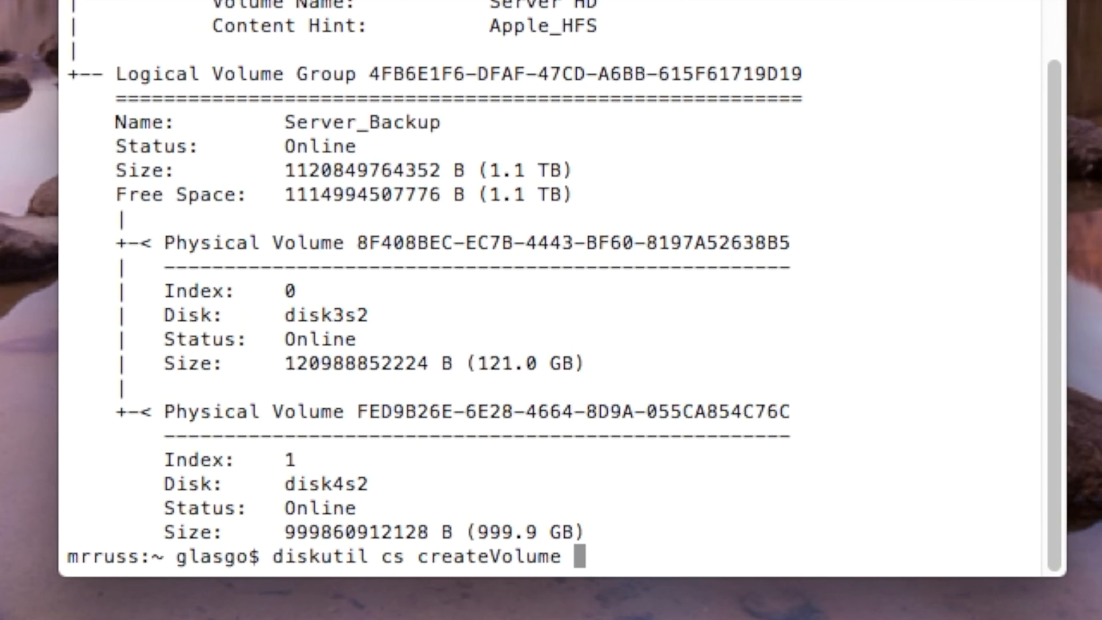
{"action": "type", "text": "4FB6E1F6-DFAF-47CD-A6BB-615F61719D19 jh"}
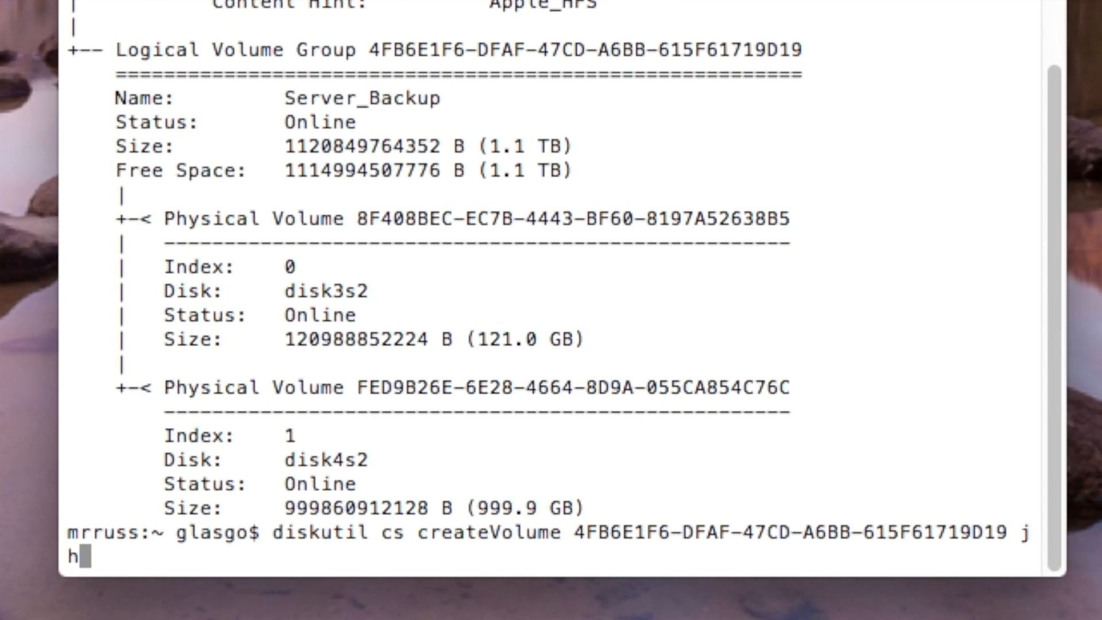
Complete the command with jhfs+ format, name Server_Backup and size 100%, not yet run.
{"action": "type", "text": "fs"}
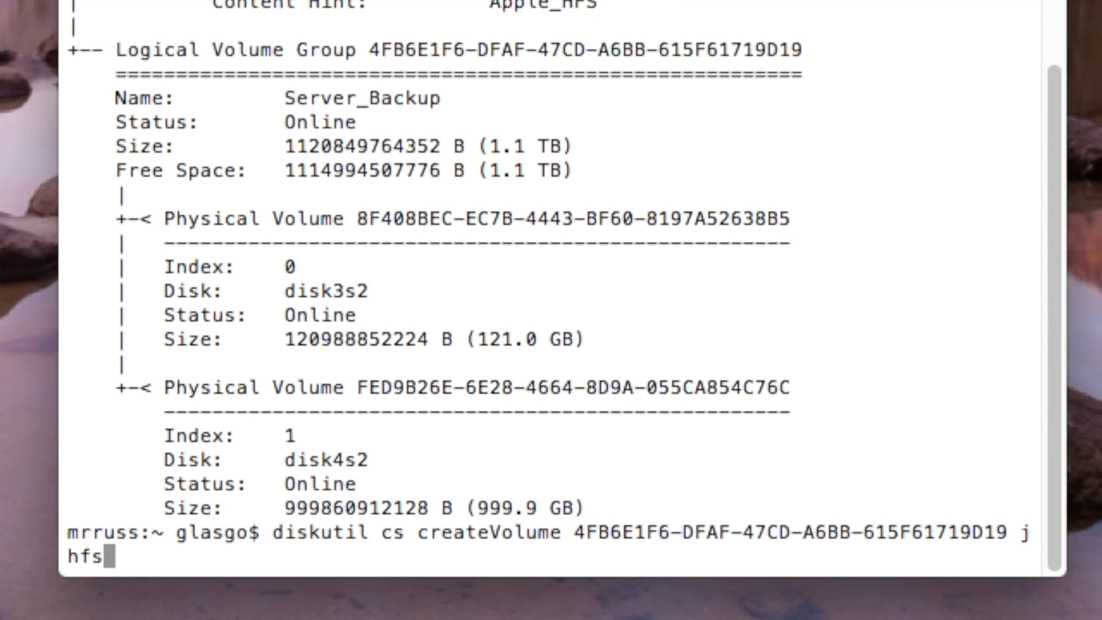
{"action": "type", "text": "+"}
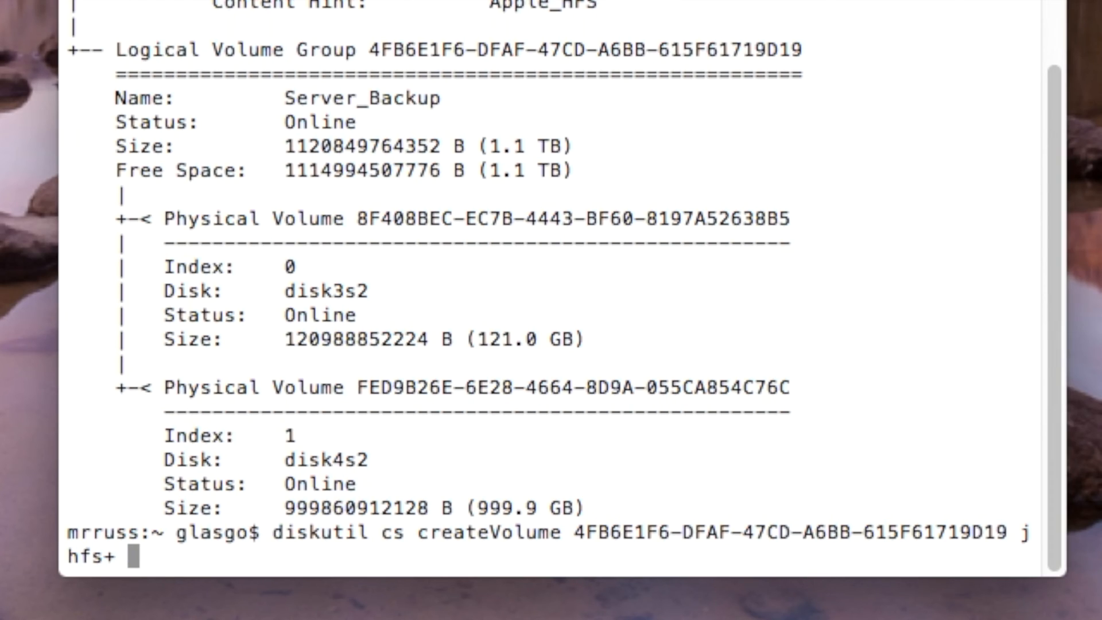
{"action": "type", "text": "Ser"}
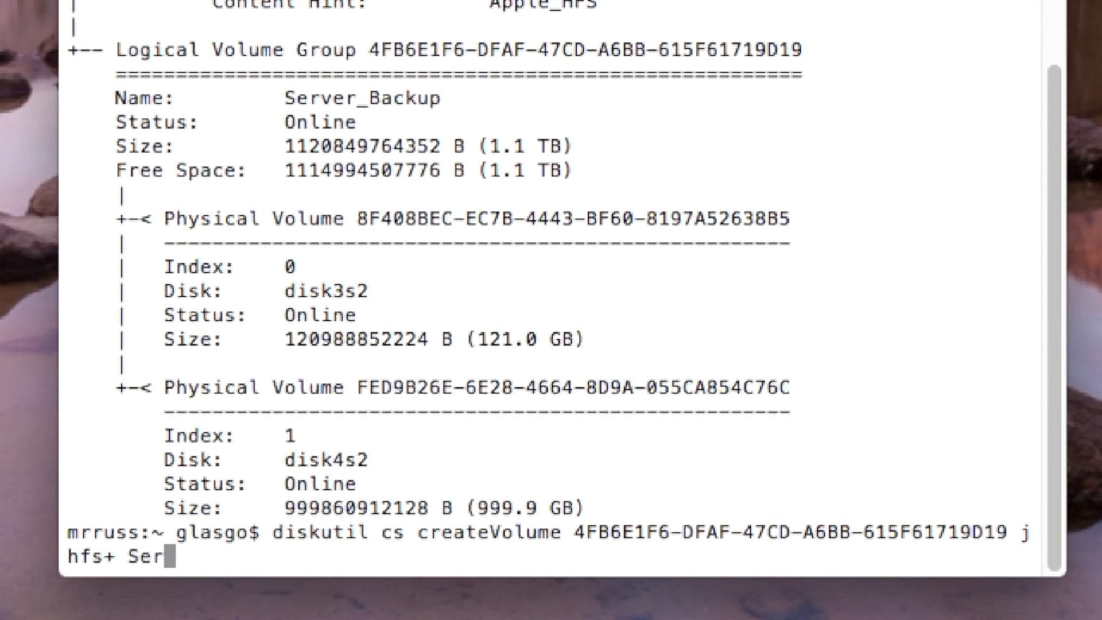
{"action": "type", "text": "ver_"}
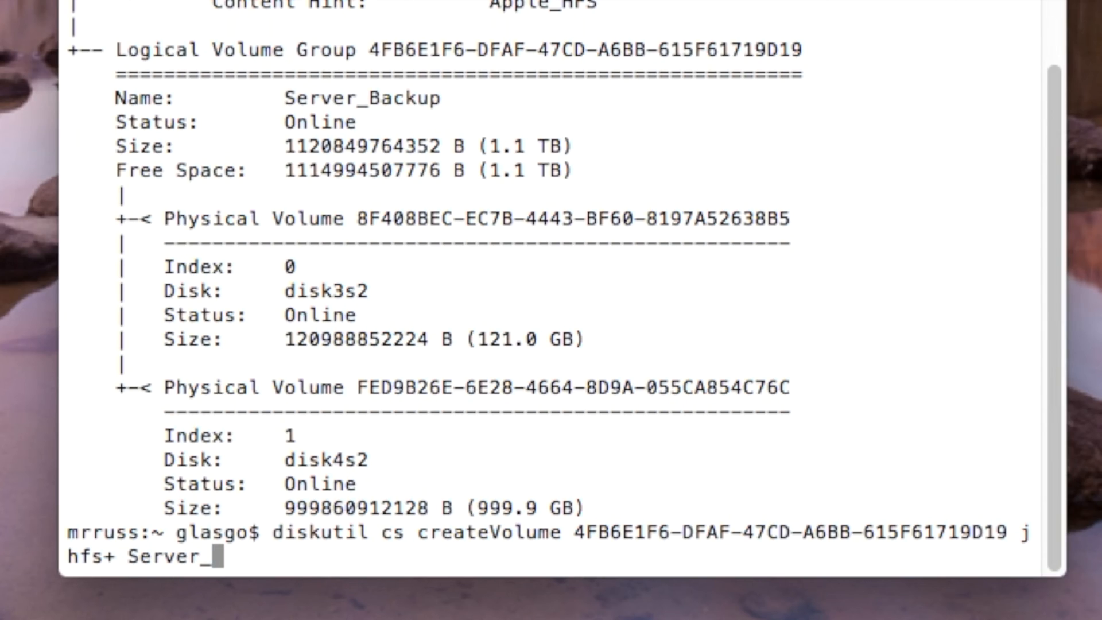
{"action": "type", "text": "Backup"}
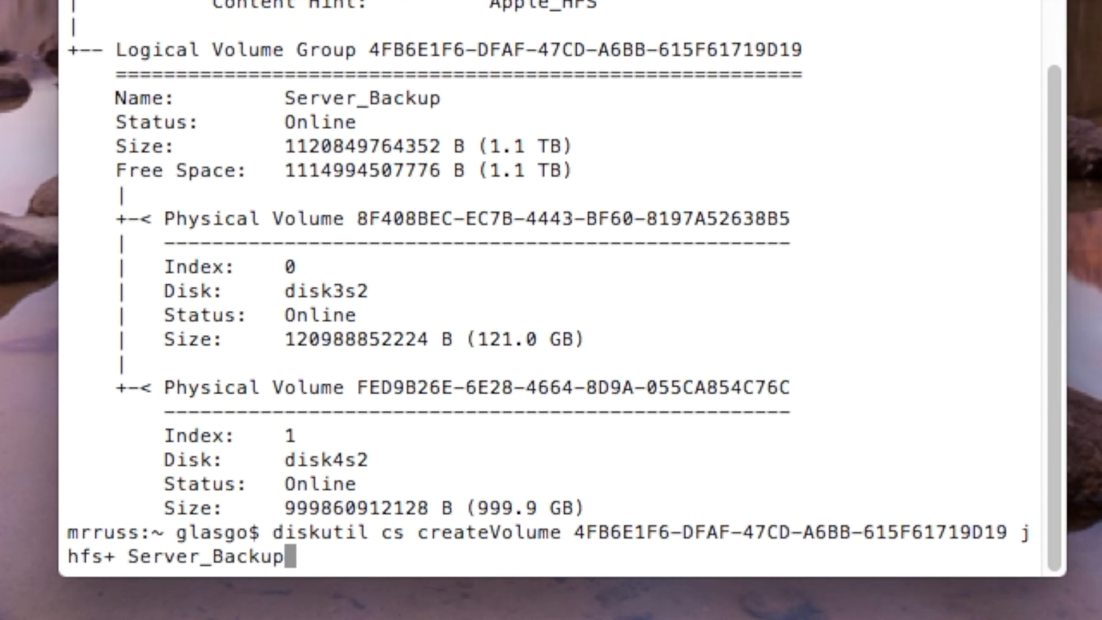
{"action": "type", "text": "1"}
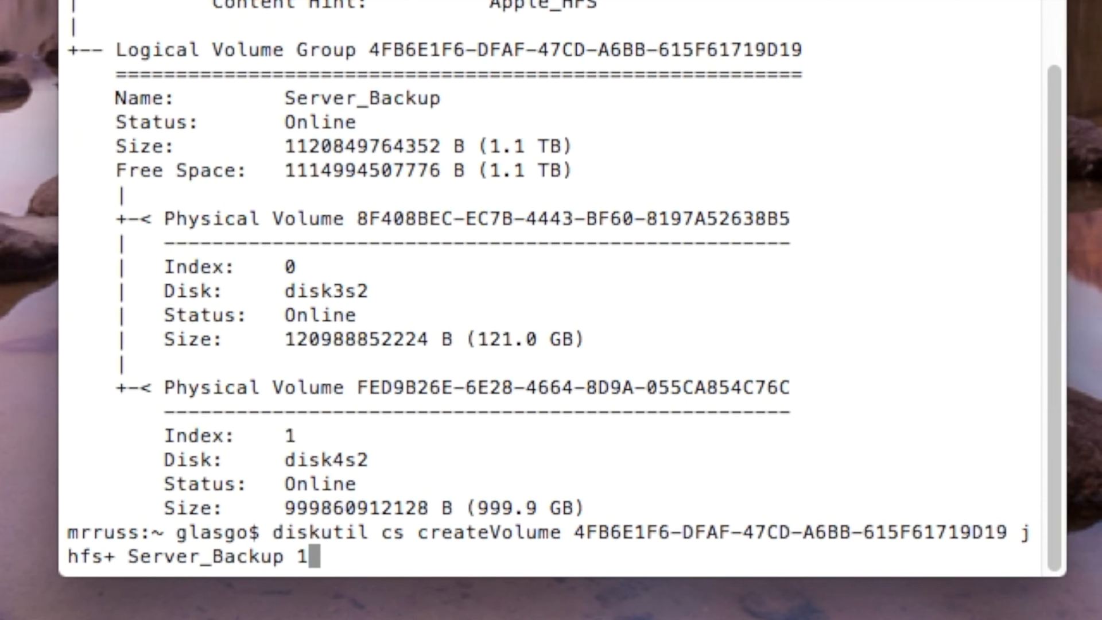
{"action": "type", "text": "00%"}
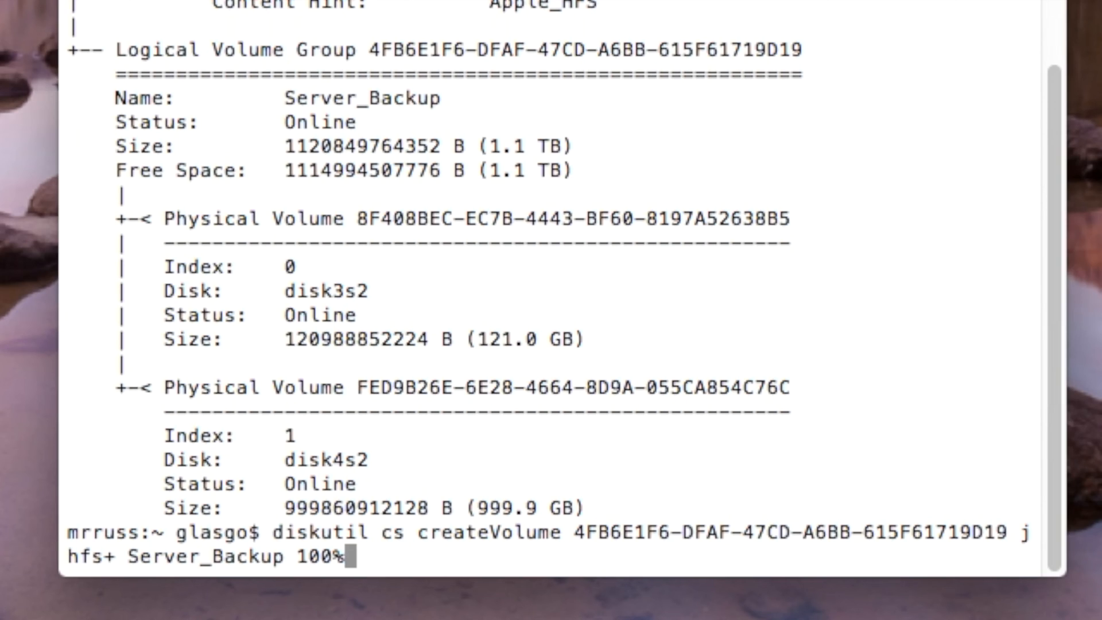
Run the createVolume command for the 1 TB HFS+ Server_Backup volume and decline Time Machine use.
{"action": "key", "text": "Return"}
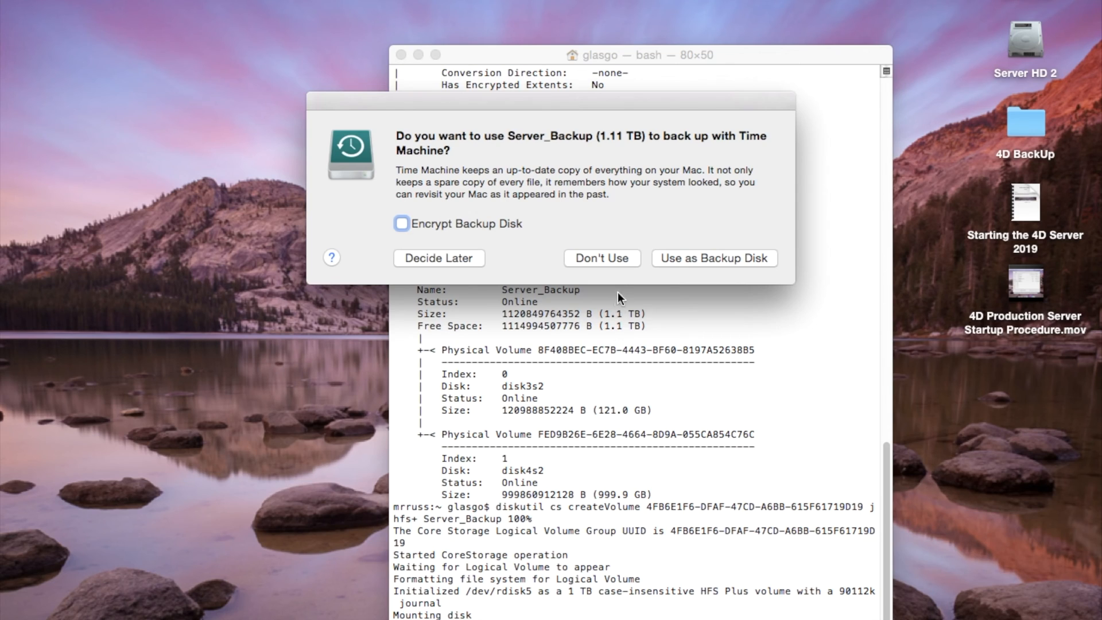
{"action": "mouse_move", "coordinate": [549, 225]}
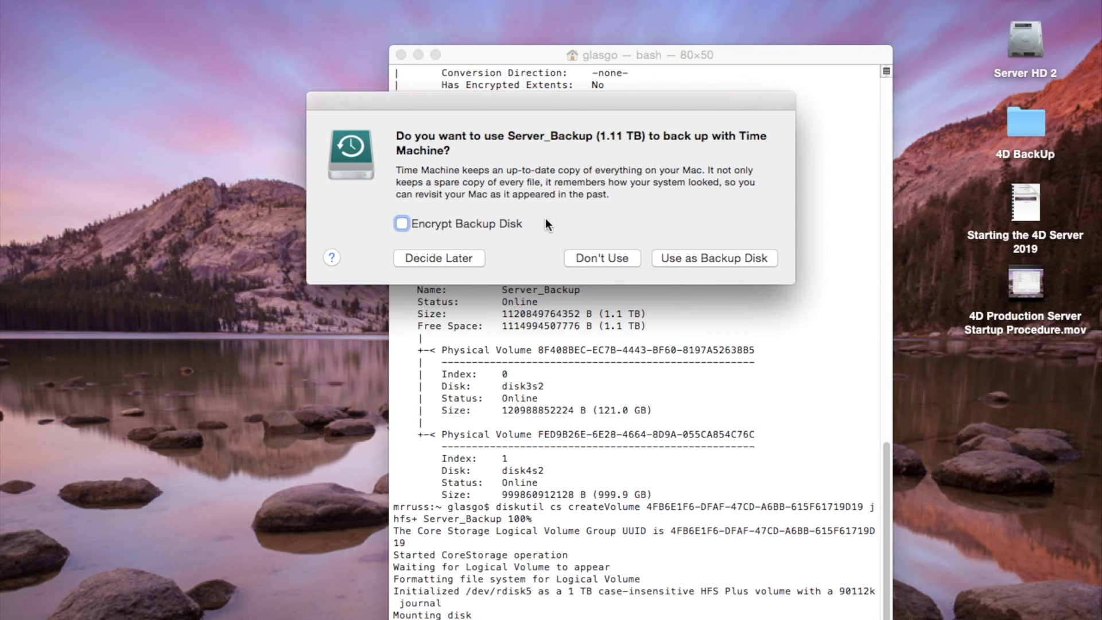
{"action": "mouse_move", "coordinate": [600, 262]}
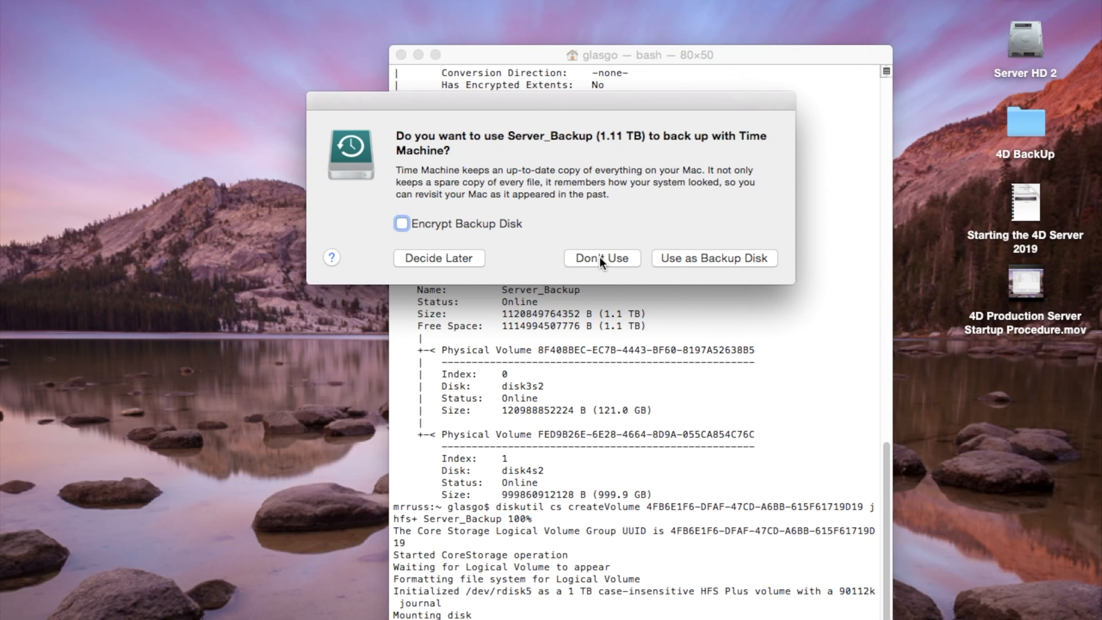
{"action": "left_click", "coordinate": [600, 258]}
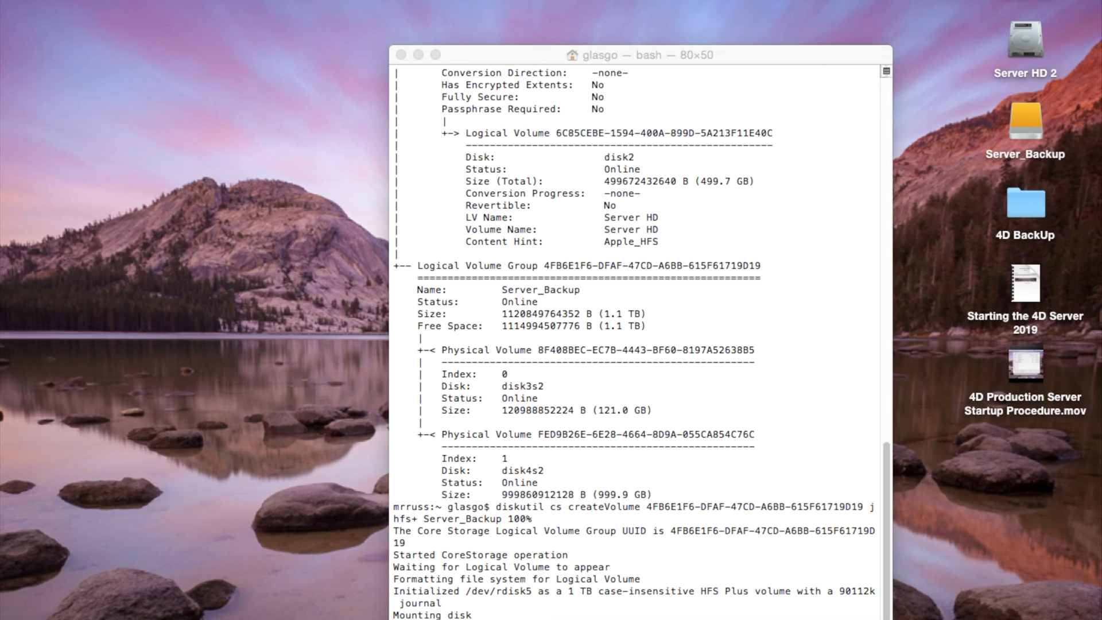
{"action": "mouse_move", "coordinate": [612, 575]}
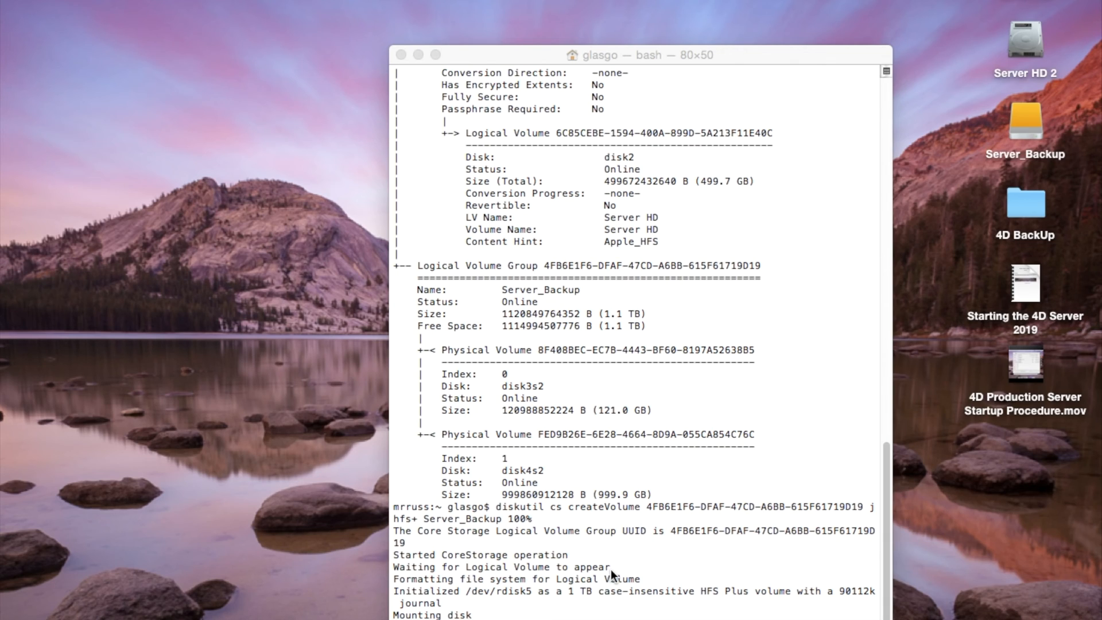
{"action": "mouse_move", "coordinate": [555, 298]}
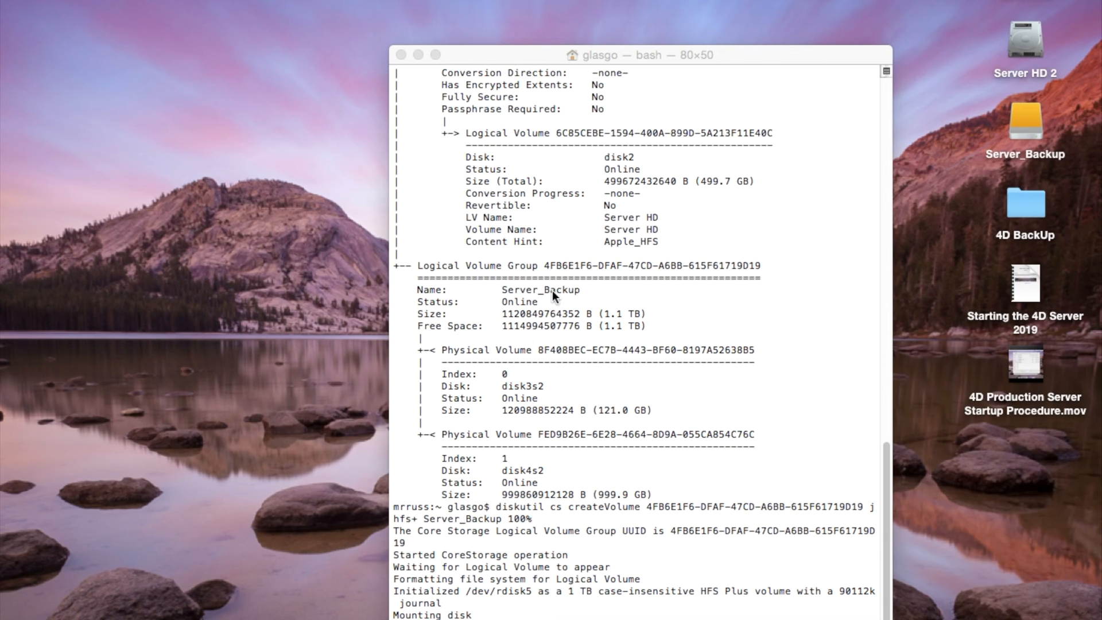
{"action": "mouse_move", "coordinate": [1001, 162]}
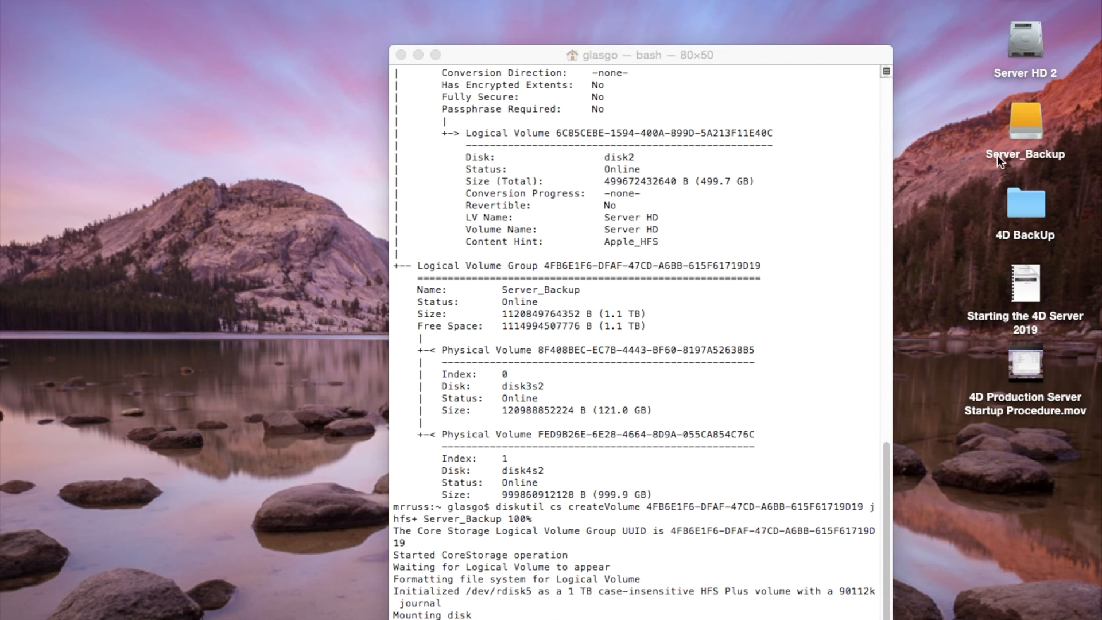
{"action": "mouse_move", "coordinate": [1023, 125]}
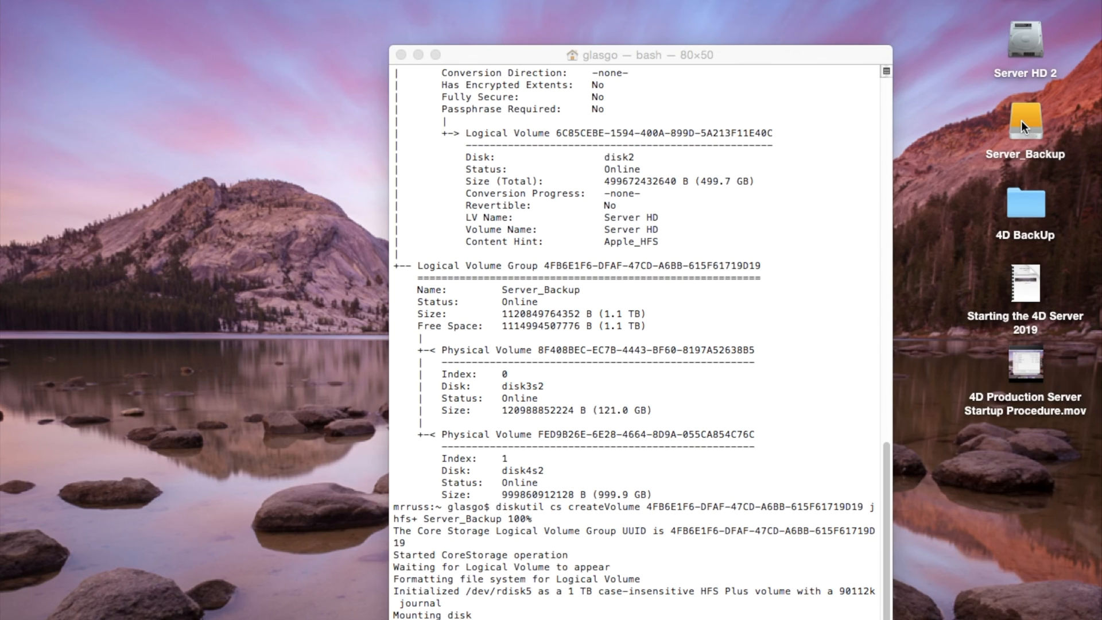
{"action": "mouse_move", "coordinate": [941, 190]}
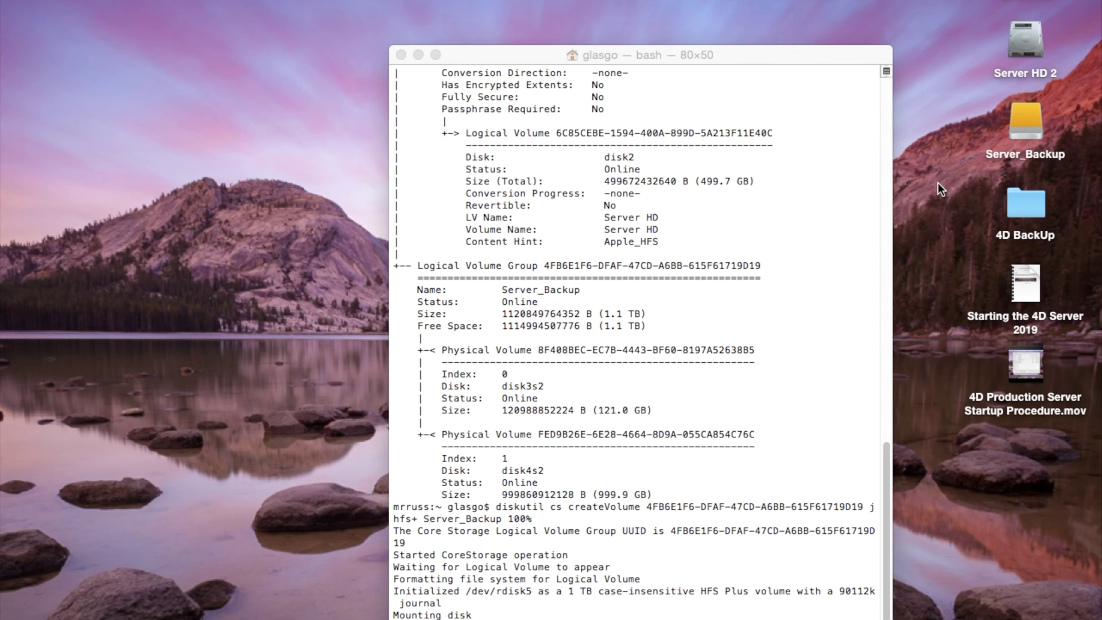
{"action": "mouse_move", "coordinate": [818, 84]}
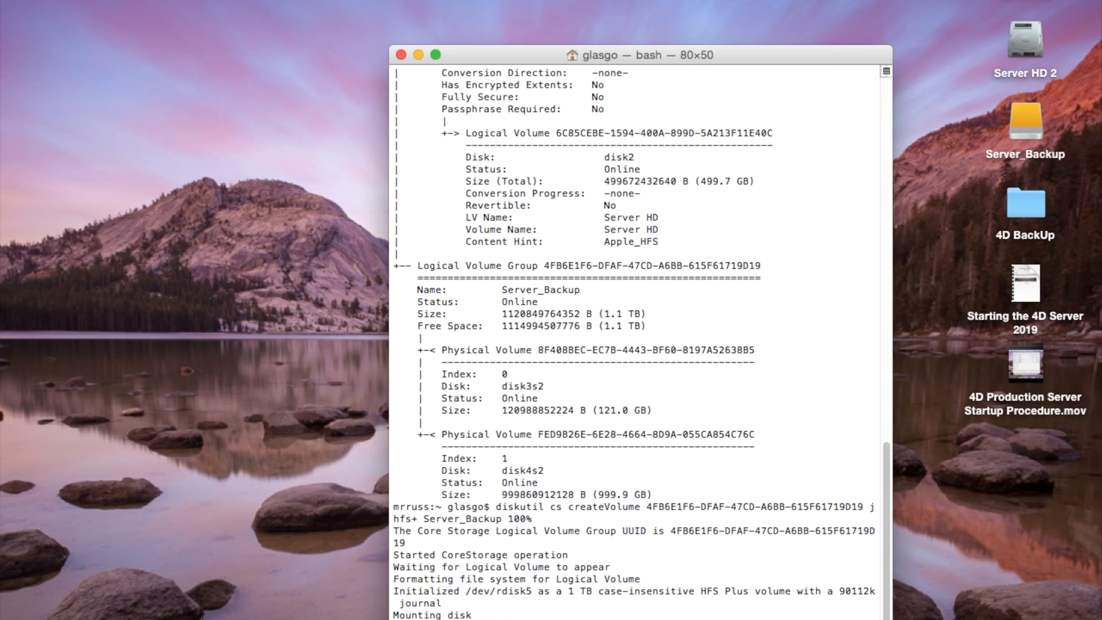
Launch Disk Utility via a Spotlight search for 'disk Utility'.
{"action": "type", "text": "disk Utility"}
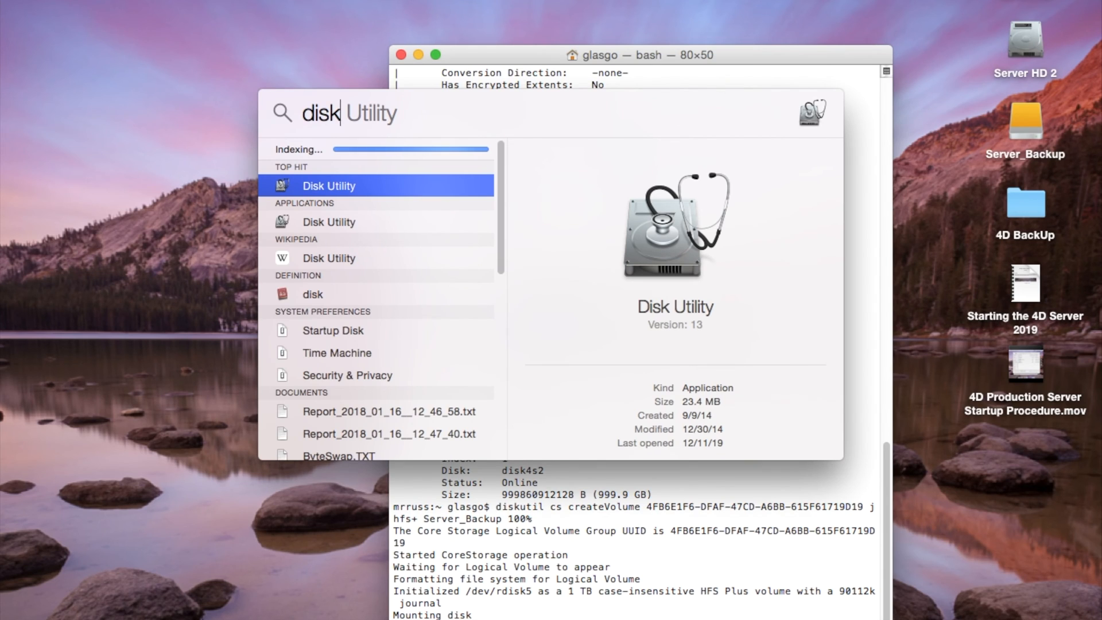
{"action": "left_click", "coordinate": [328, 186]}
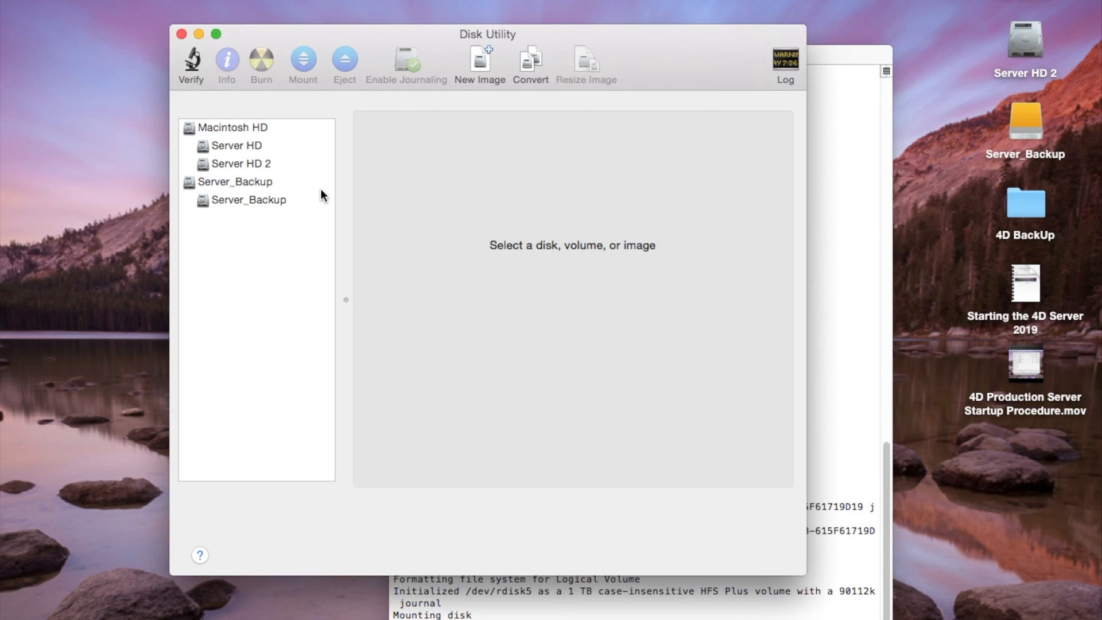
Review the Server_Backup group and volume, its Erase options, and the group's 999.86 GB Mac OS Extended partition layout.
{"action": "left_click", "coordinate": [235, 181]}
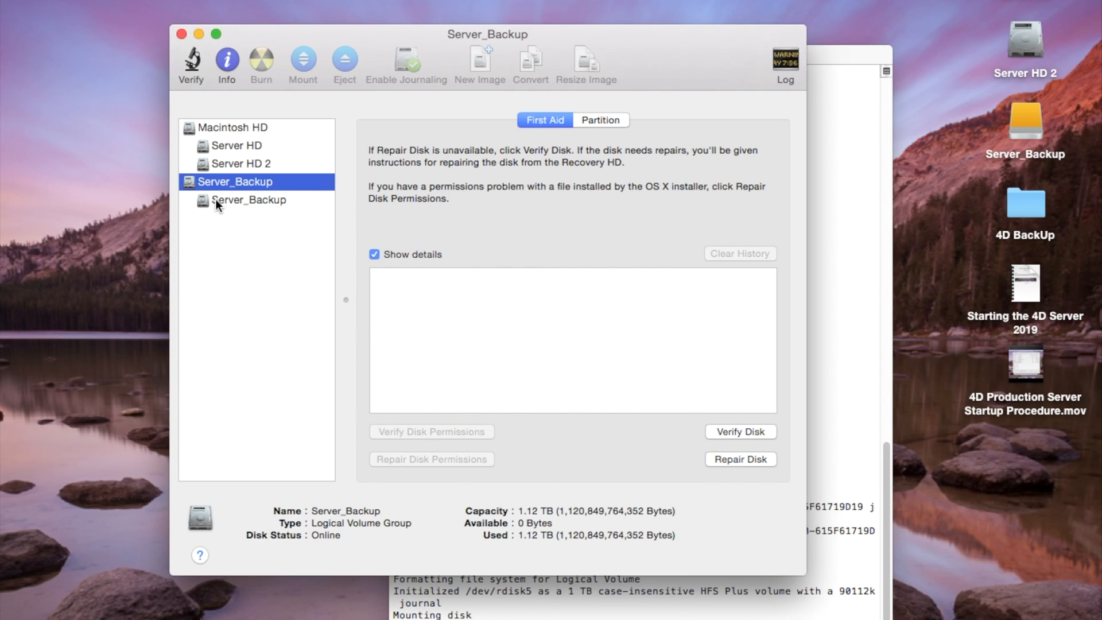
{"action": "left_click", "coordinate": [248, 200]}
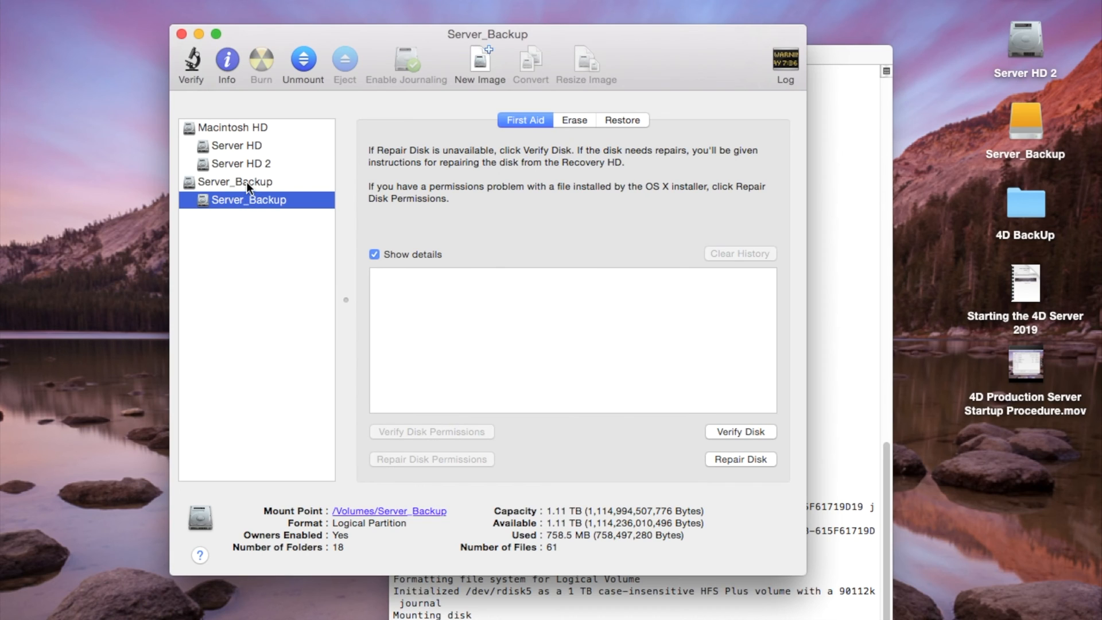
{"action": "left_click", "coordinate": [574, 120]}
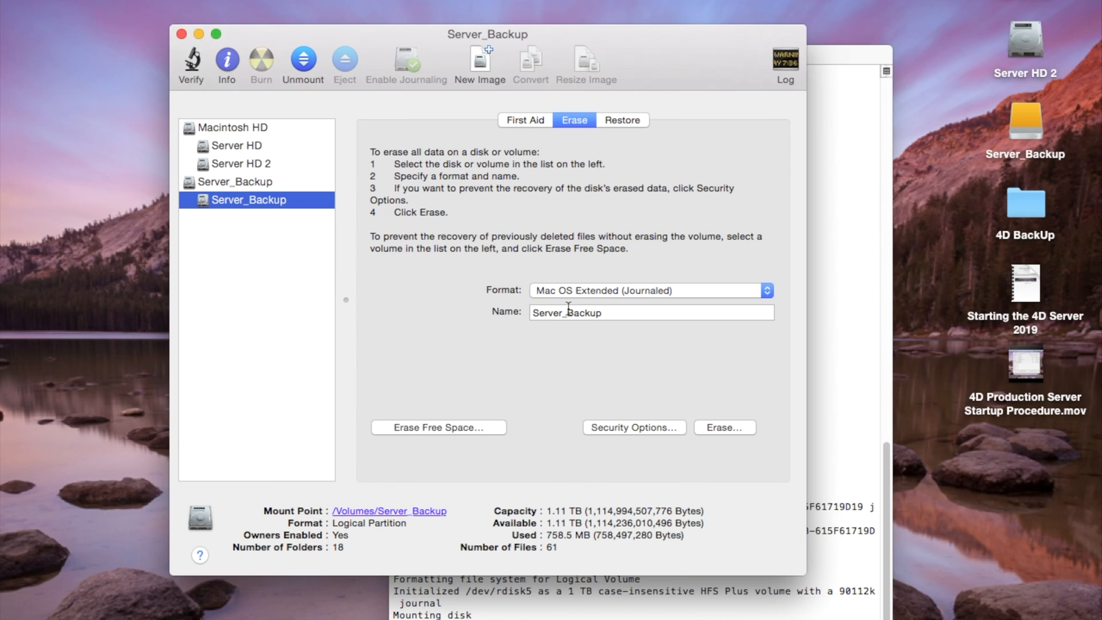
{"action": "left_click", "coordinate": [235, 181]}
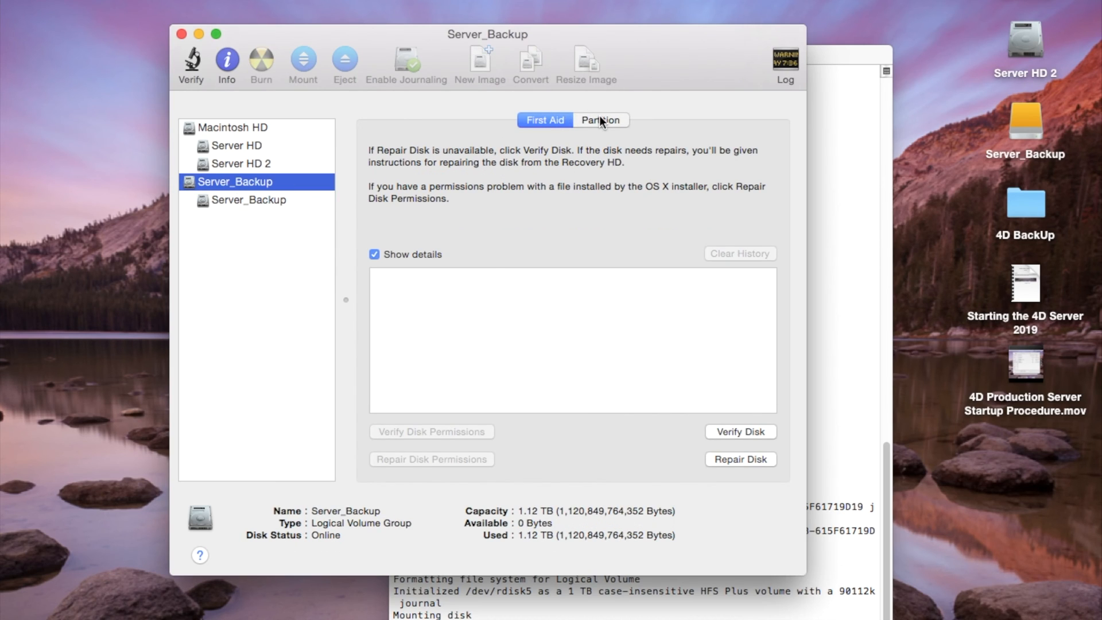
{"action": "left_click", "coordinate": [601, 119]}
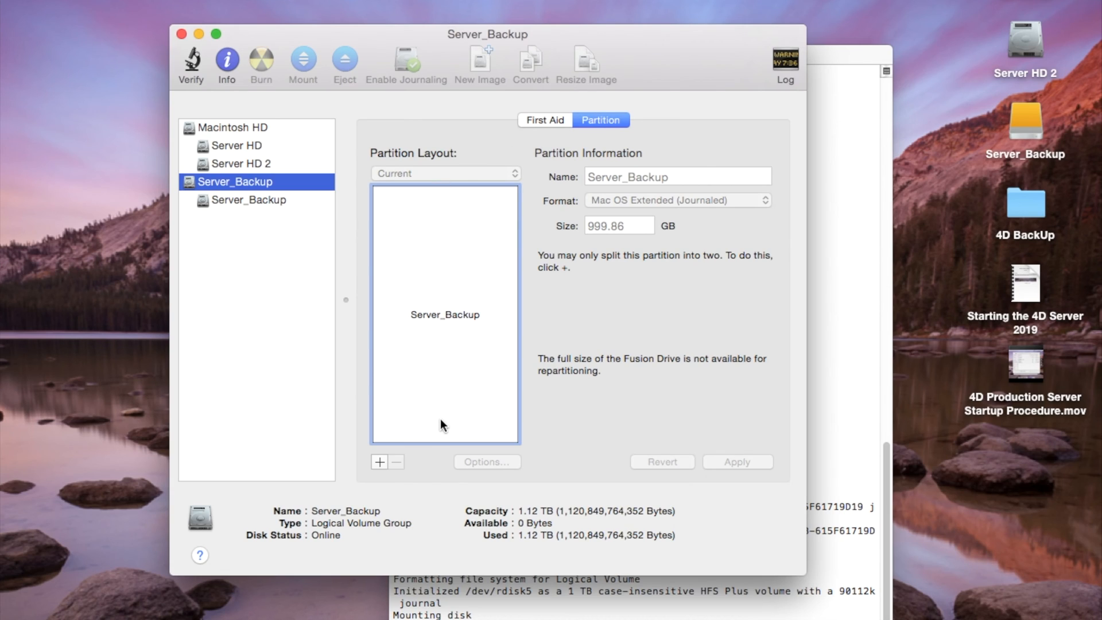
{"action": "mouse_move", "coordinate": [553, 292]}
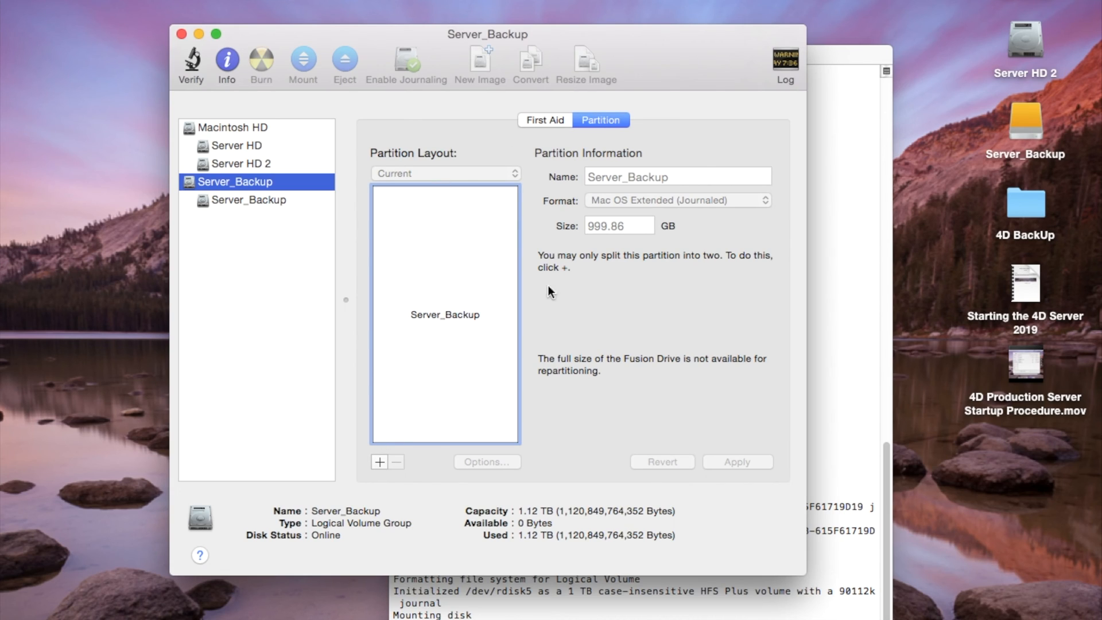
{"action": "mouse_move", "coordinate": [566, 284]}
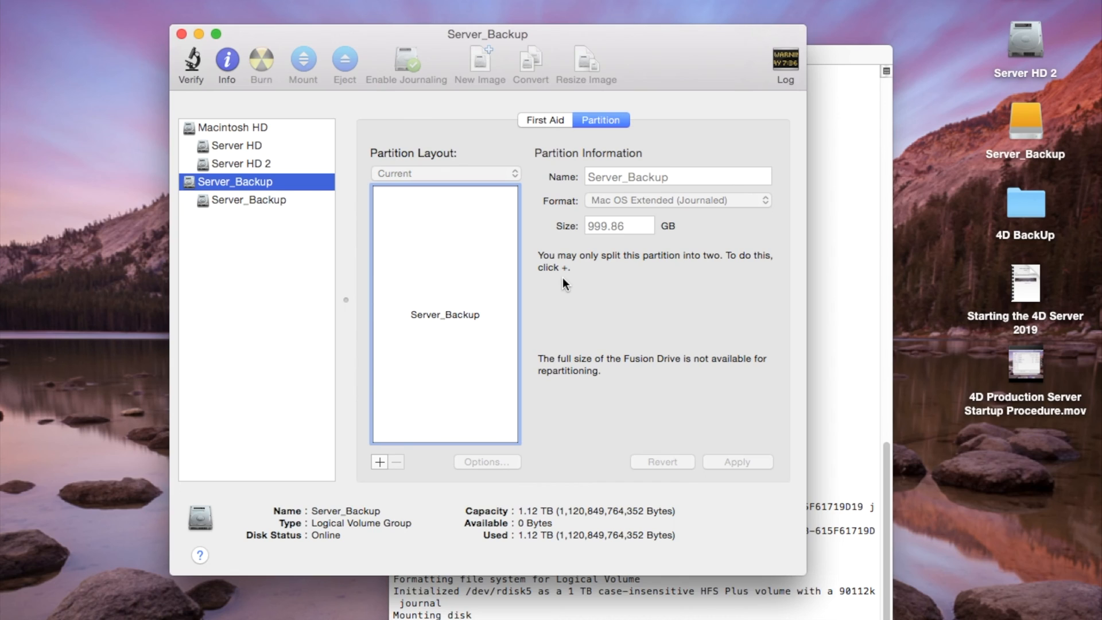